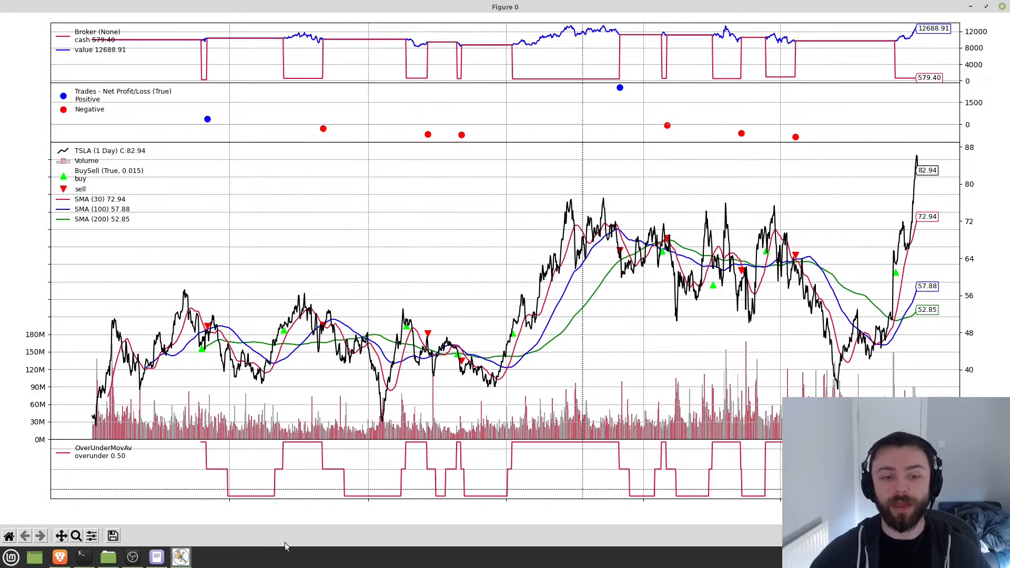
{"action": "mouse_move", "coordinate": [76, 475]}
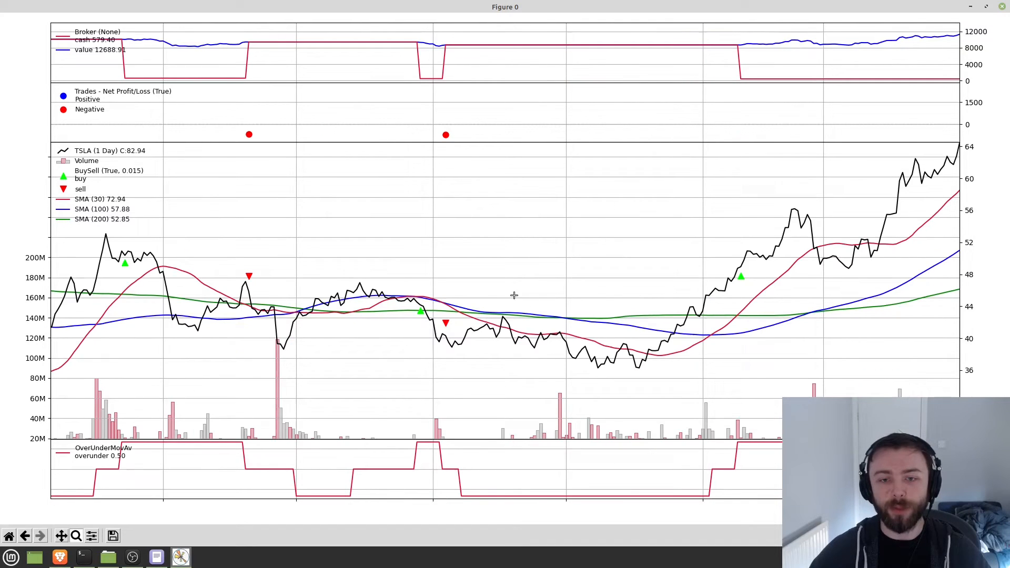
{"action": "mouse_move", "coordinate": [84, 239]}
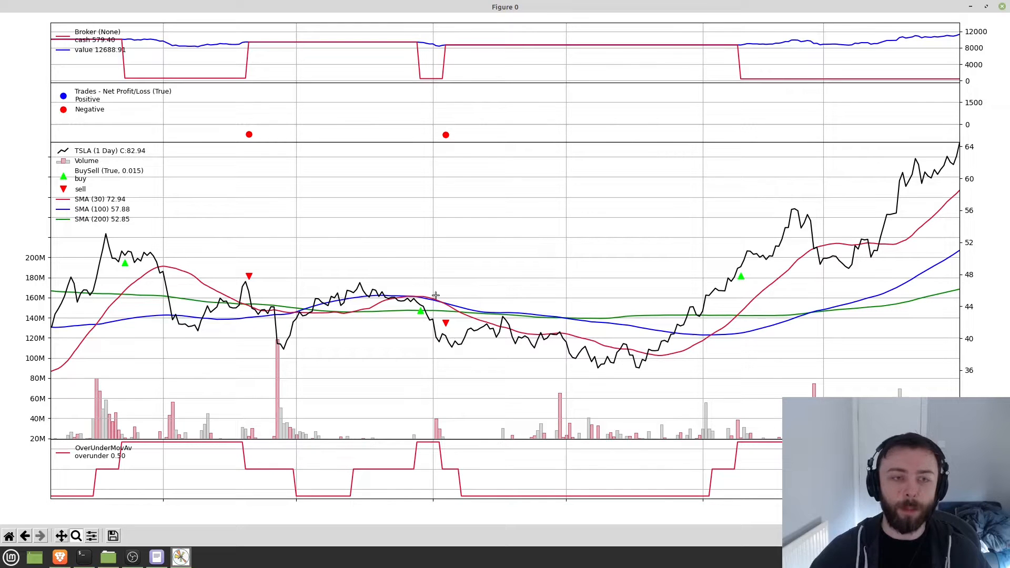
{"action": "mouse_move", "coordinate": [118, 220]}
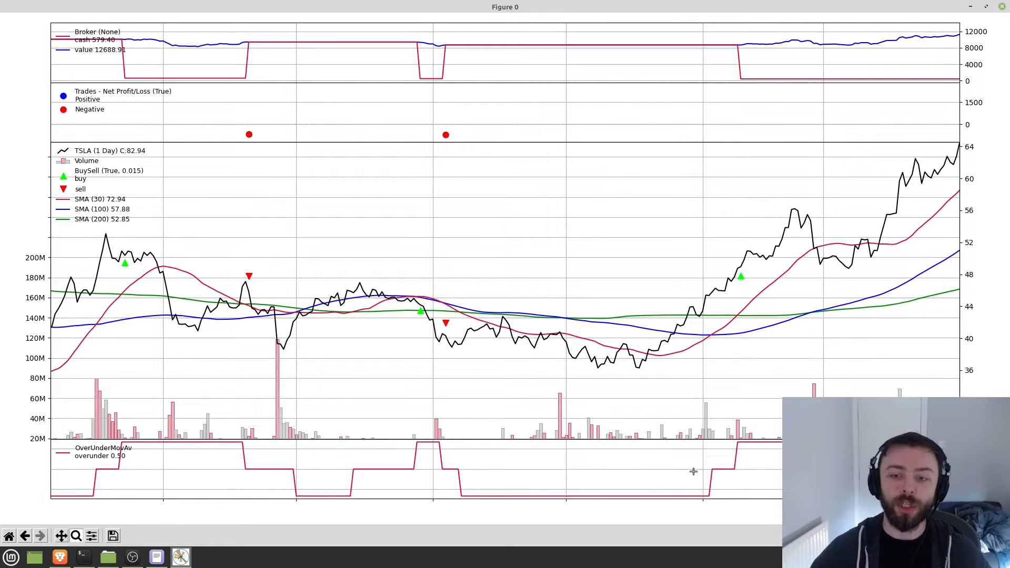
{"action": "mouse_move", "coordinate": [744, 443]}
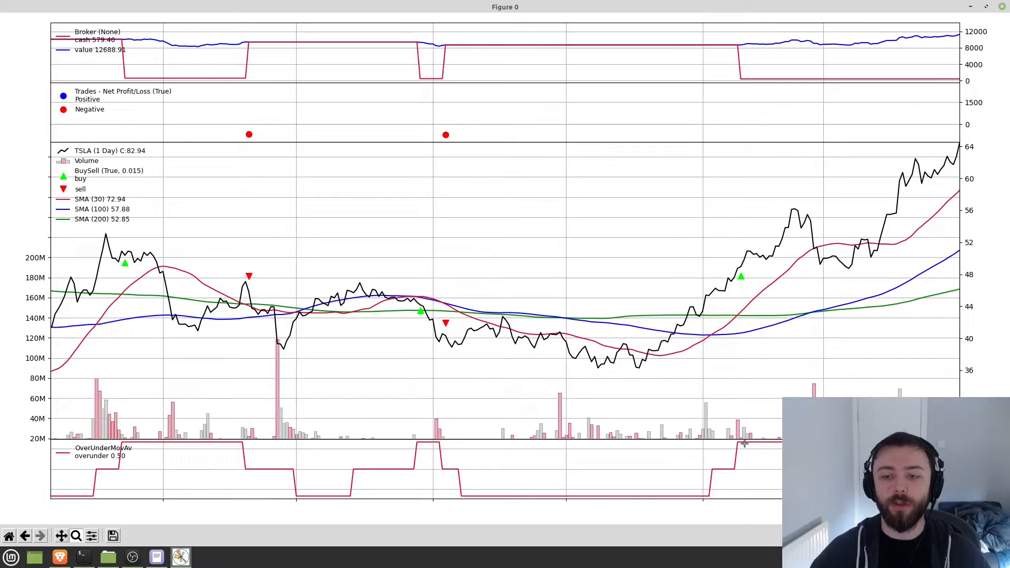
{"action": "mouse_move", "coordinate": [595, 315]}
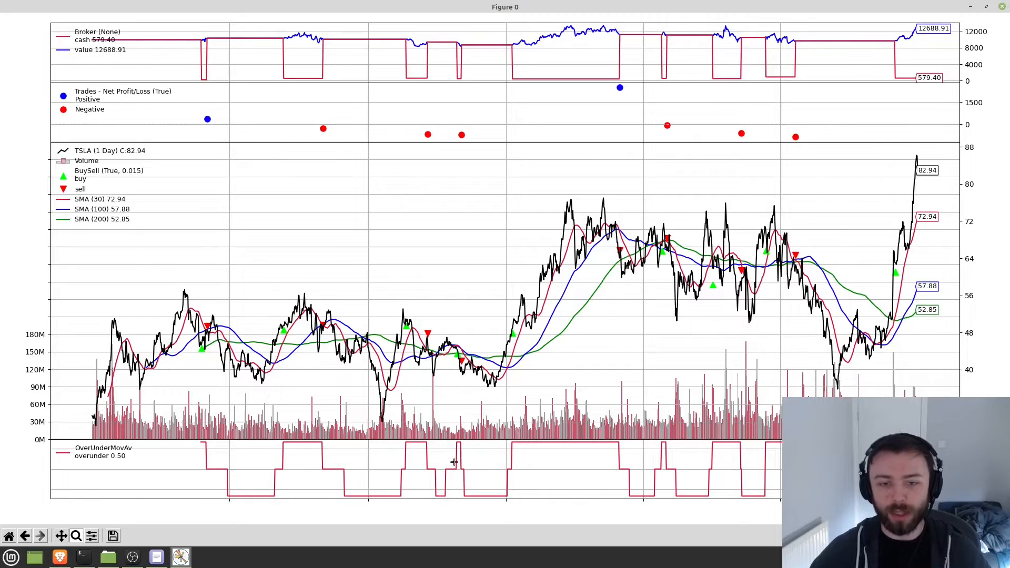
{"action": "mouse_move", "coordinate": [466, 482]}
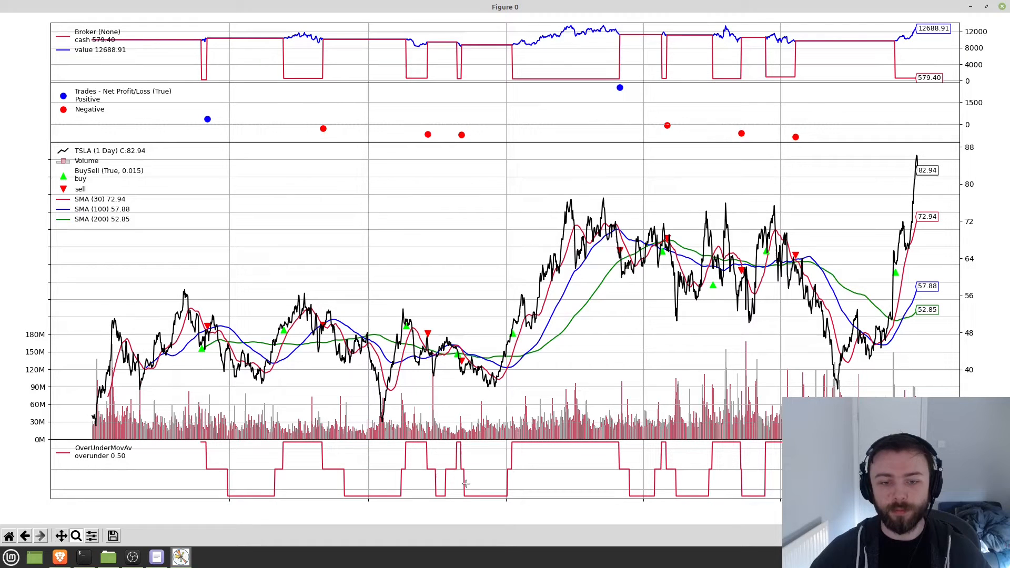
{"action": "mouse_move", "coordinate": [452, 474]}
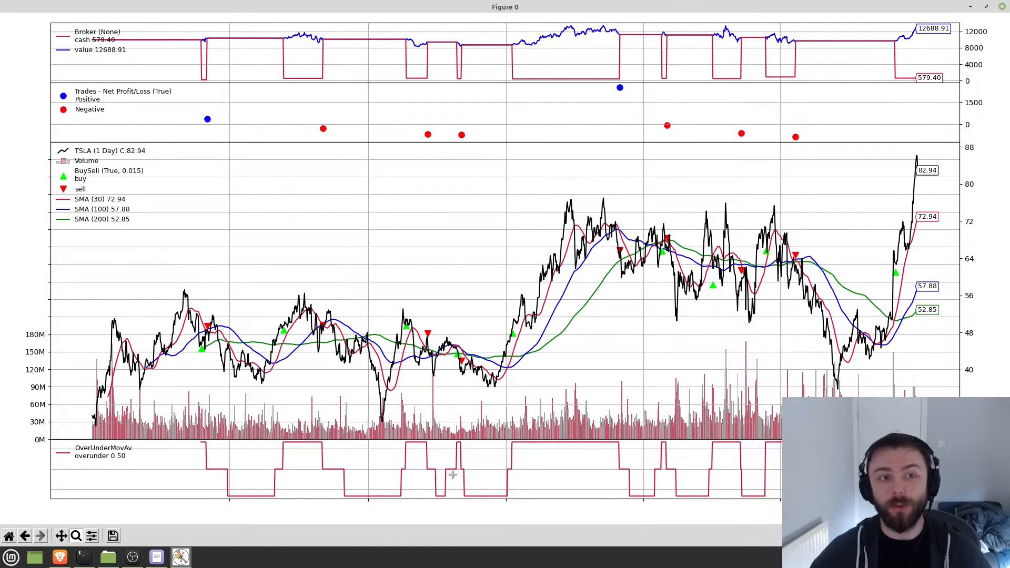
{"action": "mouse_move", "coordinate": [173, 249]}
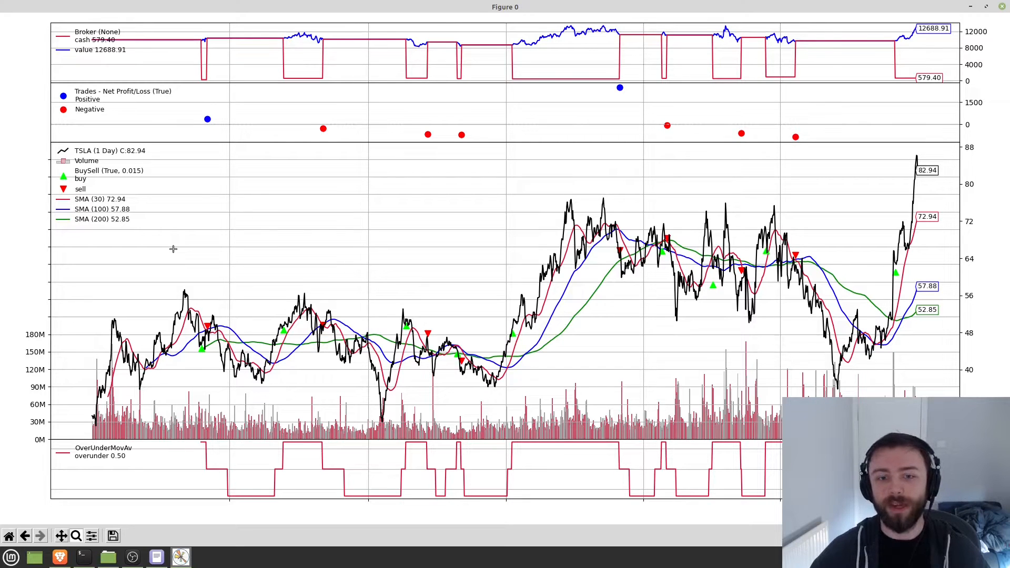
{"action": "mouse_move", "coordinate": [271, 290]}
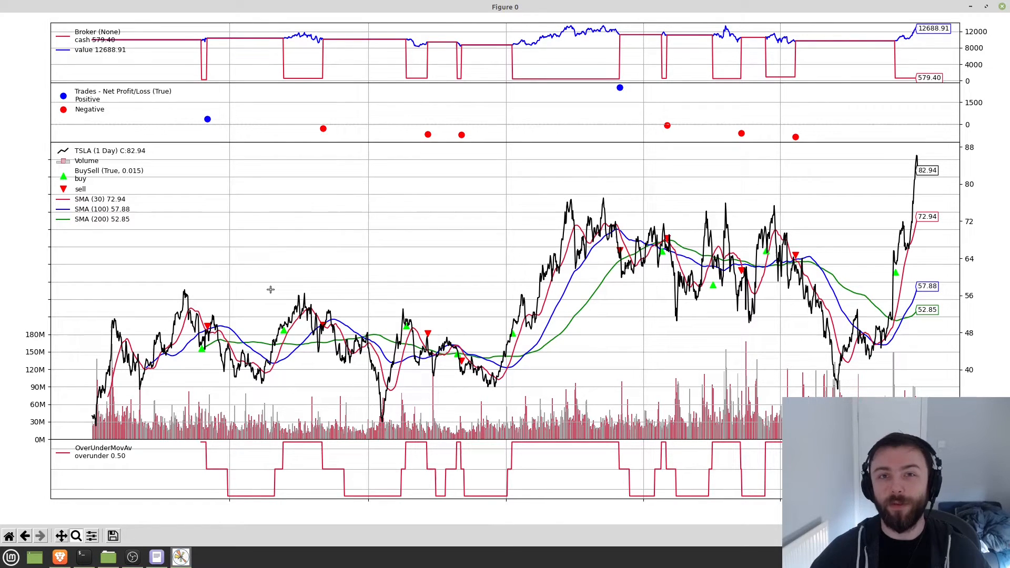
{"action": "mouse_move", "coordinate": [358, 270]}
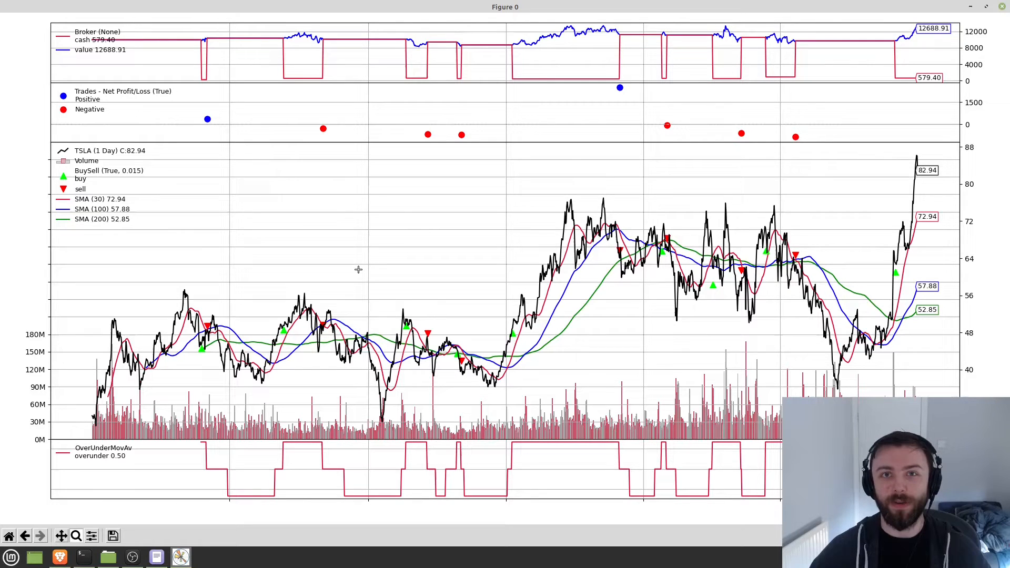
{"action": "mouse_move", "coordinate": [476, 288]}
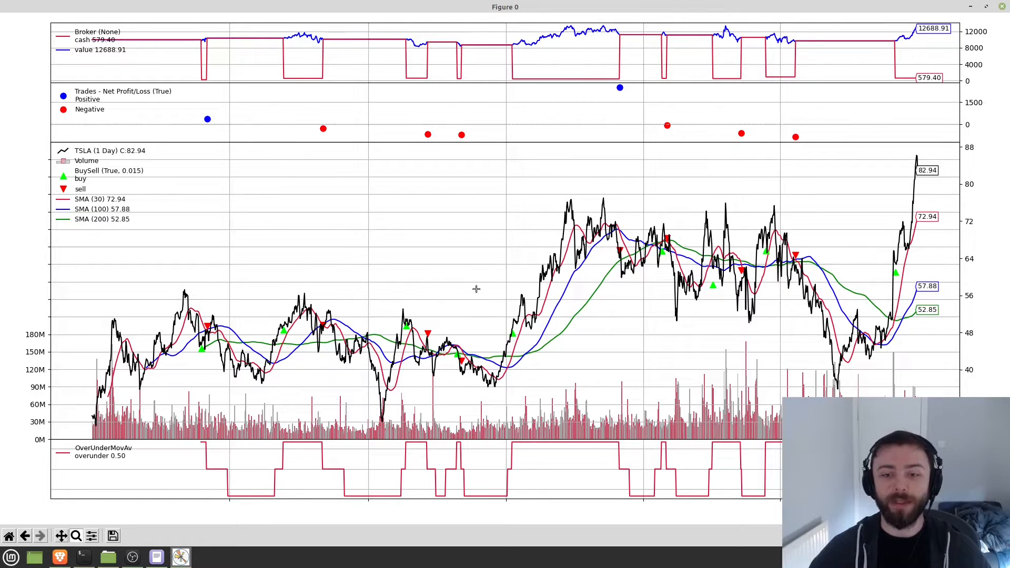
{"action": "mouse_move", "coordinate": [537, 292]}
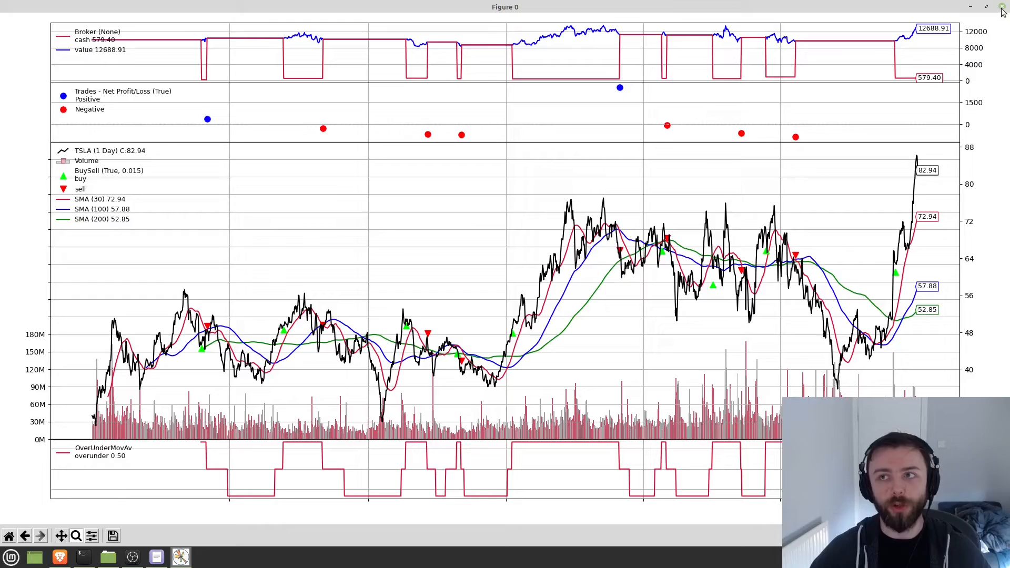
- Close the backtest chart and bring up the backtrader2 GitHub README's Installation section
{"action": "left_click", "coordinate": [1000, 7]}
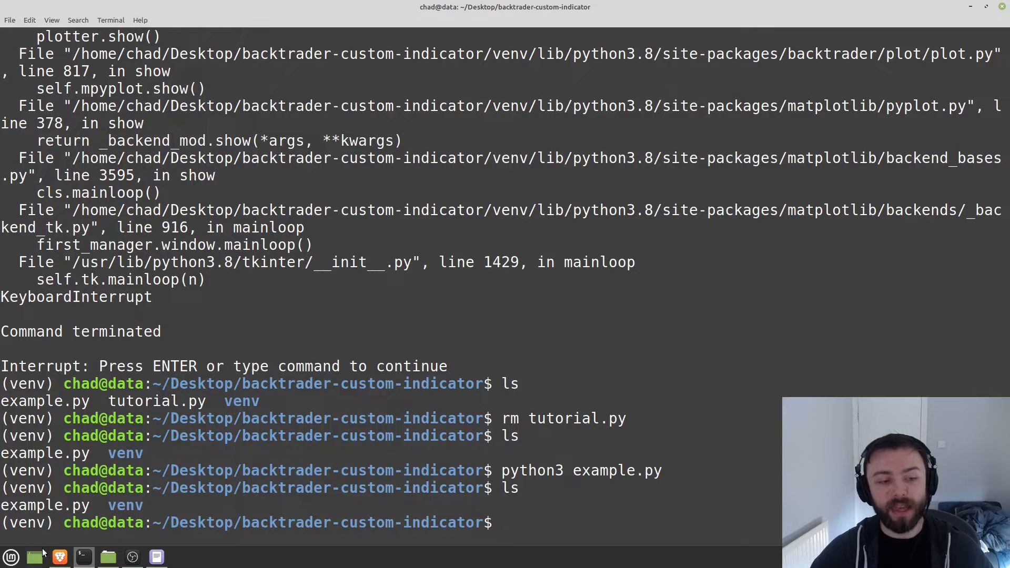
{"action": "left_click", "coordinate": [59, 557]}
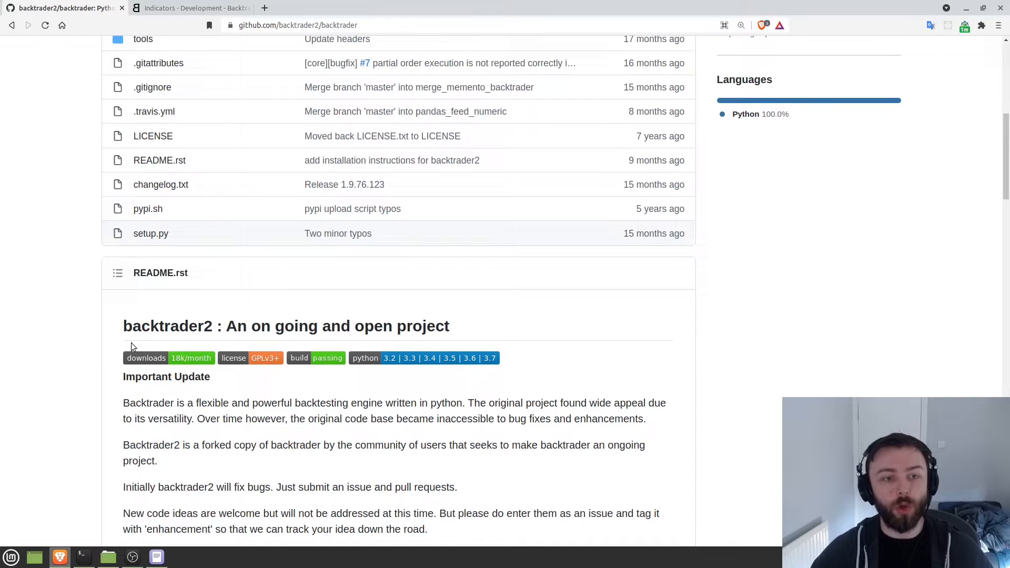
{"action": "left_click", "coordinate": [297, 25]}
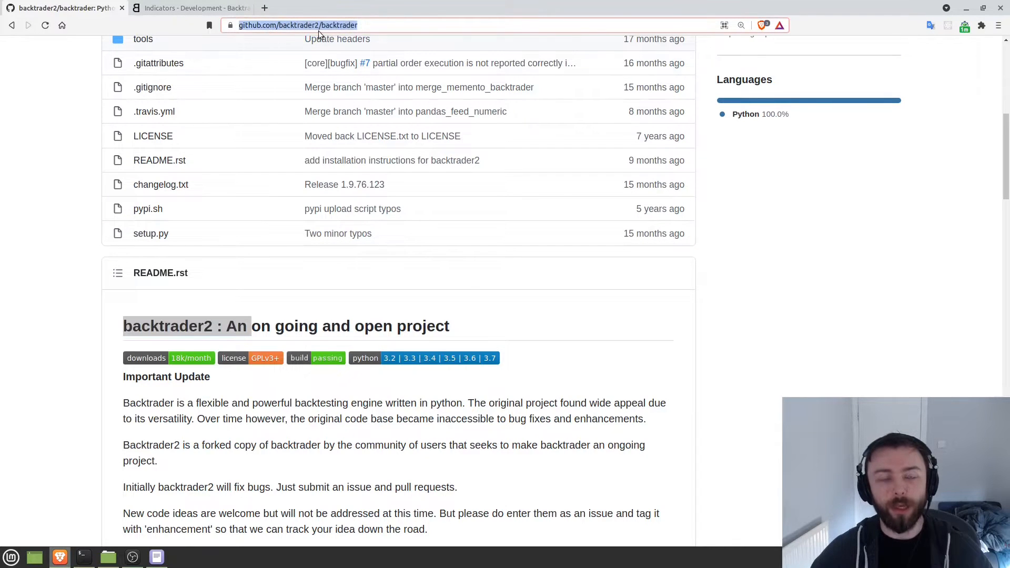
{"action": "scroll", "scroll_direction": "down", "scroll_amount": 3}
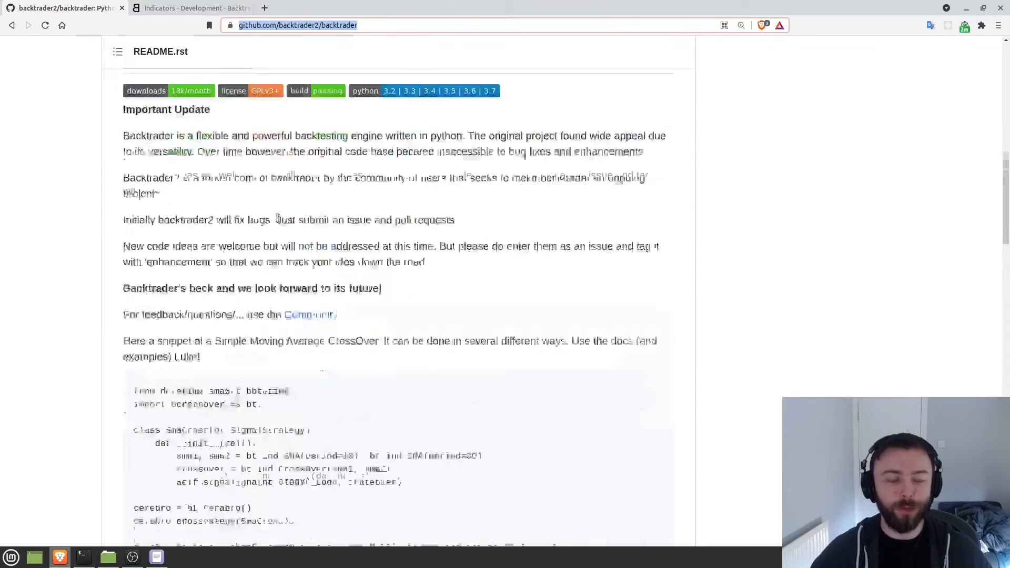
{"action": "scroll", "scroll_direction": "down", "scroll_amount": 3}
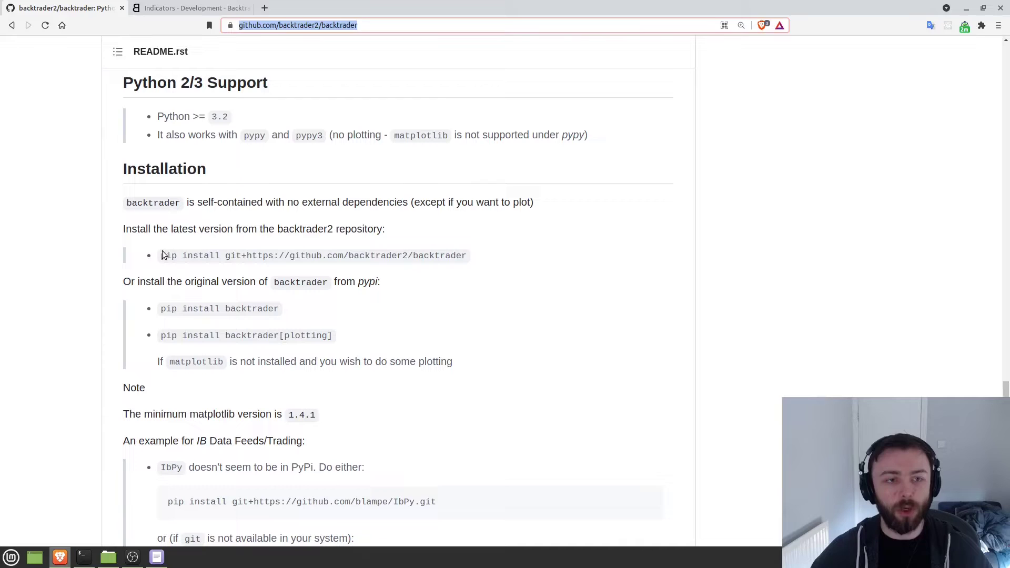
- Select the backtrader2 pip install command and its repository URL, then return to the terminal
{"action": "triple_click", "coordinate": [313, 255]}
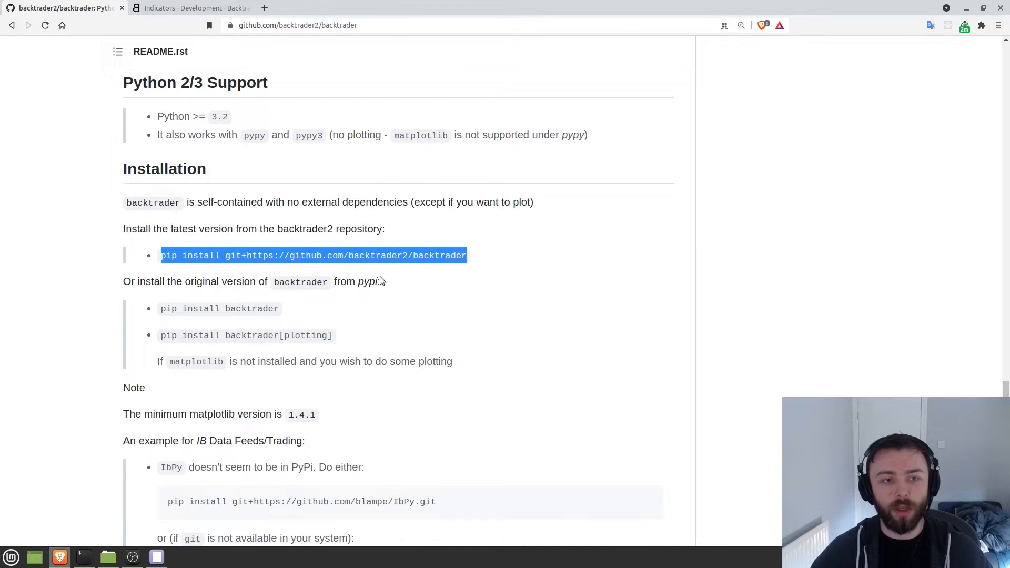
{"action": "double_click", "coordinate": [235, 255]}
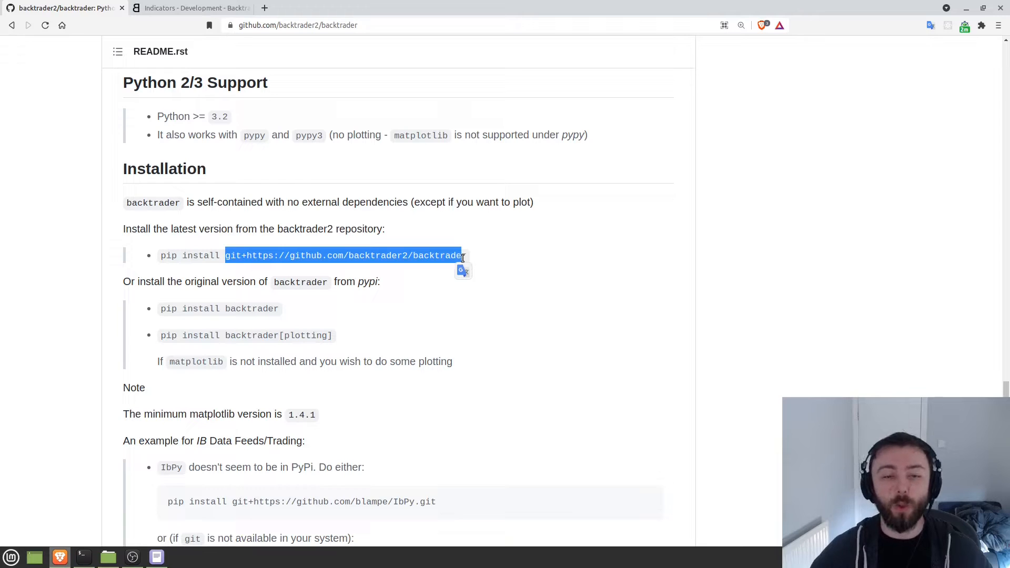
{"action": "mouse_move", "coordinate": [355, 266]}
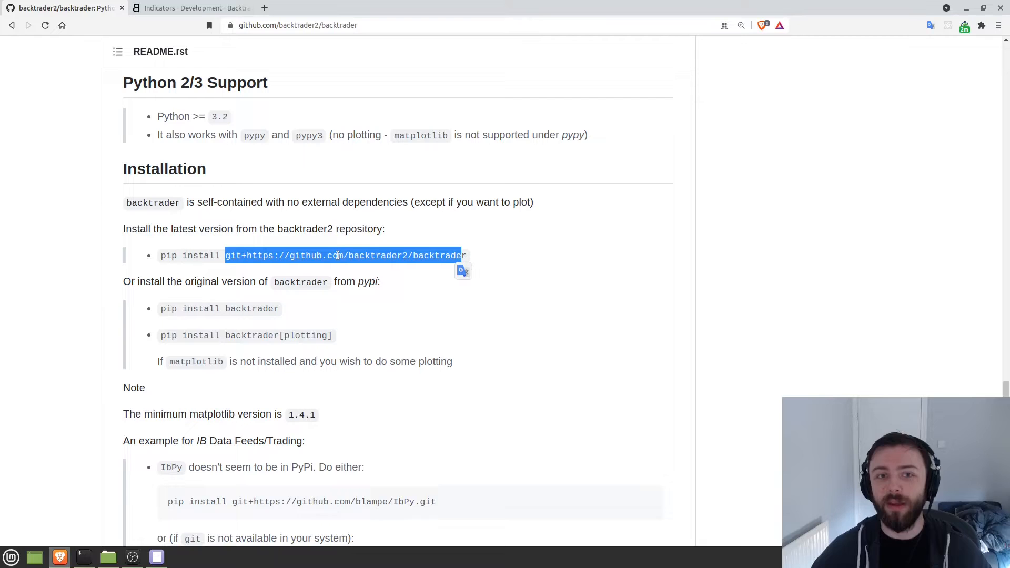
{"action": "scroll", "scroll_direction": "up", "scroll_amount": 3}
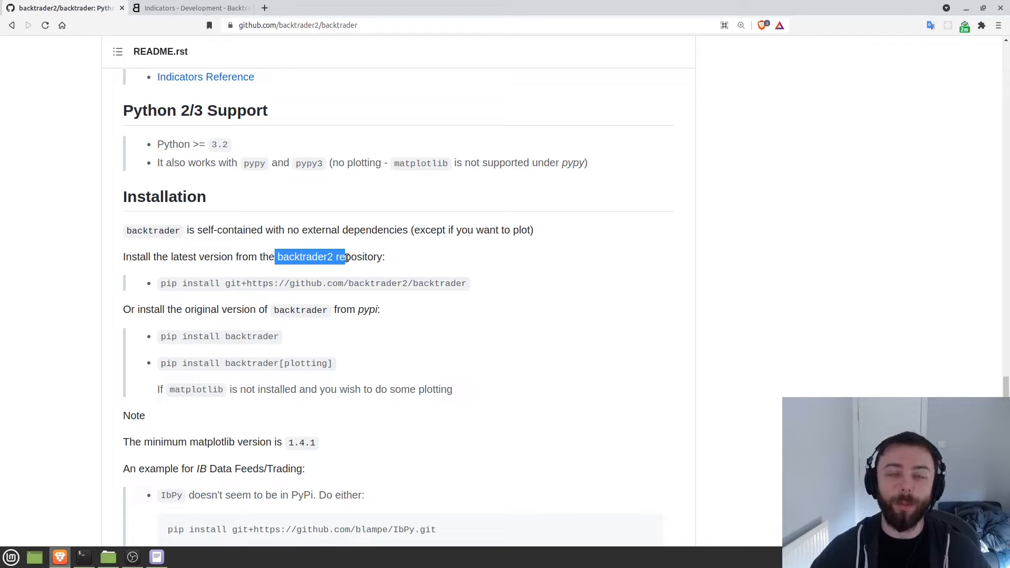
{"action": "left_click", "coordinate": [394, 277]}
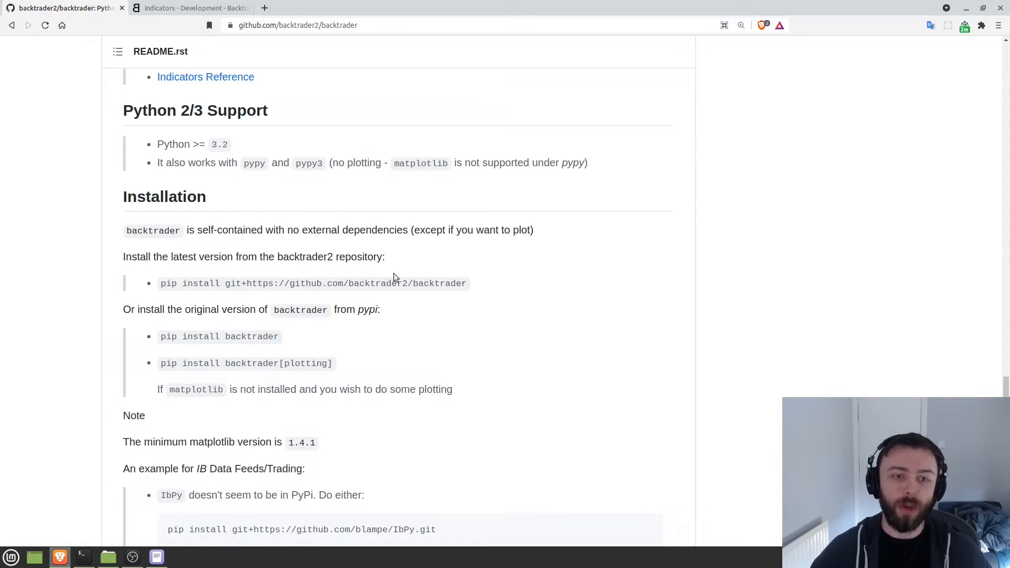
{"action": "left_click", "coordinate": [82, 556]}
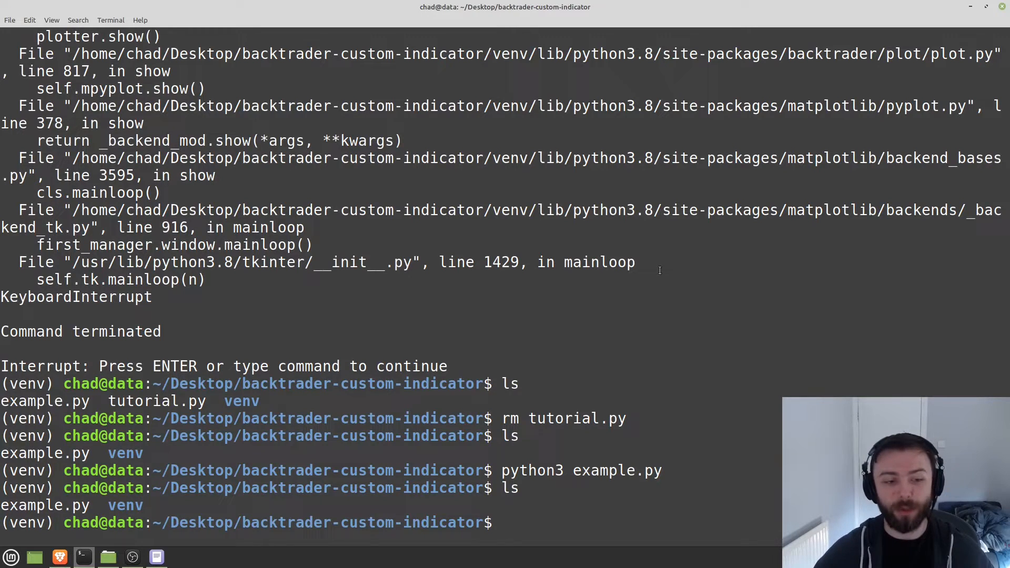
- Start vim on a new tutorial.py and locate the README's SmaCross example snippet to reuse
{"action": "type", "text": "vim tut"}
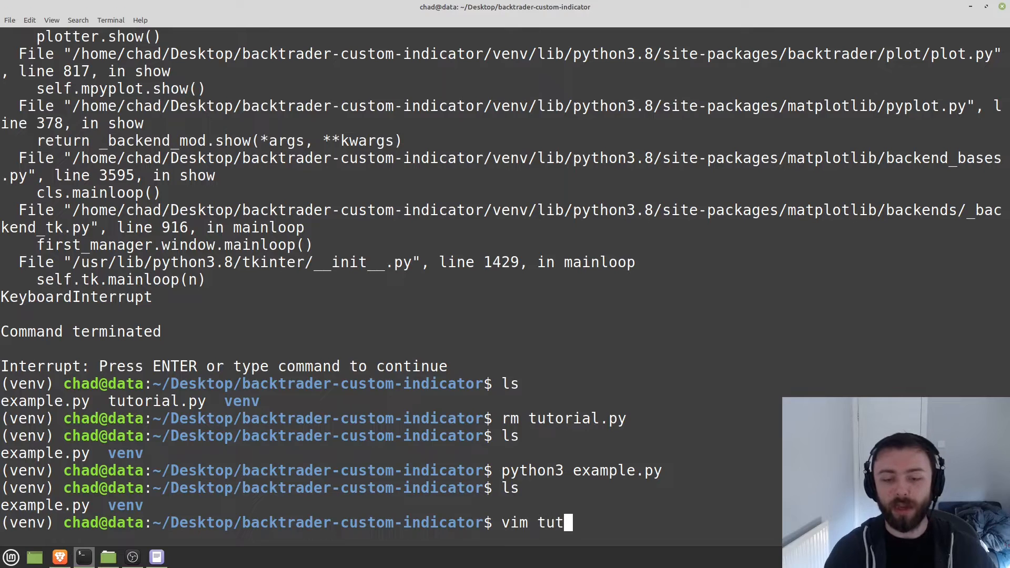
{"action": "key", "text": "Return"}
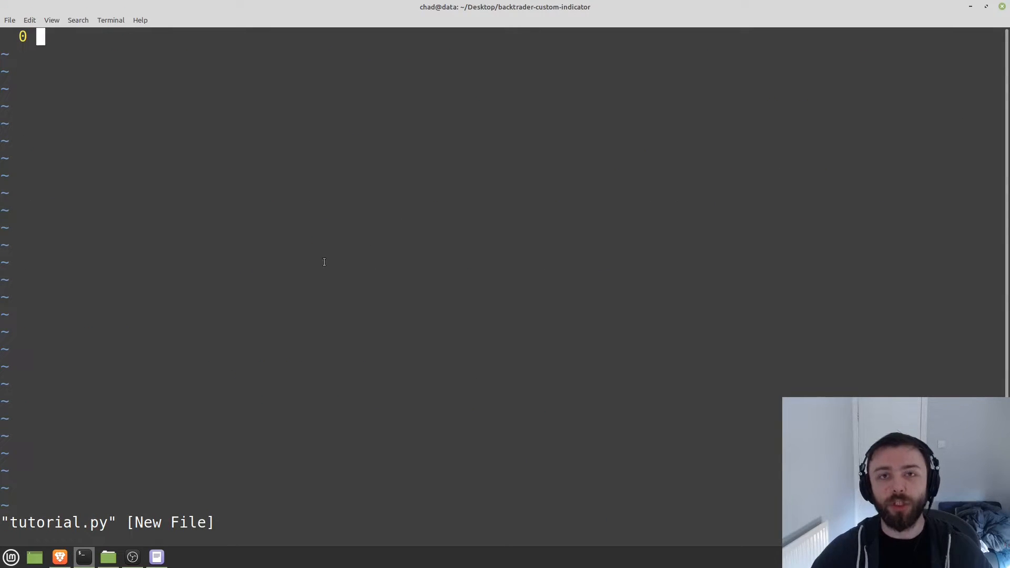
{"action": "left_click", "coordinate": [59, 556]}
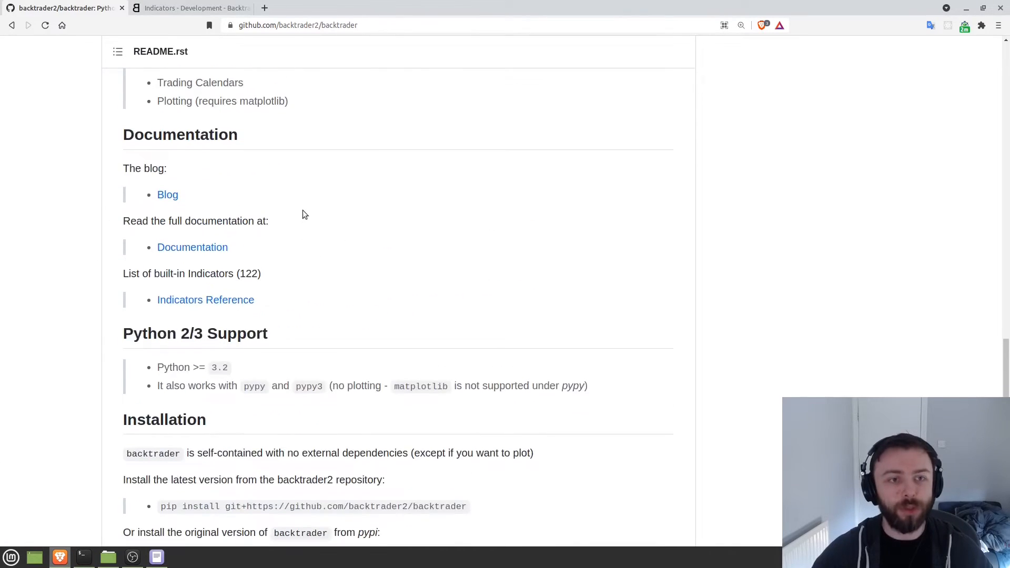
{"action": "scroll", "scroll_direction": "up", "scroll_amount": 3}
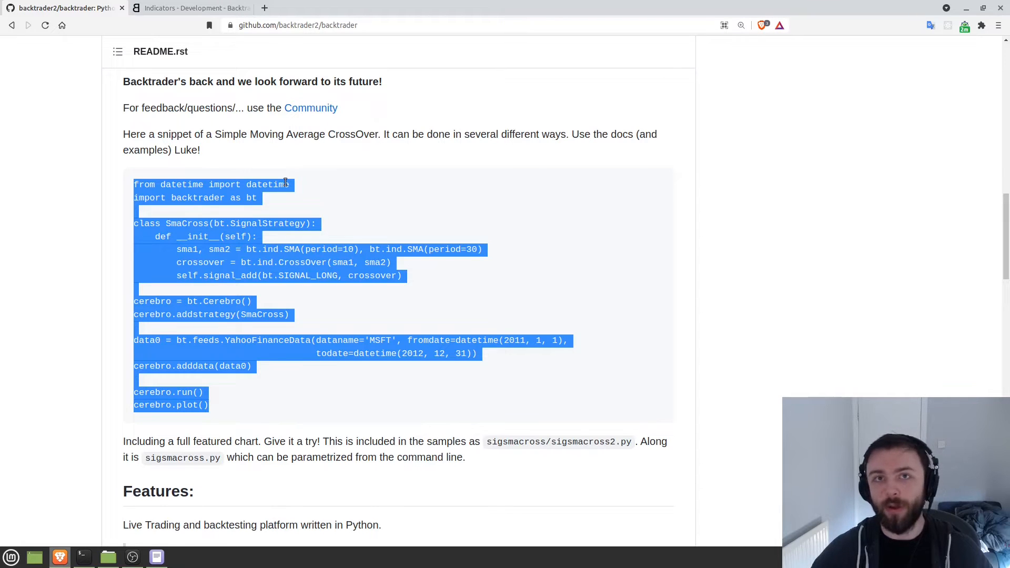
{"action": "left_click", "coordinate": [82, 557]}
{"action": "type", "text": "vim tutorial.py"}
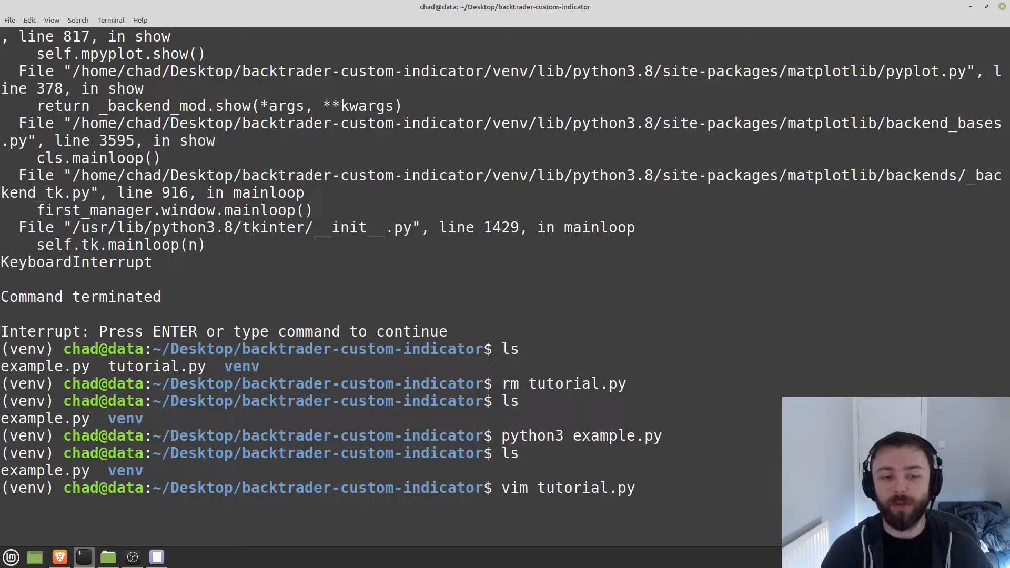
- Open tutorial.py holding the pasted SmaCross sample and close the MSFT test-run chart
{"action": "key", "text": "Return"}
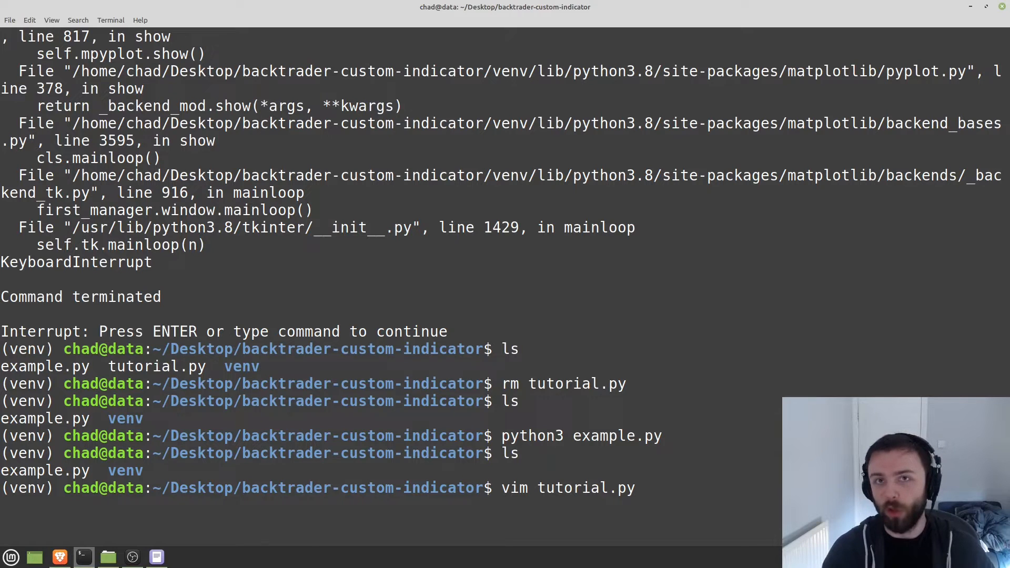
{"action": "key", "text": "Return"}
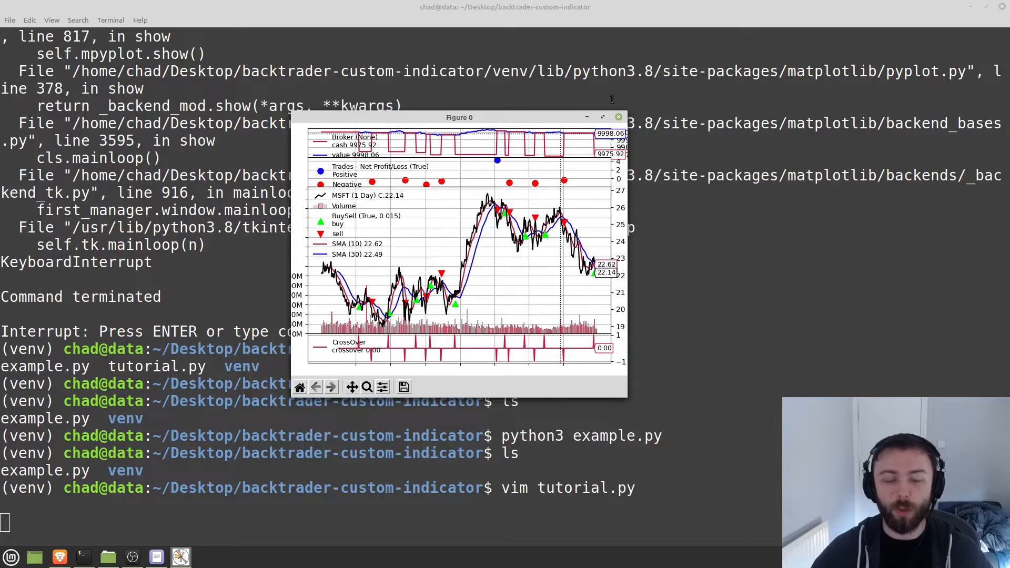
{"action": "left_click", "coordinate": [617, 117]}
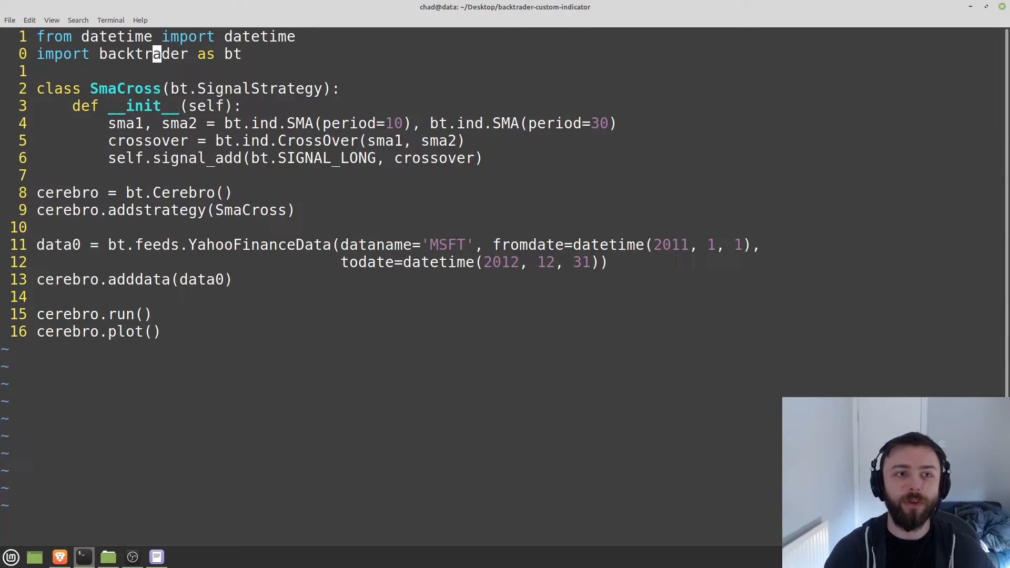
- Declare class OverUnderIndicator(bt.Indicator): with a lines = attribute above SmaCross
{"action": "type", "text": "class O"}
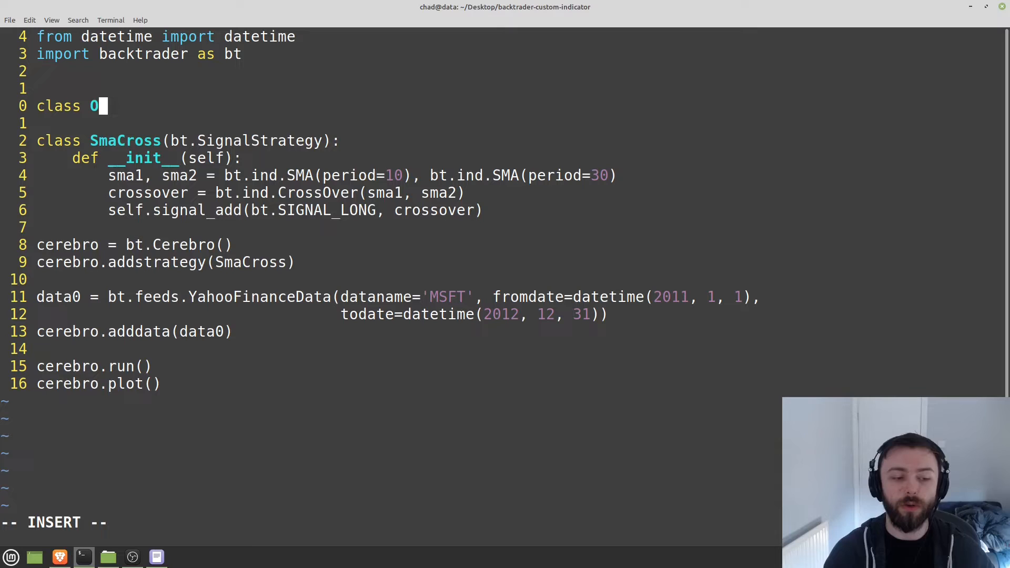
{"action": "type", "text": "verUnderI"}
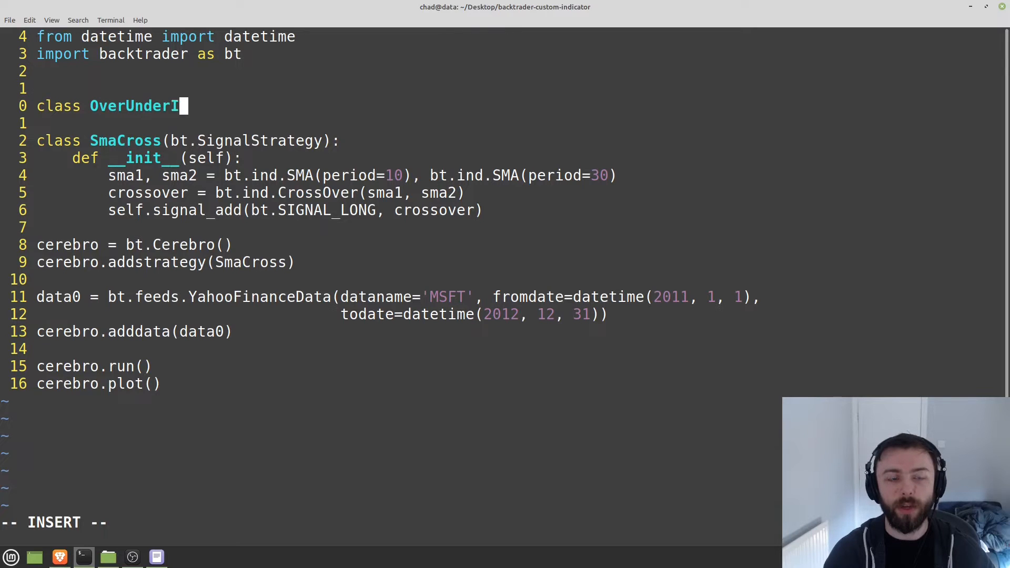
{"action": "type", "text": "ndicator"}
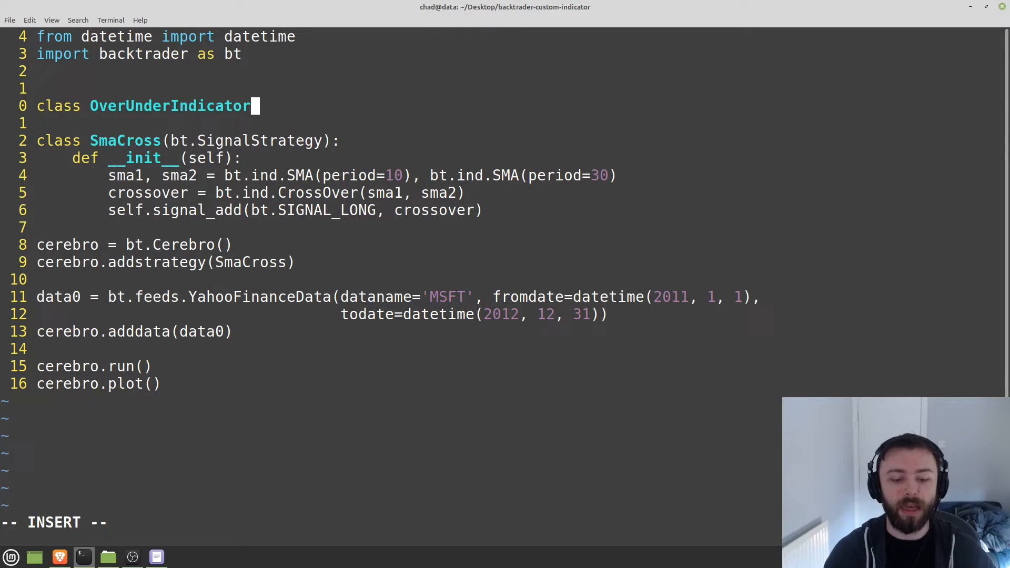
{"action": "type", "text": "(bt.I"}
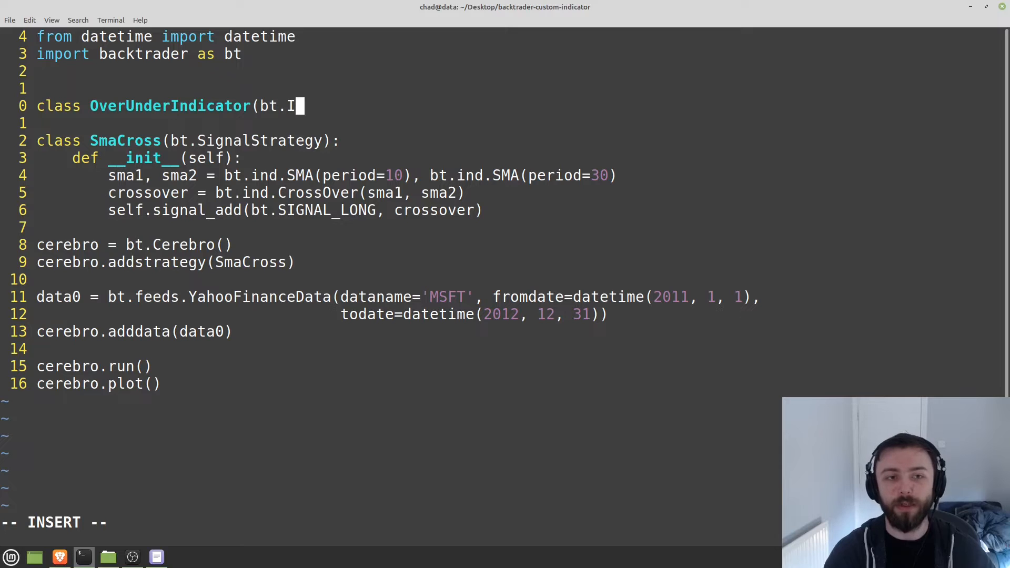
{"action": "type", "text": "ndicator"}
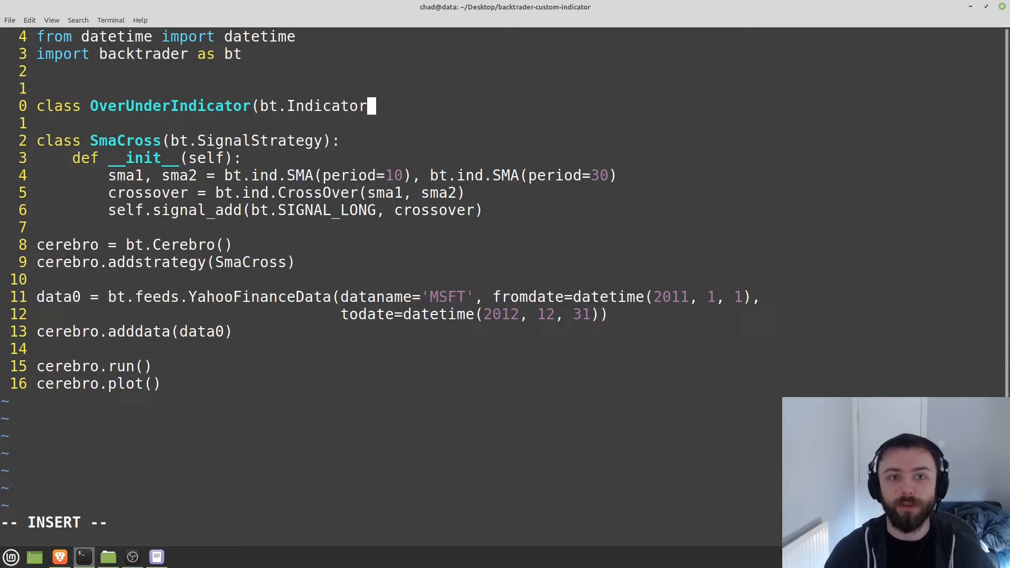
{"action": "type", "text": "):"}
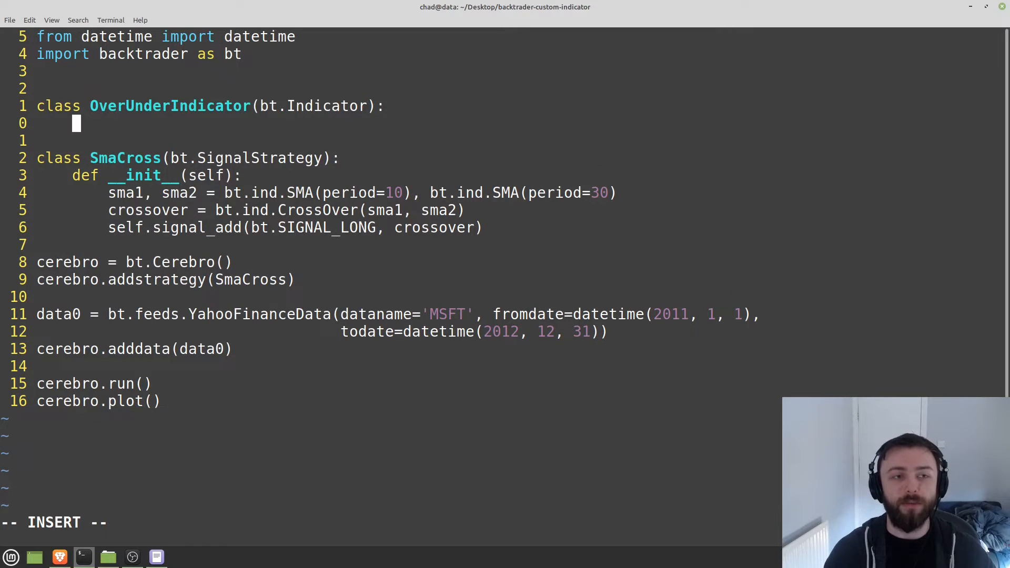
{"action": "type", "text": "line"}
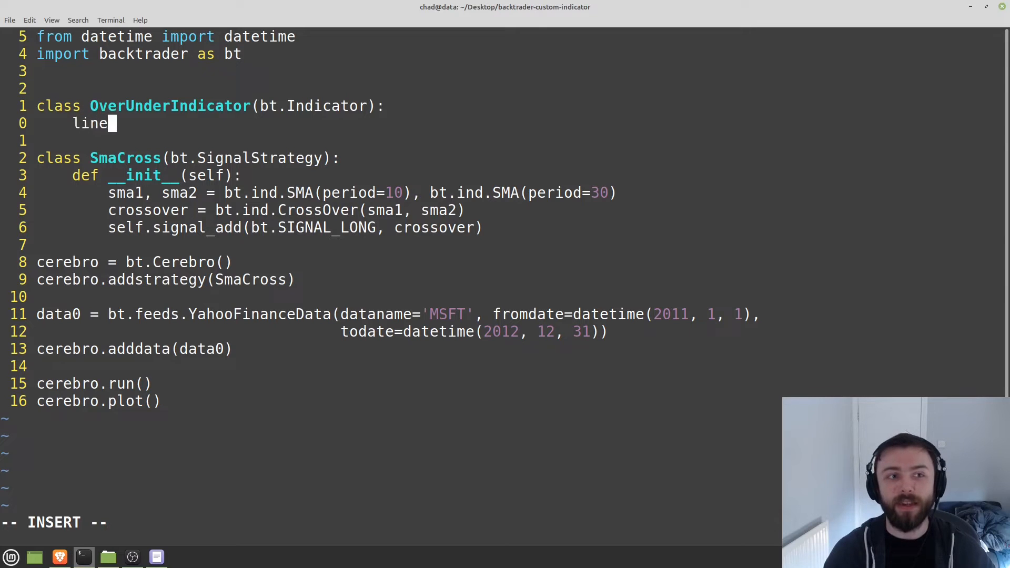
{"action": "type", "text": "s ="}
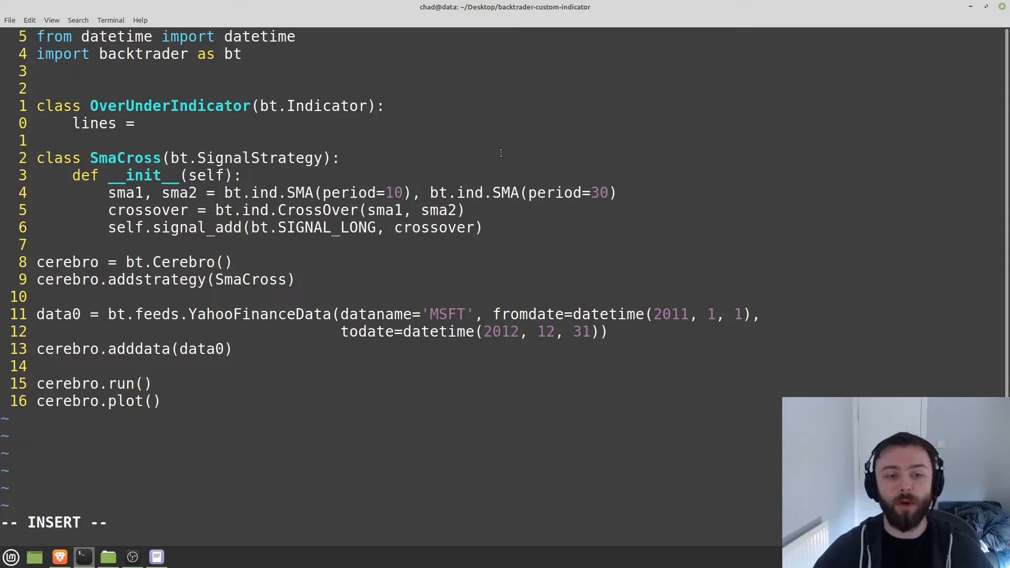
- Complete the declaration as lines = ('overunder',) and leave insert mode
{"action": "left_click", "coordinate": [146, 123]}
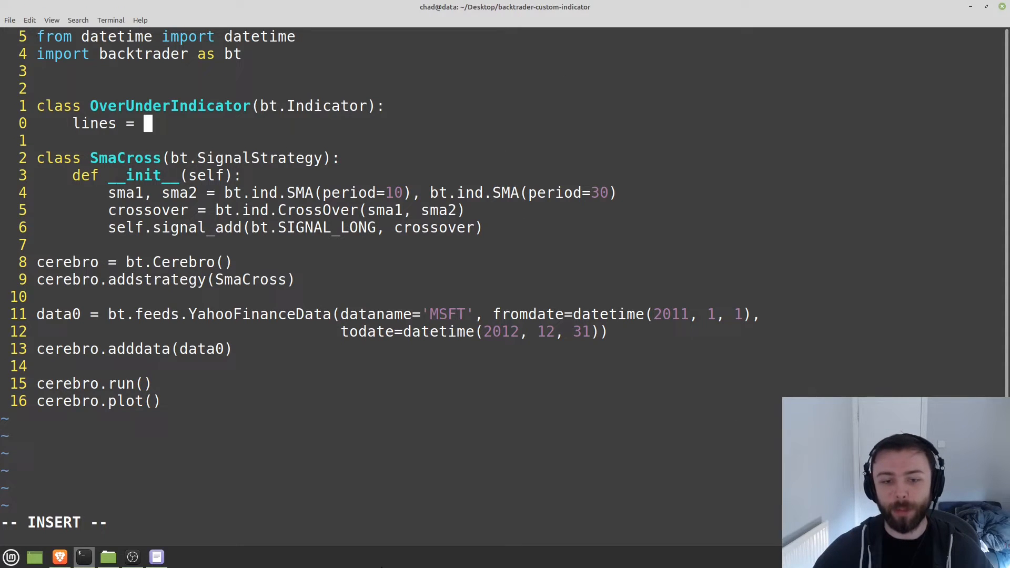
{"action": "mouse_move", "coordinate": [461, 441]}
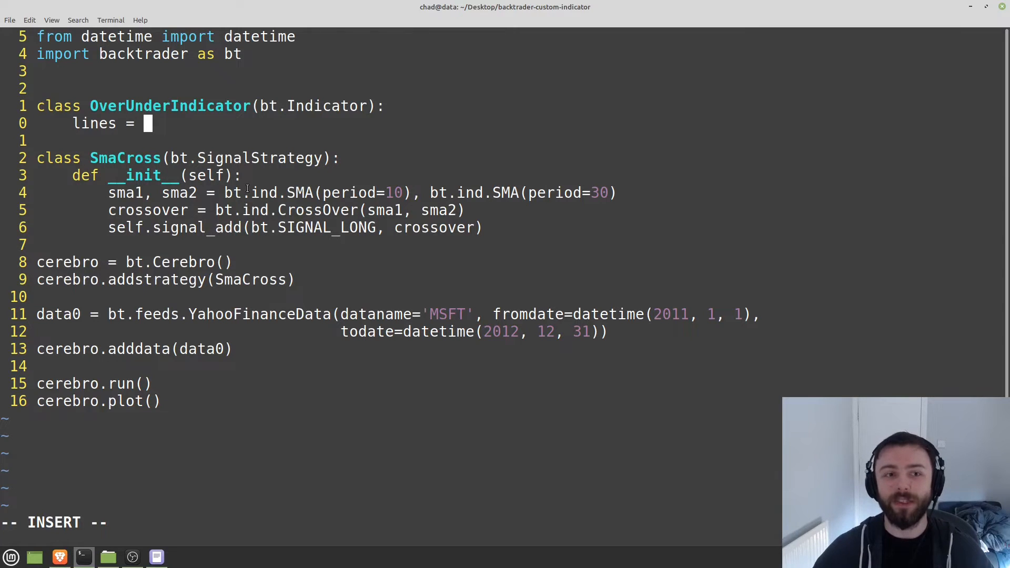
{"action": "mouse_move", "coordinate": [101, 230]}
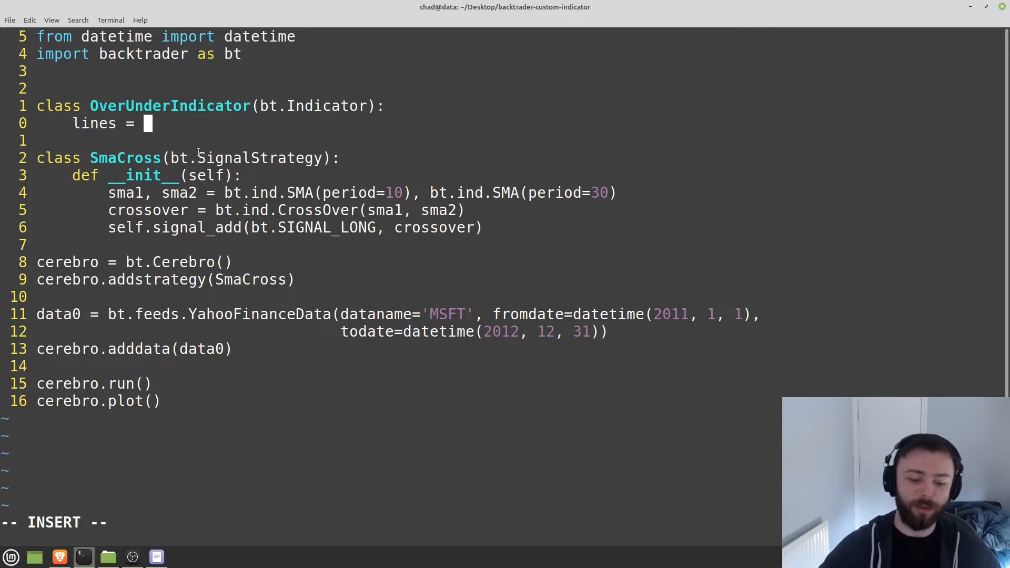
{"action": "type", "text": "('"}
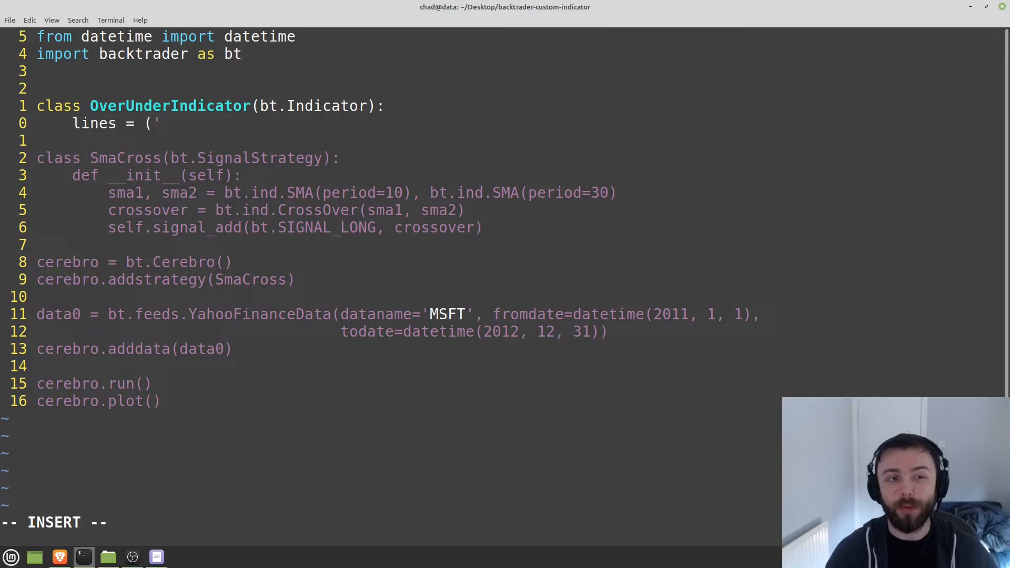
{"action": "type", "text": "overunder"}
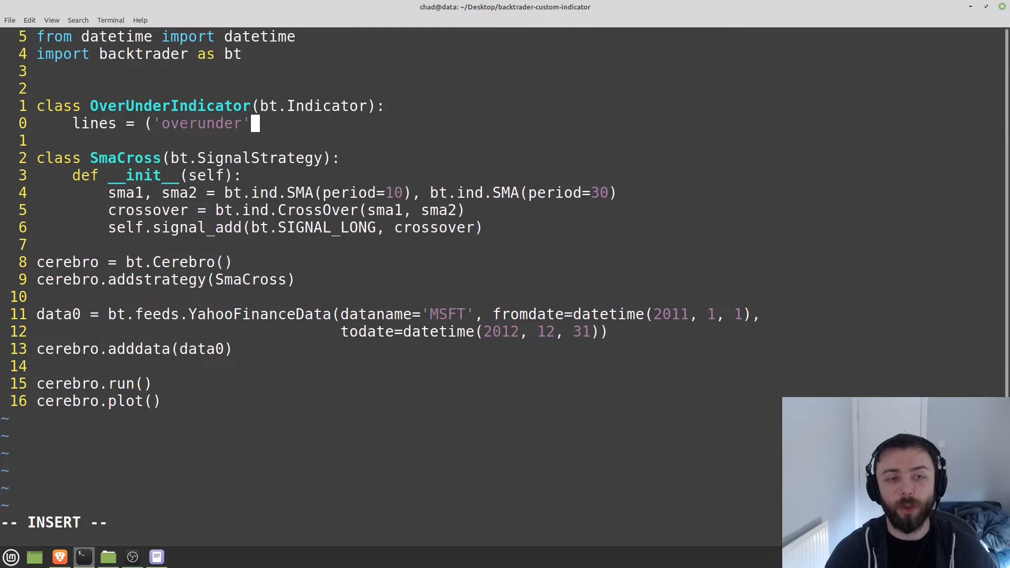
{"action": "type", "text": ",)"}
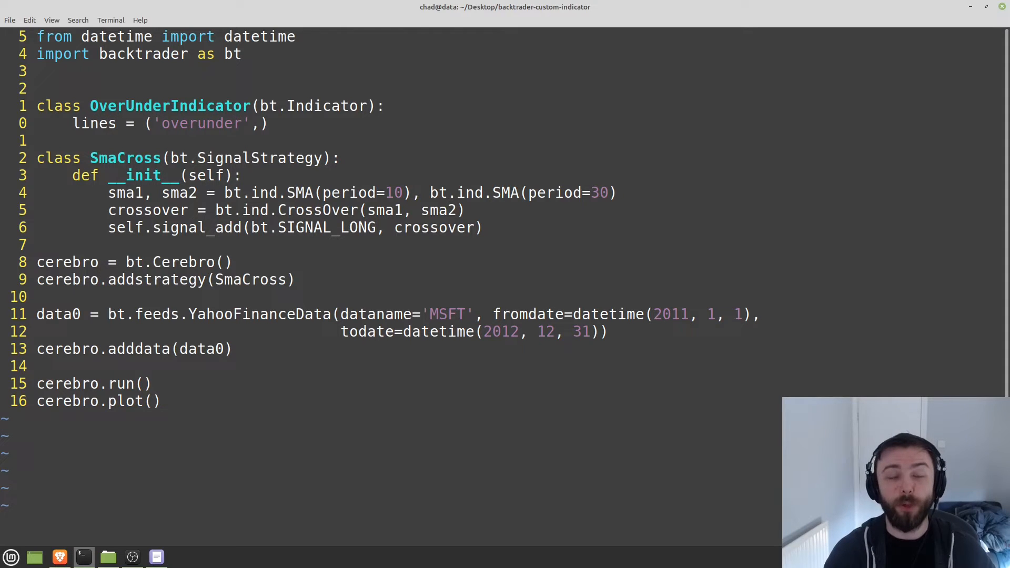
{"action": "left_click", "coordinate": [236, 123]}
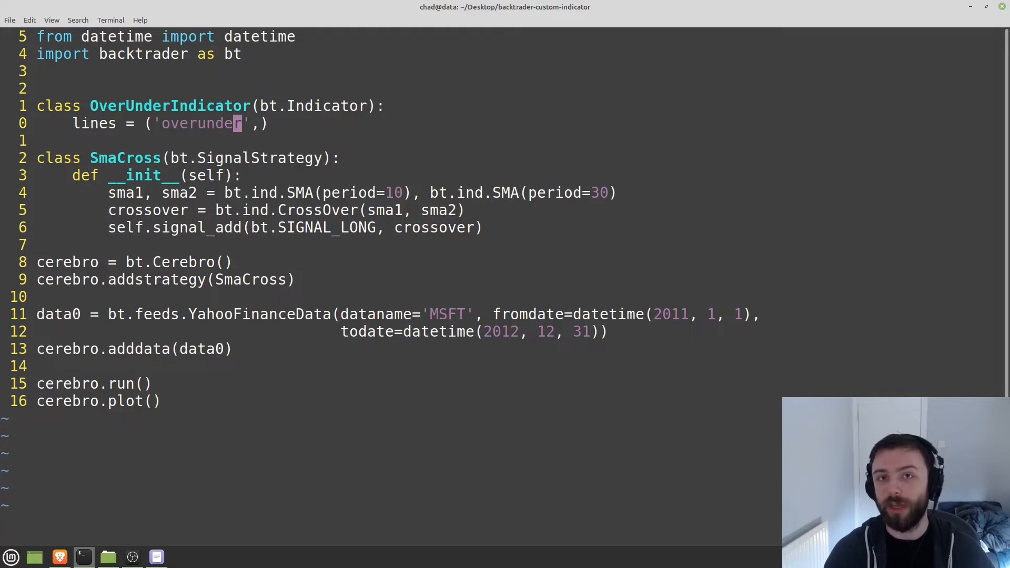
{"action": "key", "text": "i"}
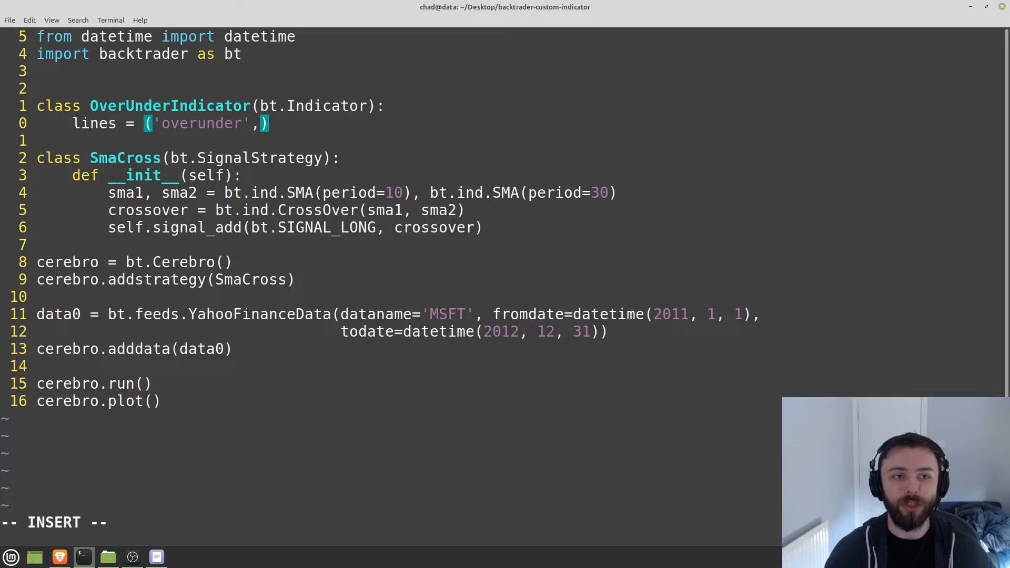
{"action": "key", "text": "Escape"}
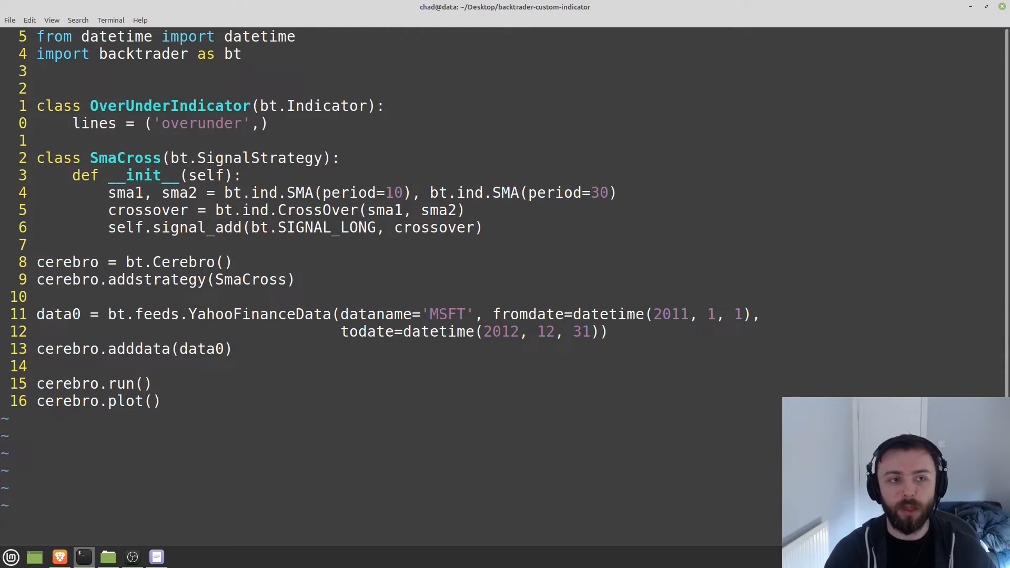
- Add a def __init__(self): stub below the lines declaration with an indented body line
{"action": "key", "text": "o"}
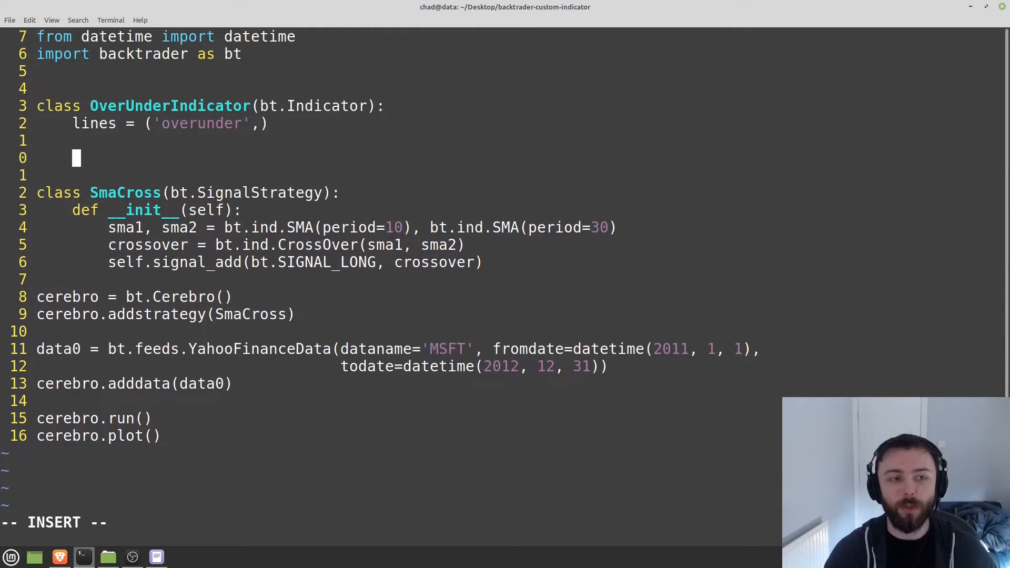
{"action": "type", "text": "def __iit))"}
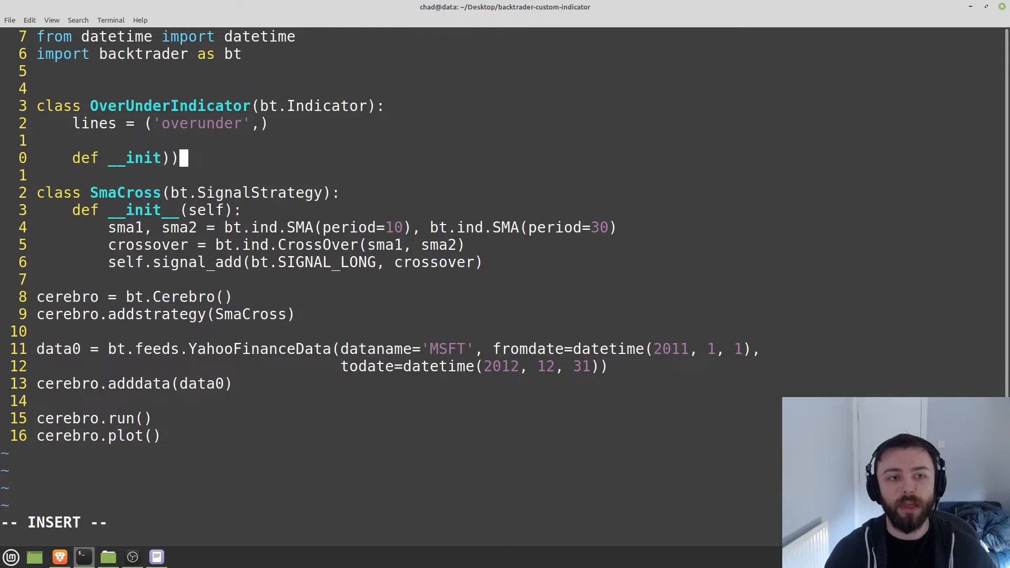
{"action": "key", "text": "BackSpace"}
{"action": "type", "text": "__(self"}
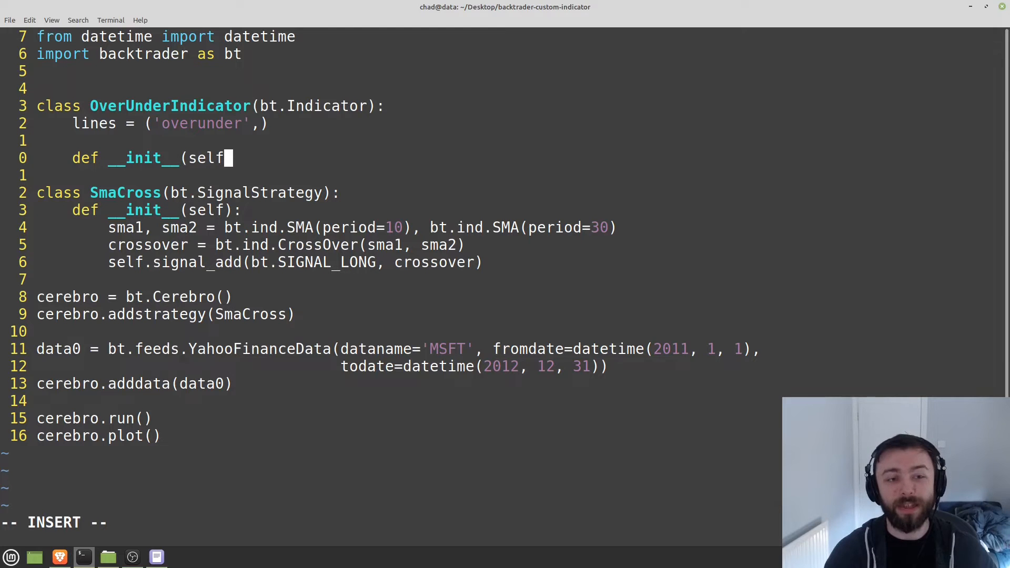
{"action": "type", "text": "):"}
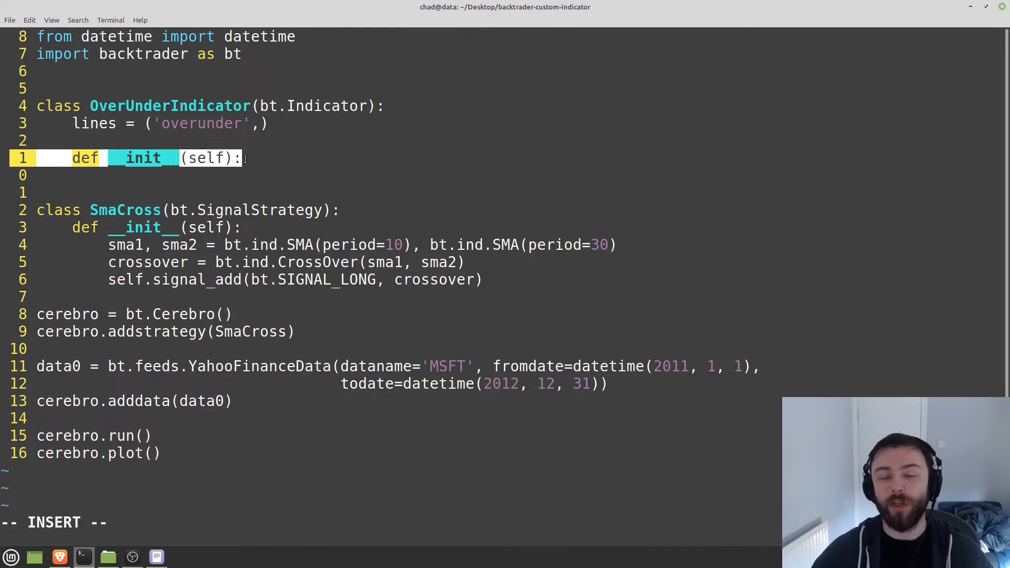
{"action": "key", "text": "Return"}
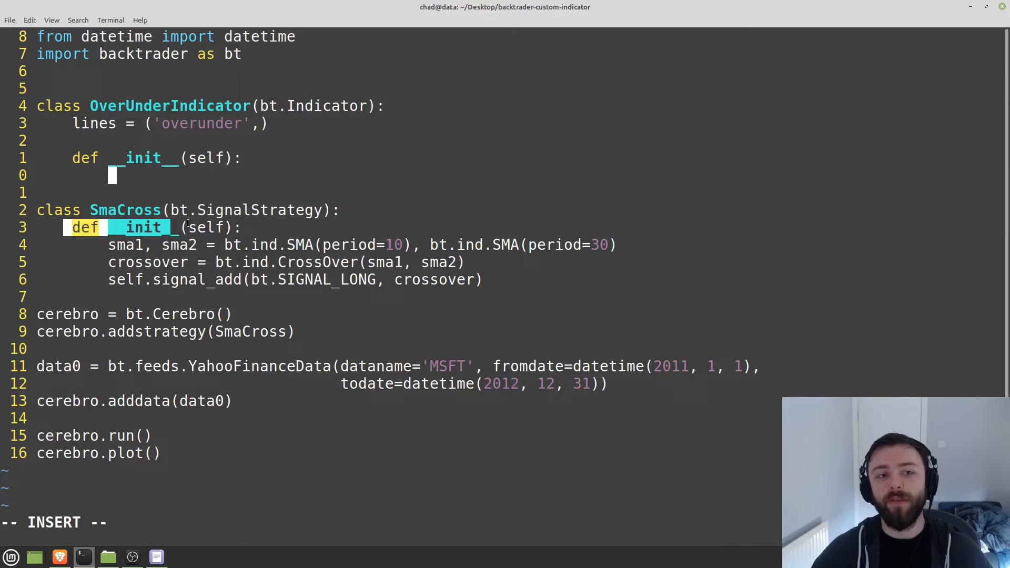
{"action": "mouse_move", "coordinate": [242, 228]}
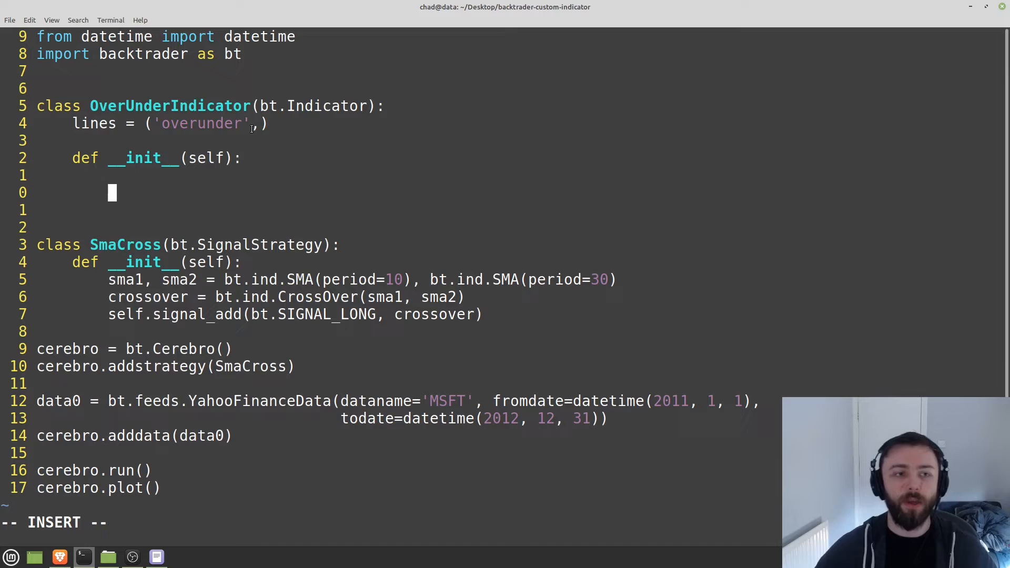
- Define sma1, sma2, sma3 = bt.ind.SMA with periods 30, 100 and 200 in __init__
{"action": "type", "text": "sma"}
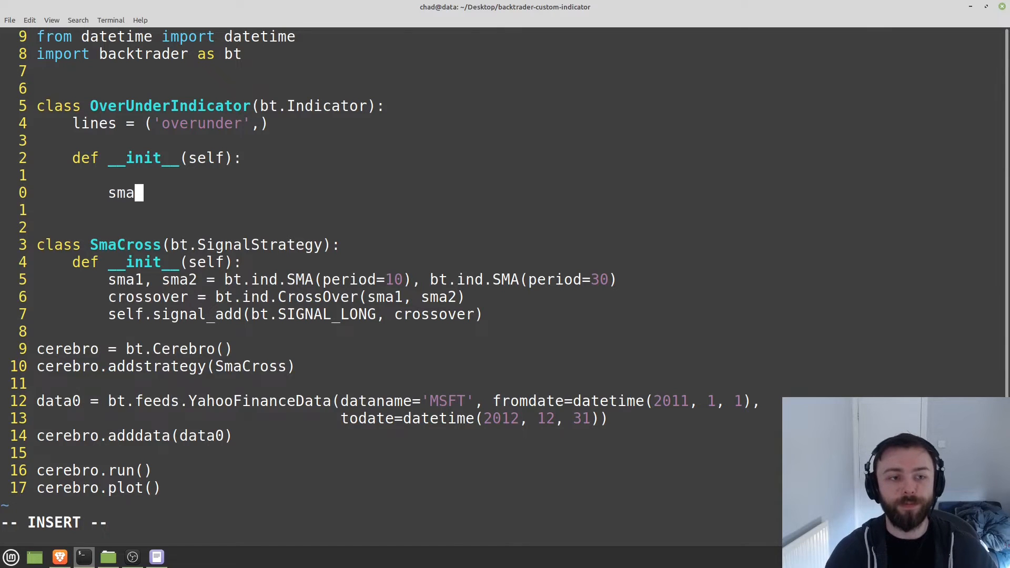
{"action": "type", "text": "1 = bt.ind"}
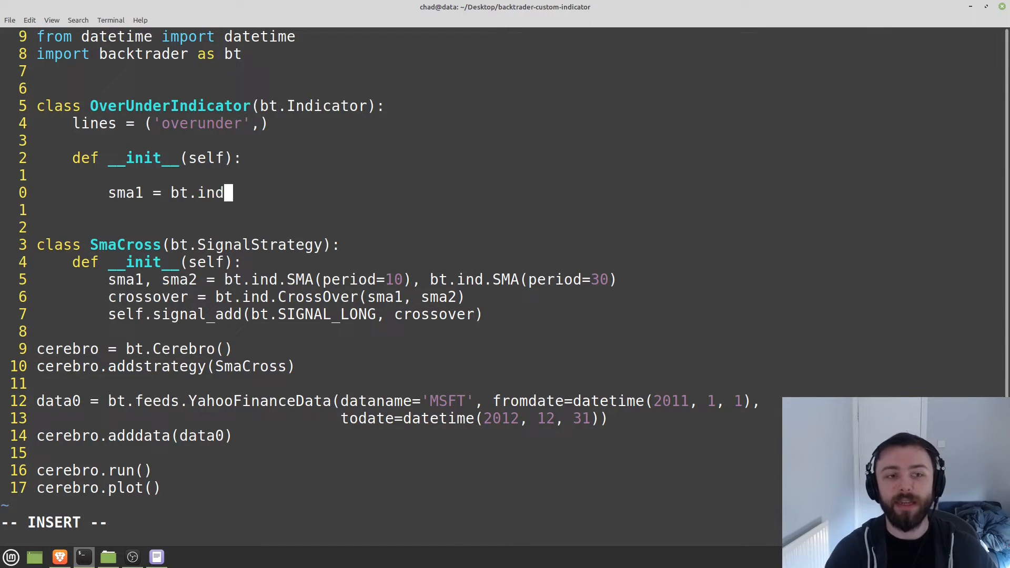
{"action": "type", "text": ".SMA("}
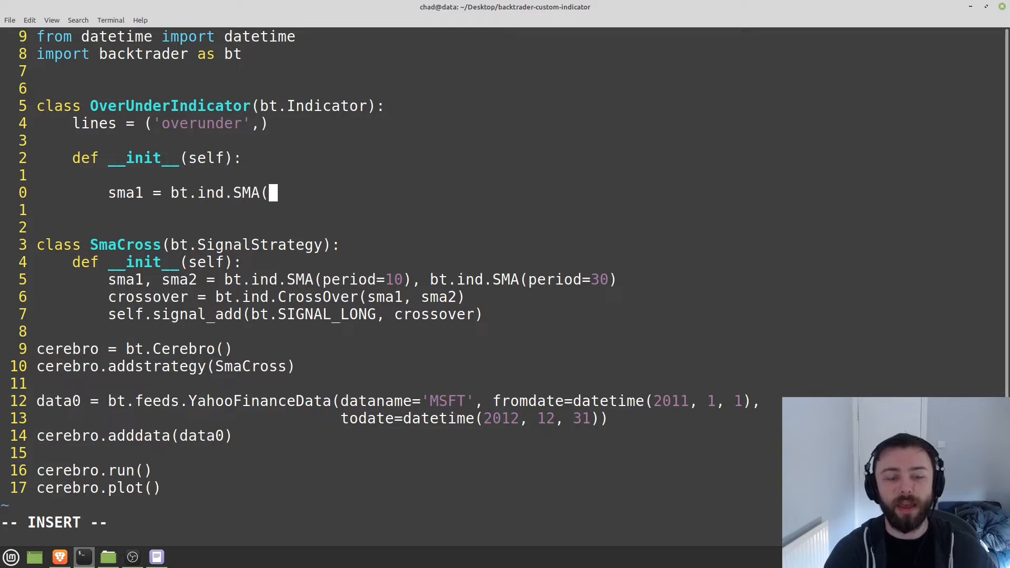
{"action": "type", "text": "period"}
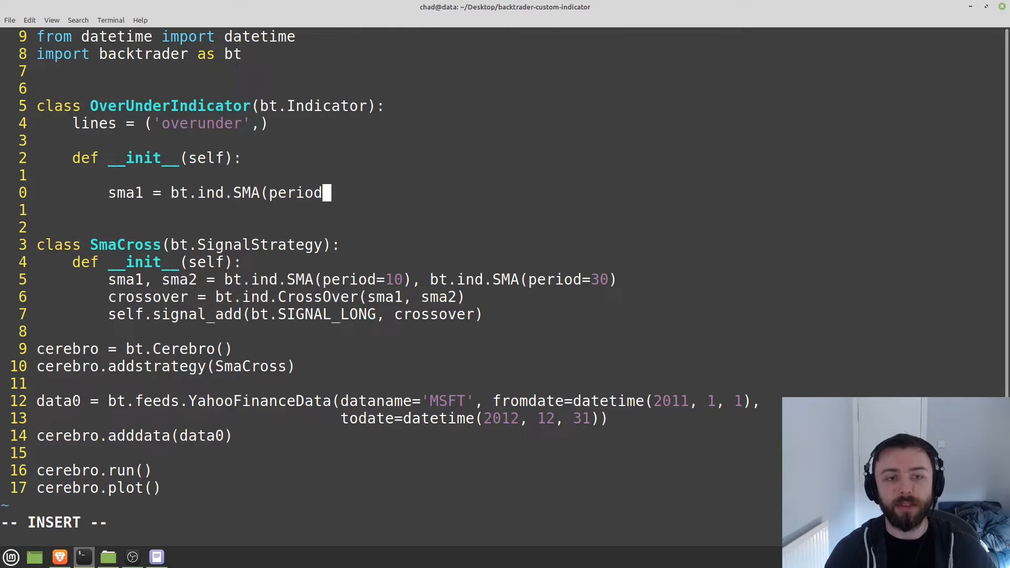
{"action": "type", "text": "= 30)"}
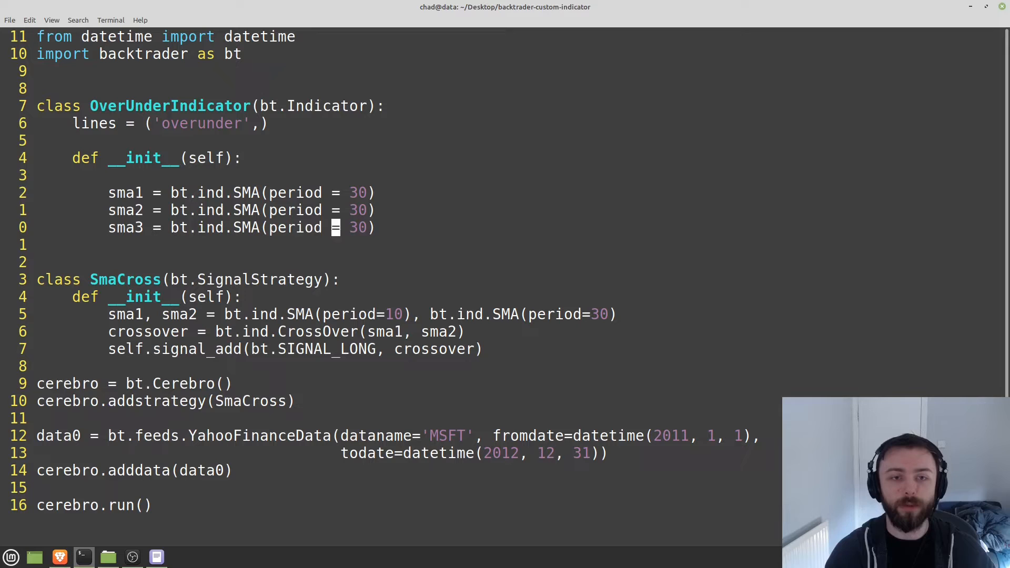
{"action": "type", "text": "100"}
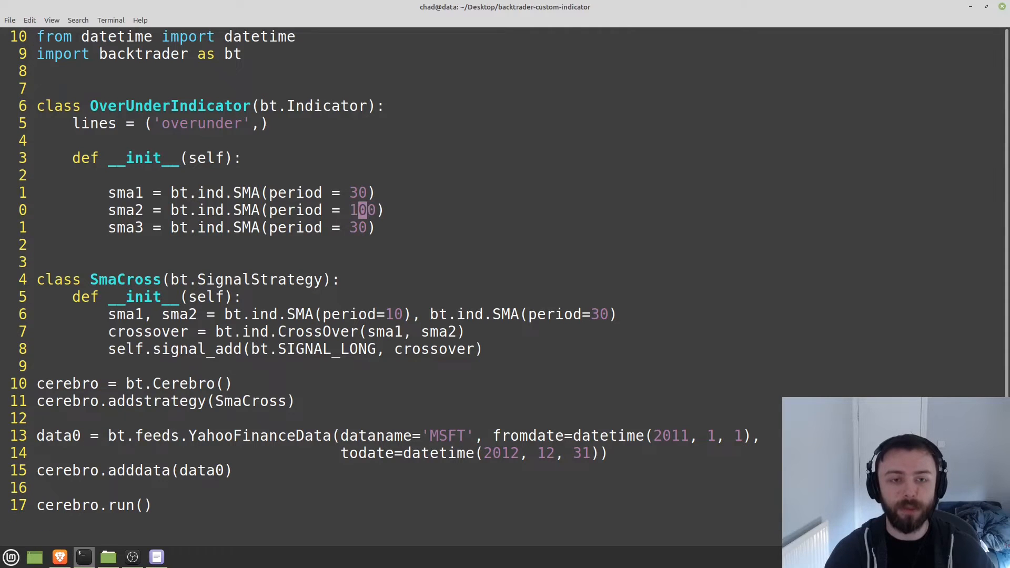
{"action": "type", "text": "20"}
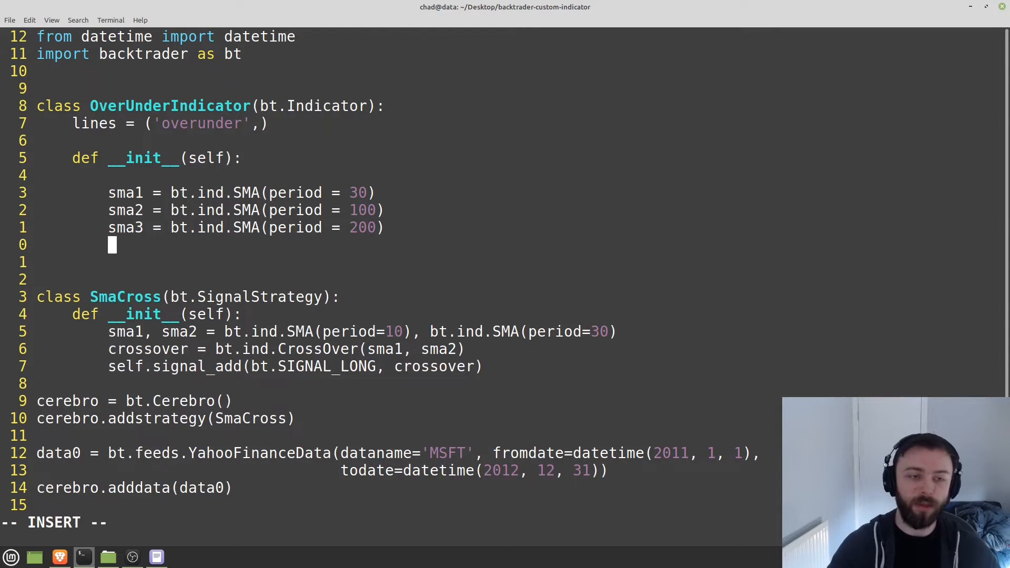
{"action": "key", "text": "Return"}
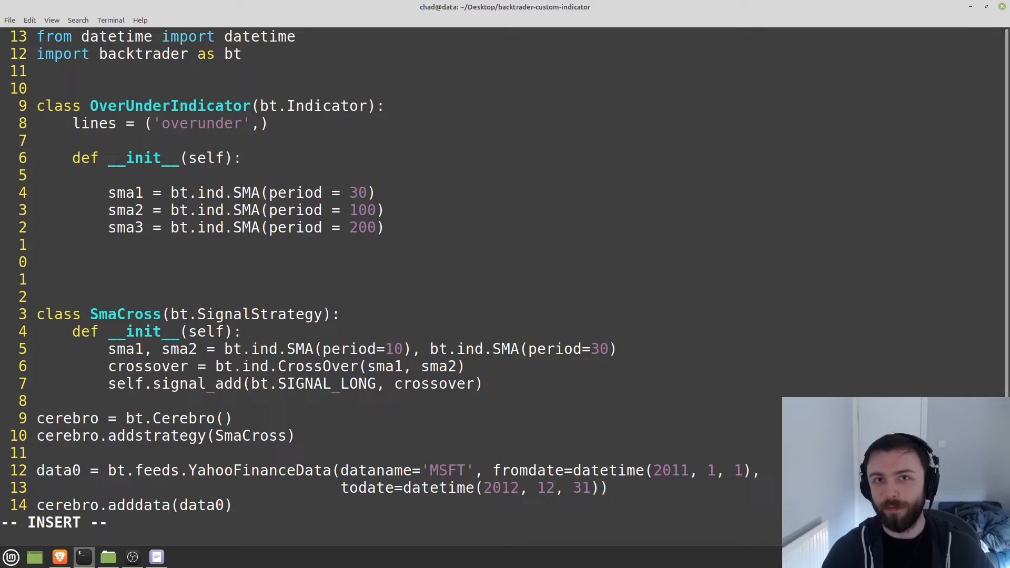
- Begin the assignment self.l.overunder = below the SMA definitions
{"action": "type", "text": "sel"}
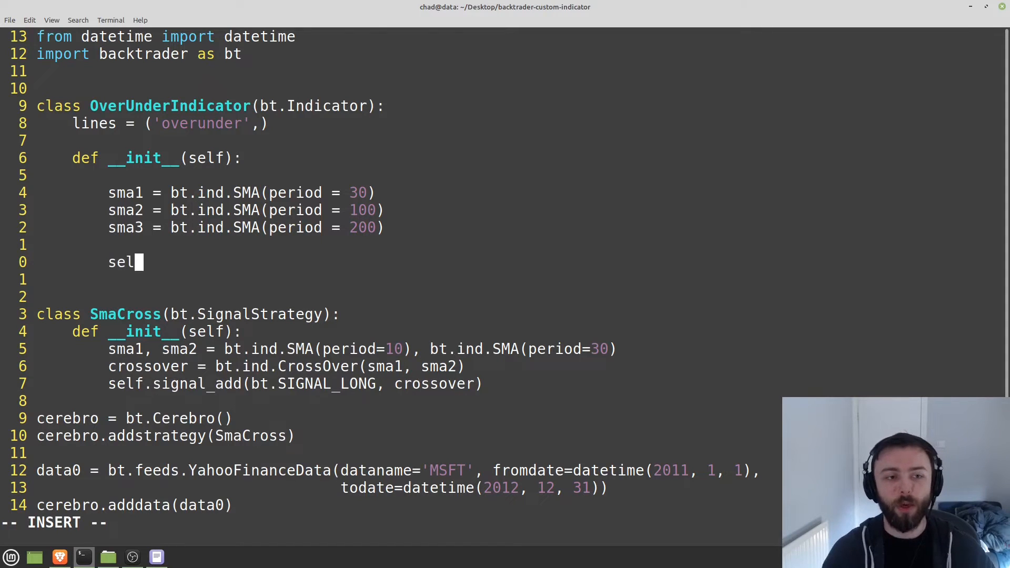
{"action": "type", "text": "f.over"}
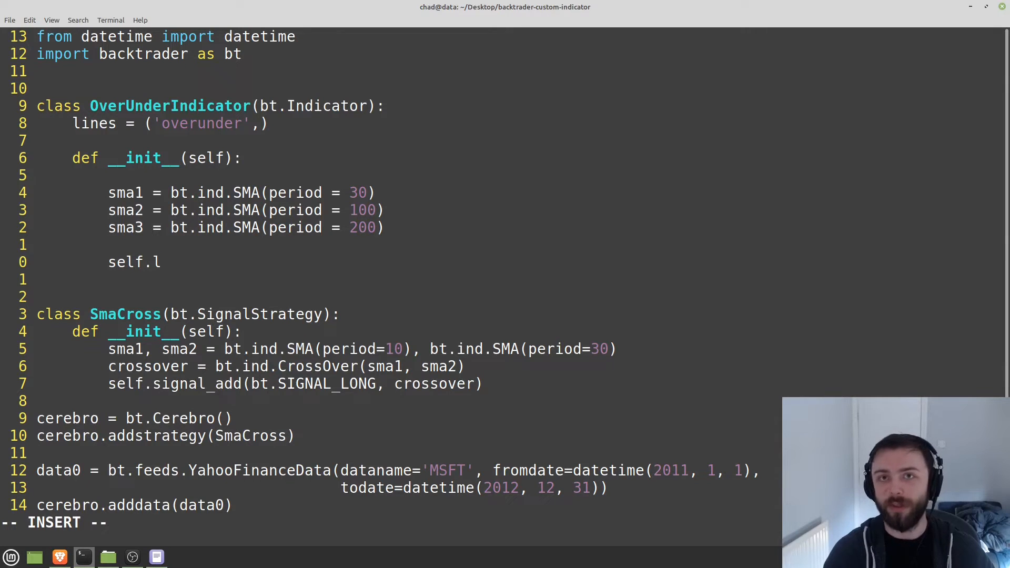
{"action": "type", "text": "."}
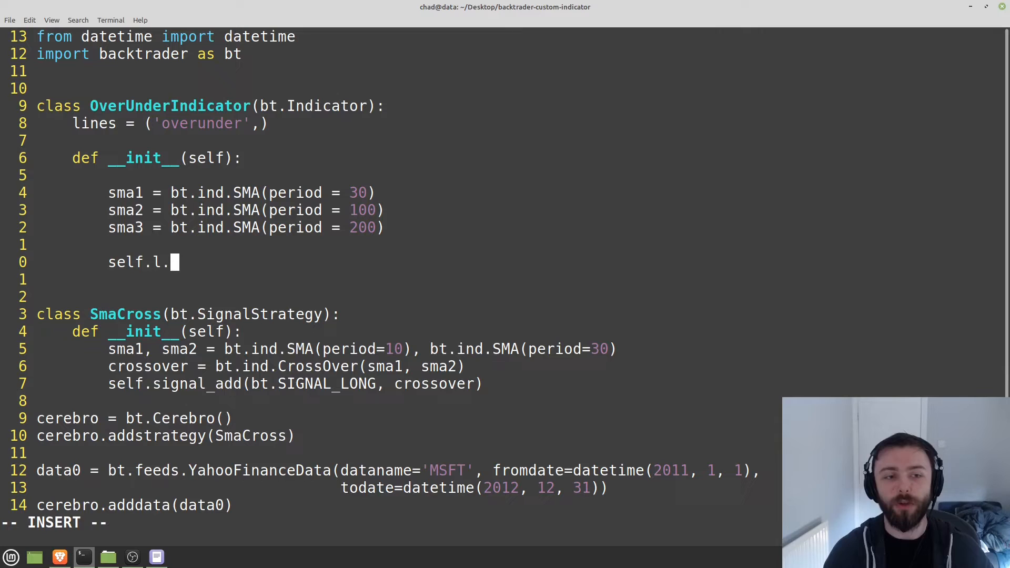
{"action": "type", "text": "overunder"}
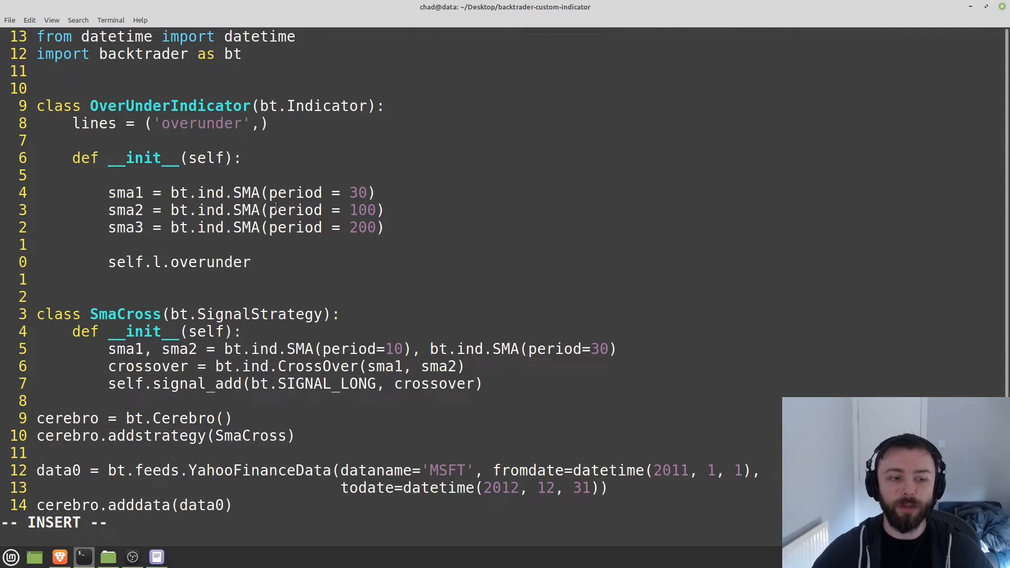
{"action": "type", "text": "="}
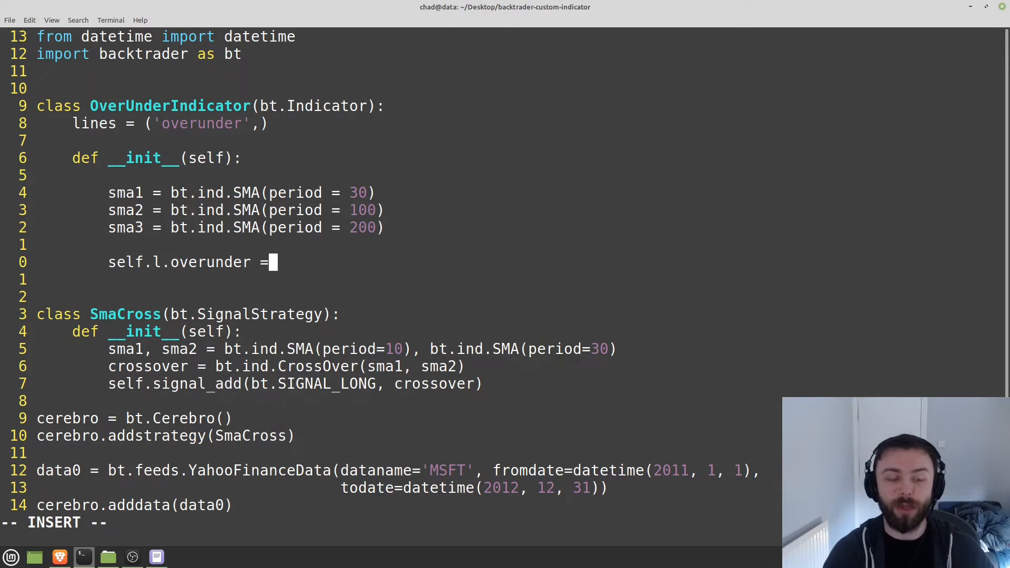
{"action": "type", "text": "5"}
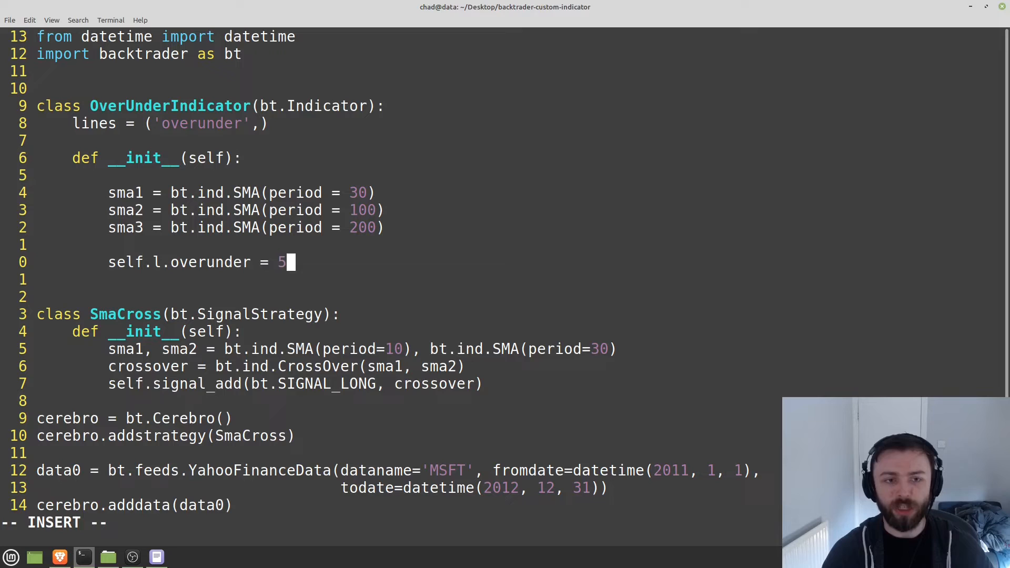
- Finish it as self.l.overunder = bt.Cmp(sma1, sma2), removing a stray 5
{"action": "key", "text": "BackSpace"}
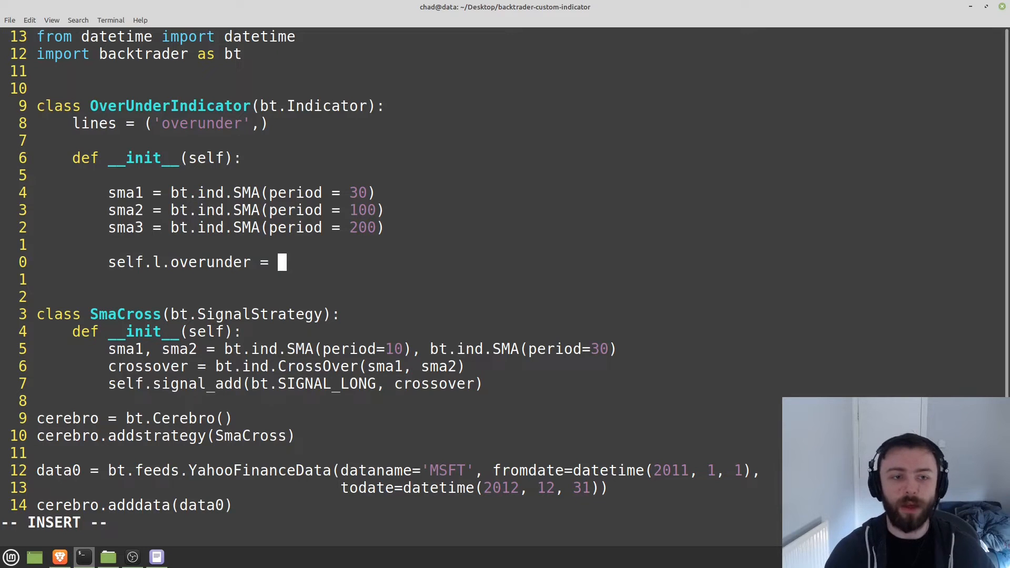
{"action": "type", "text": "bt"}
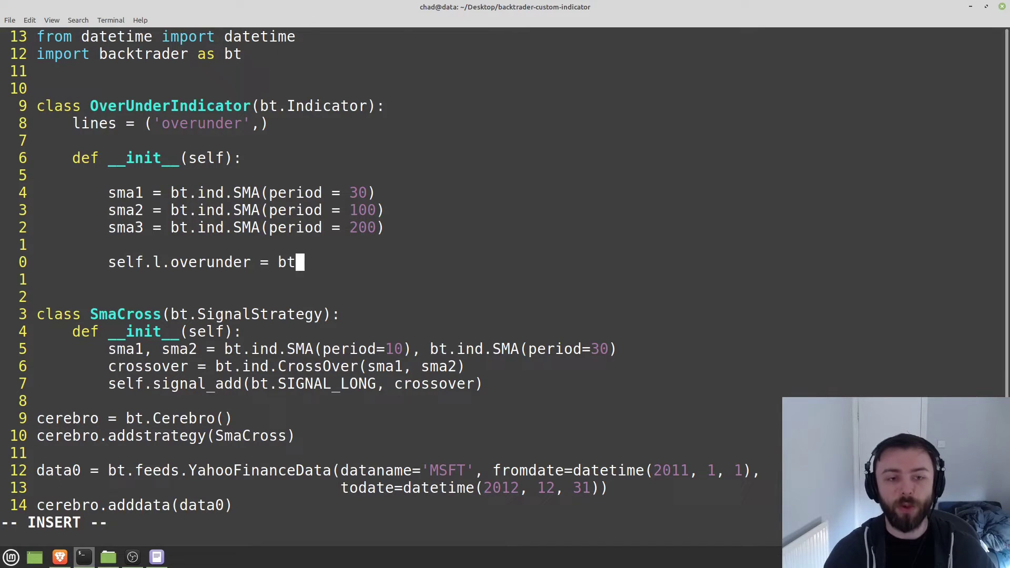
{"action": "type", "text": ".Cm"}
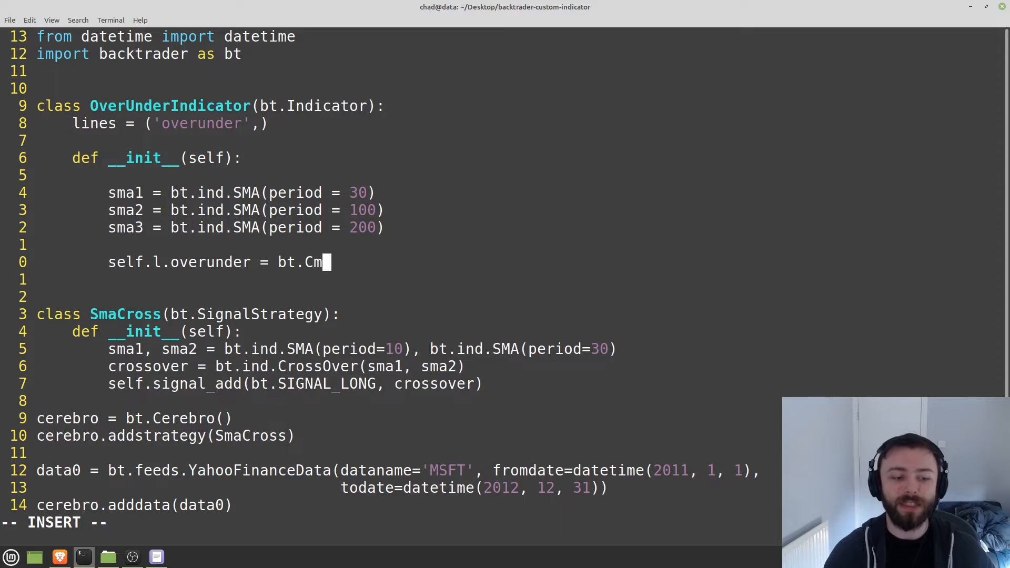
{"action": "type", "text": "p(sma1"}
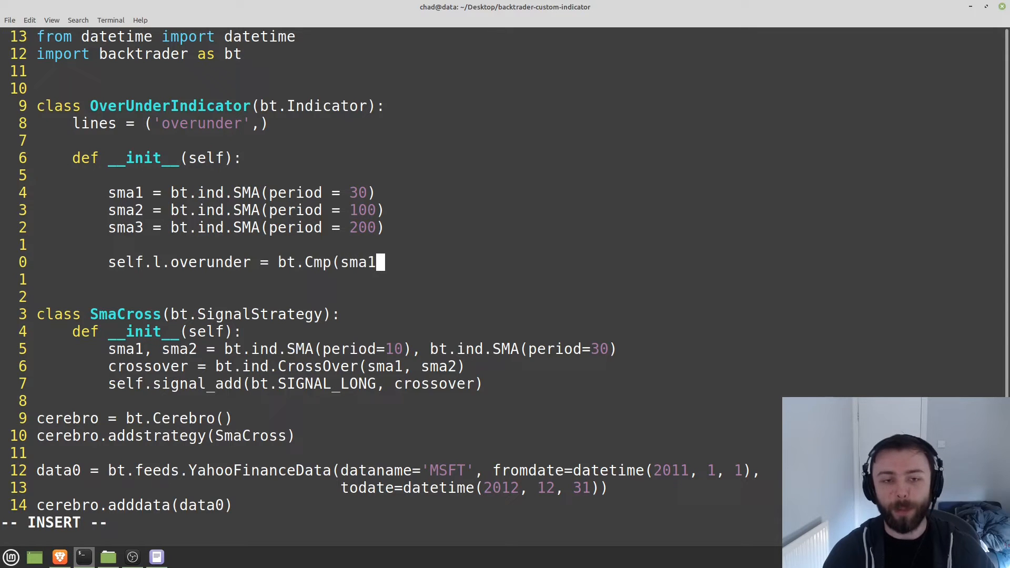
{"action": "type", "text": ", sma"}
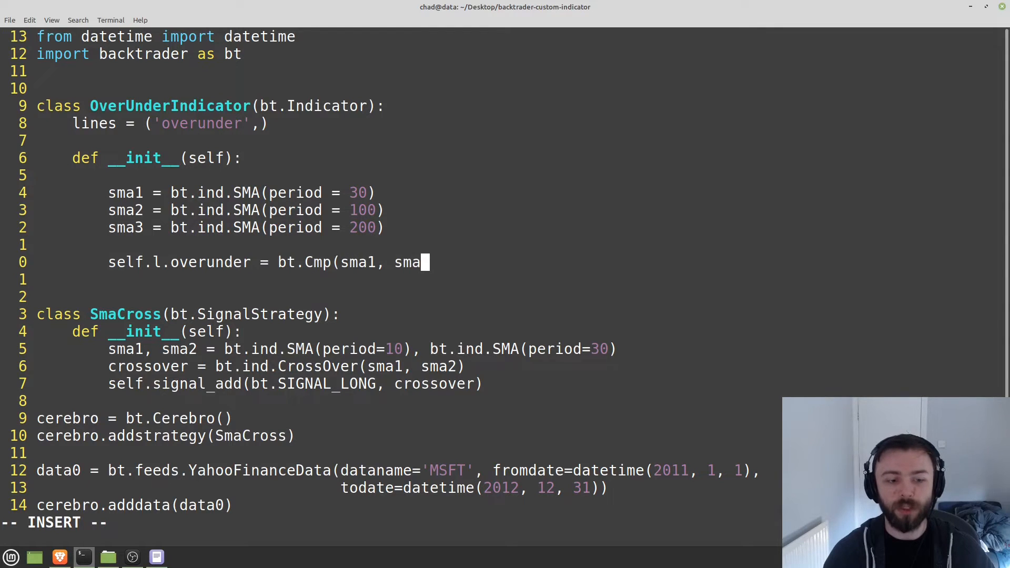
{"action": "type", "text": "2)"}
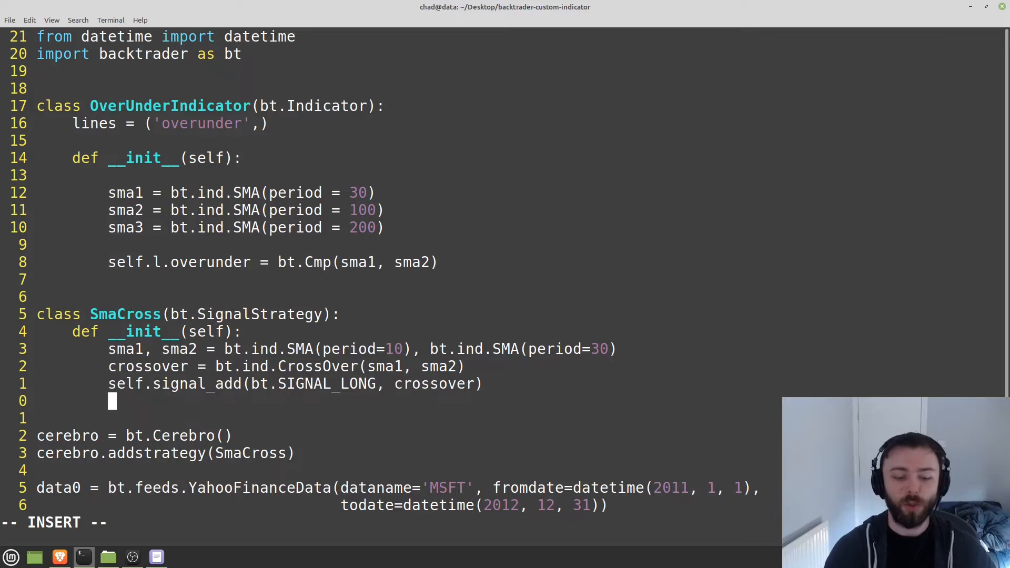
- Instantiate OverUnderIndicator() in SmaCross's __init__ and save tutorial.py
{"action": "type", "text": "Over"}
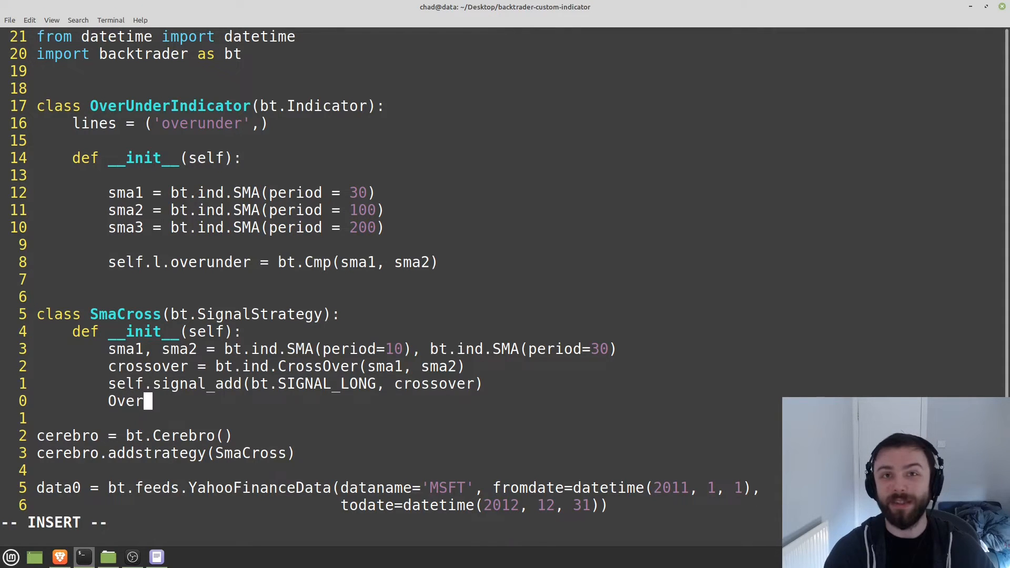
{"action": "type", "text": "U"}
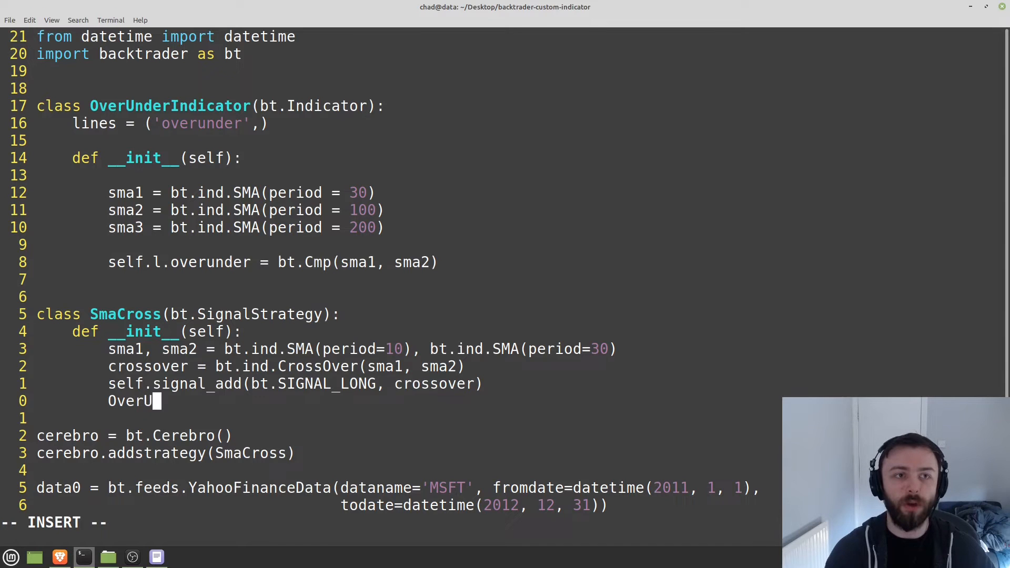
{"action": "type", "text": "nderIndicator("}
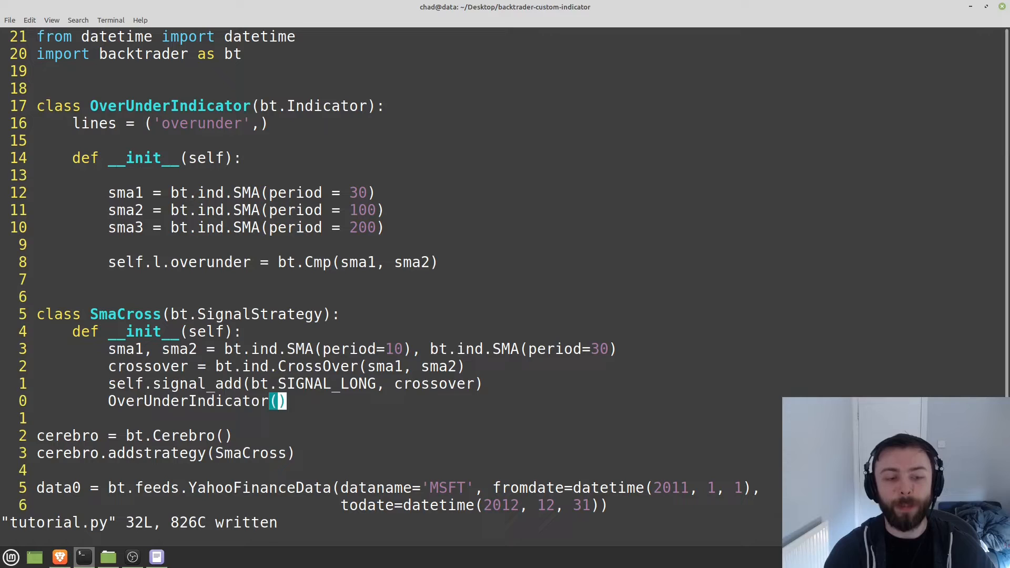
{"action": "scroll", "scroll_direction": "down", "scroll_amount": 3}
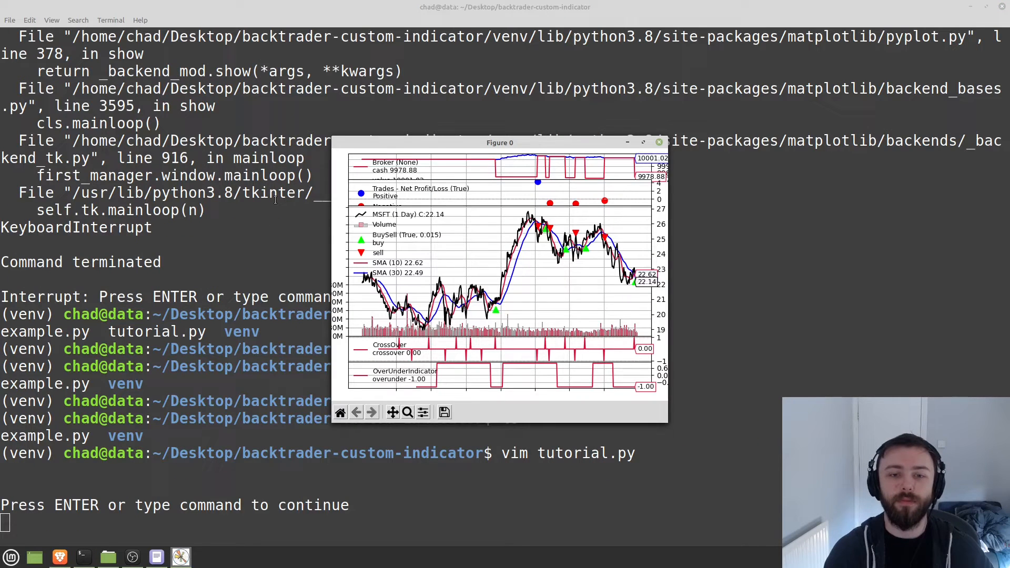
{"action": "mouse_move", "coordinate": [423, 390]}
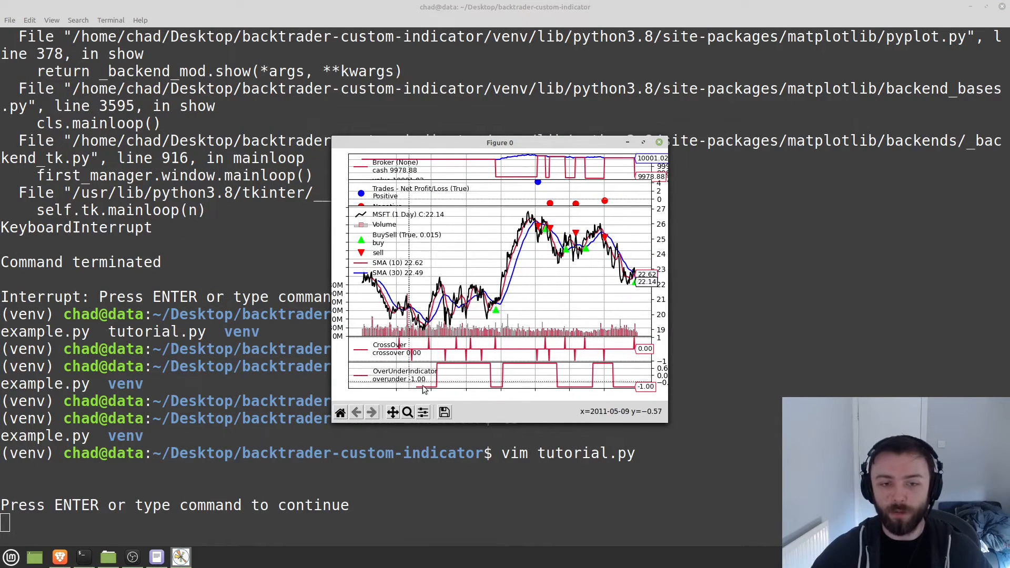
{"action": "mouse_move", "coordinate": [499, 290]}
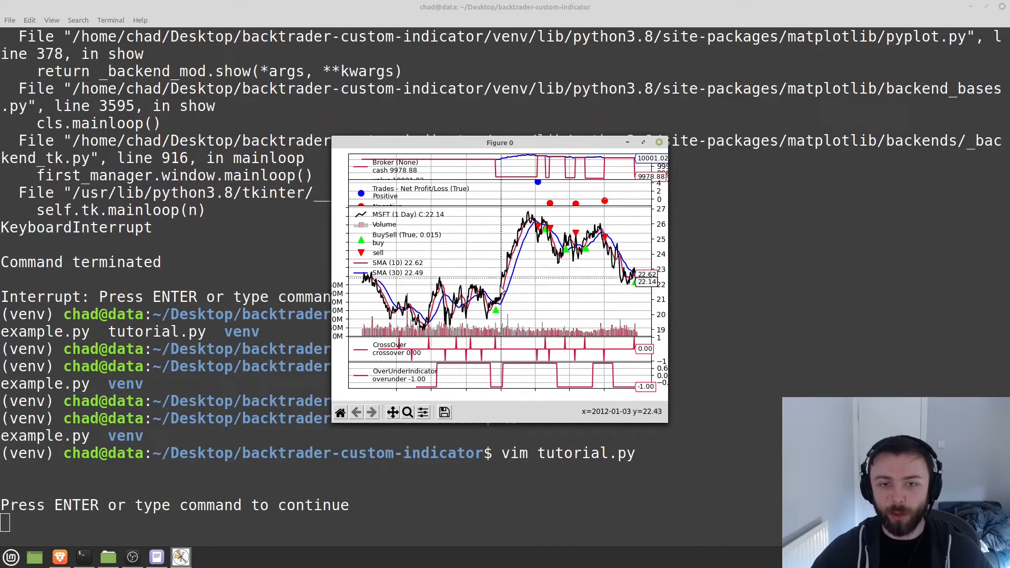
{"action": "mouse_move", "coordinate": [535, 232]}
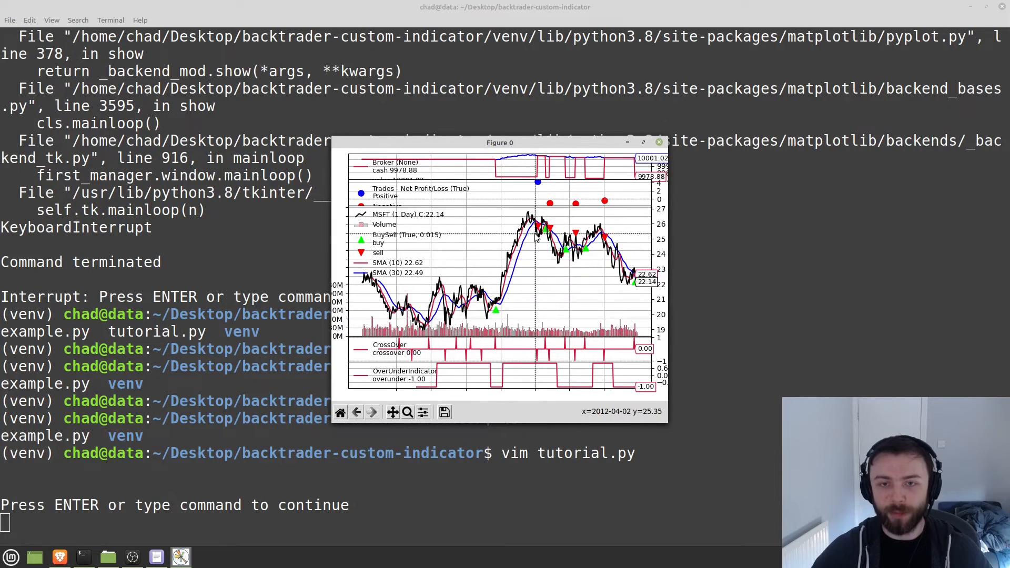
{"action": "mouse_move", "coordinate": [474, 367]}
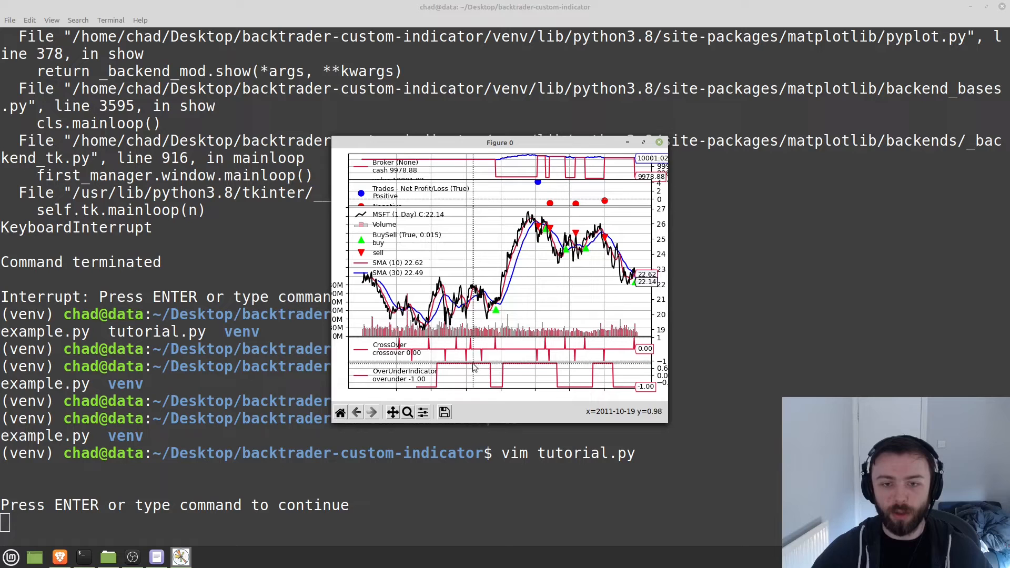
{"action": "mouse_move", "coordinate": [493, 309]}
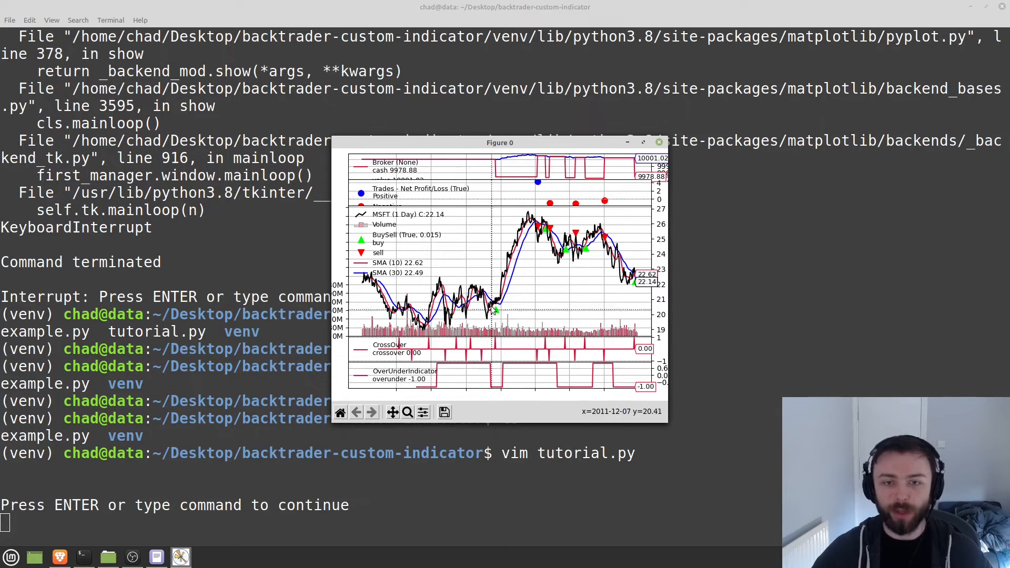
{"action": "mouse_move", "coordinate": [488, 377]}
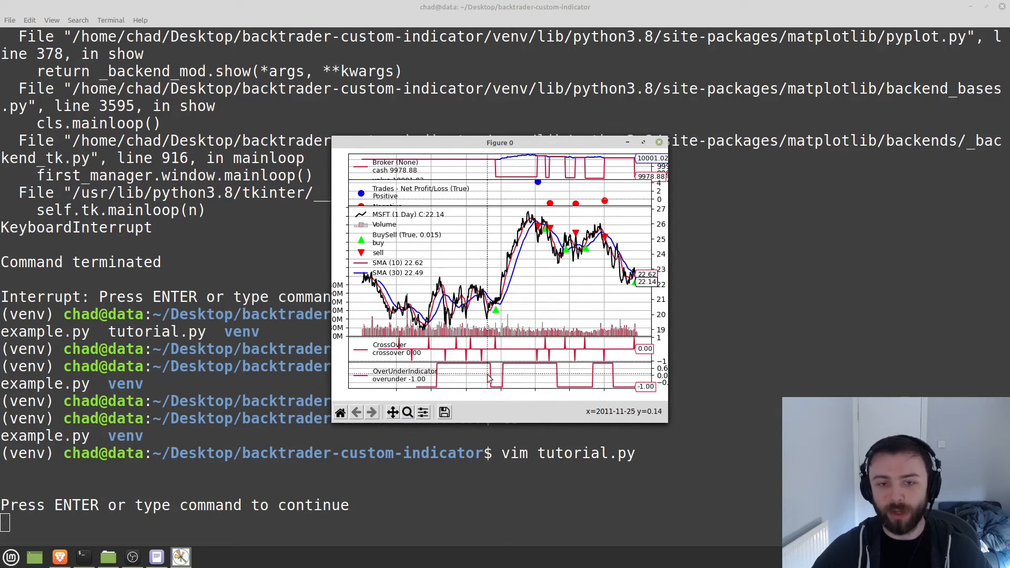
{"action": "mouse_move", "coordinate": [503, 369]}
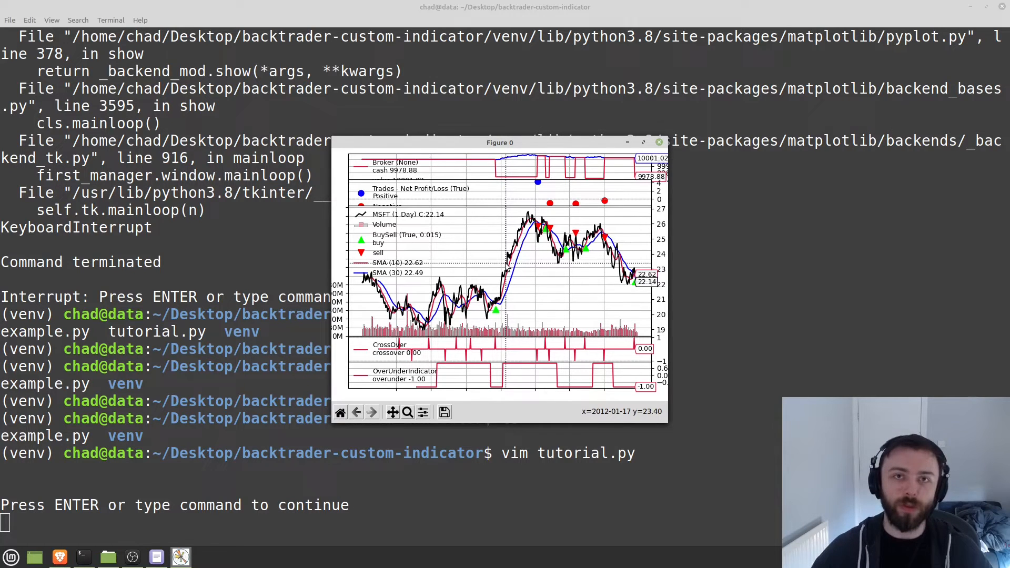
{"action": "mouse_move", "coordinate": [661, 148]}
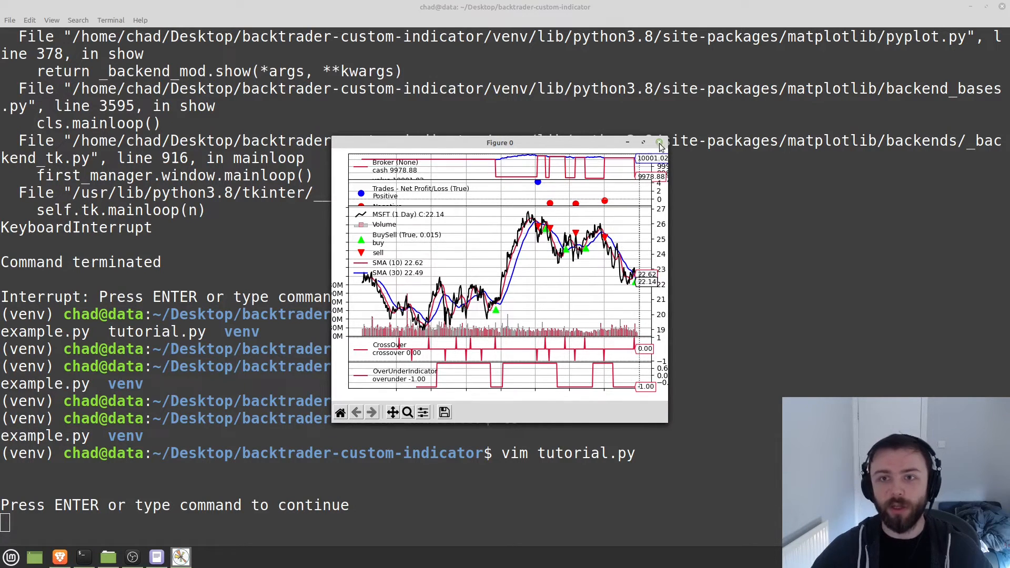
{"action": "left_click", "coordinate": [658, 143]}
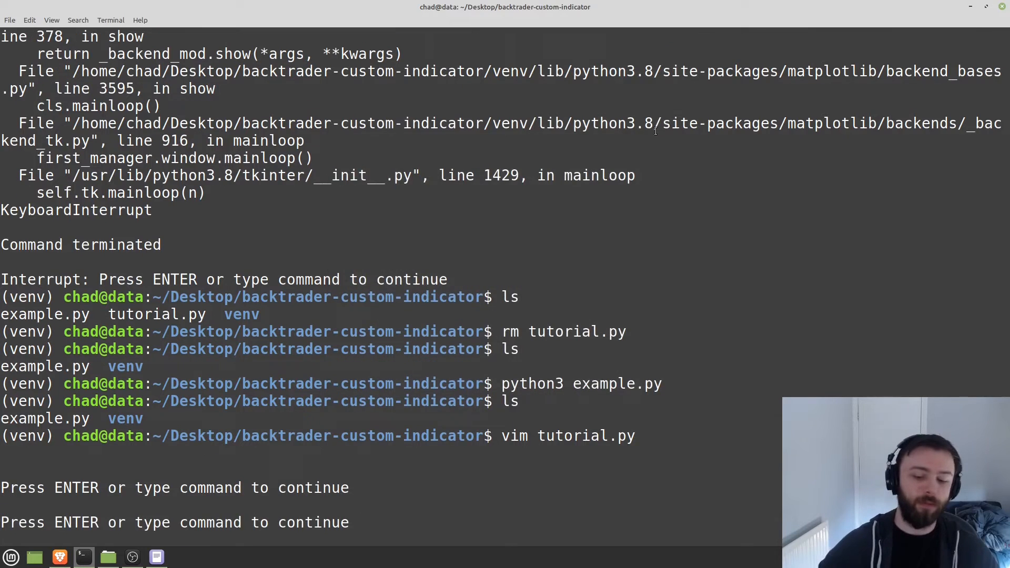
- Append + bt.Cmp(sma1, sma3) to the overunder line and save tutorial.py
{"action": "key", "text": "Return"}
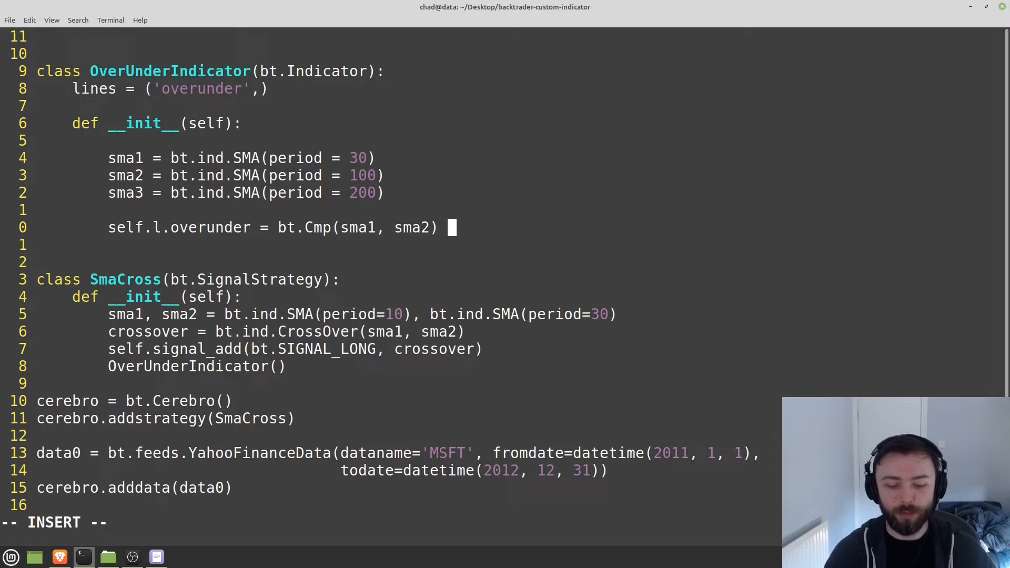
{"action": "type", "text": "+ bt."}
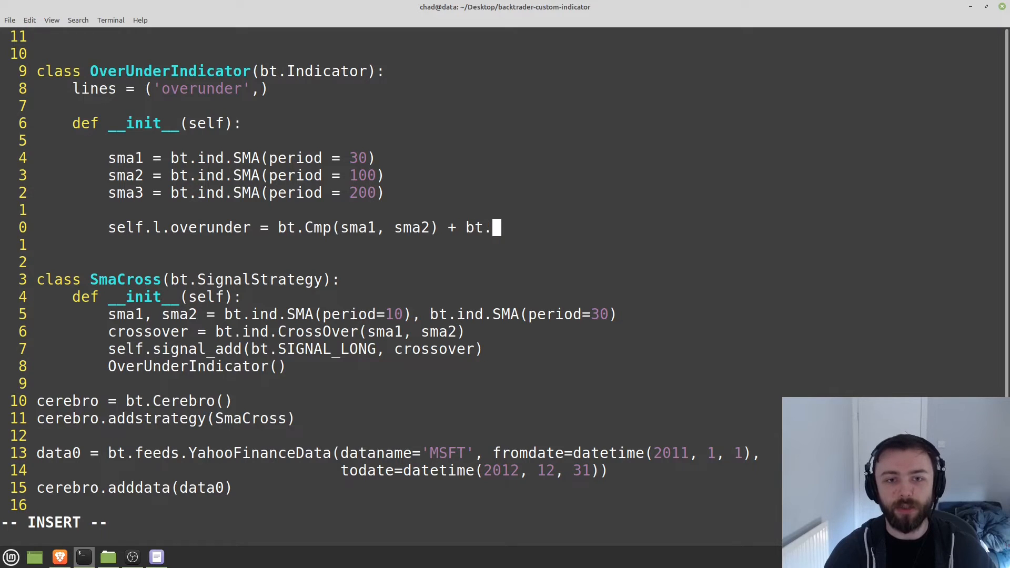
{"action": "type", "text": "Cmp("}
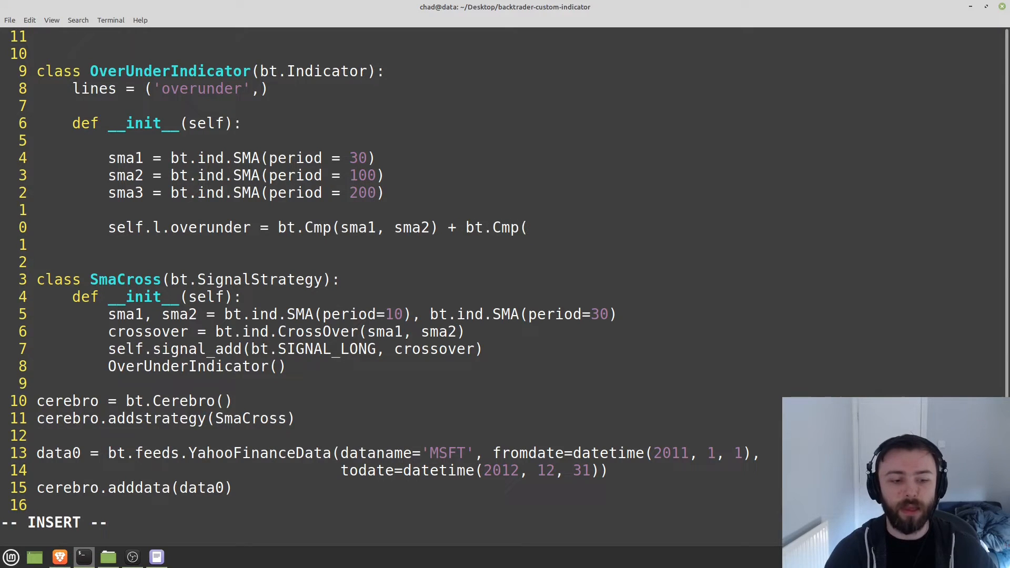
{"action": "type", "text": "sma1, sma3"}
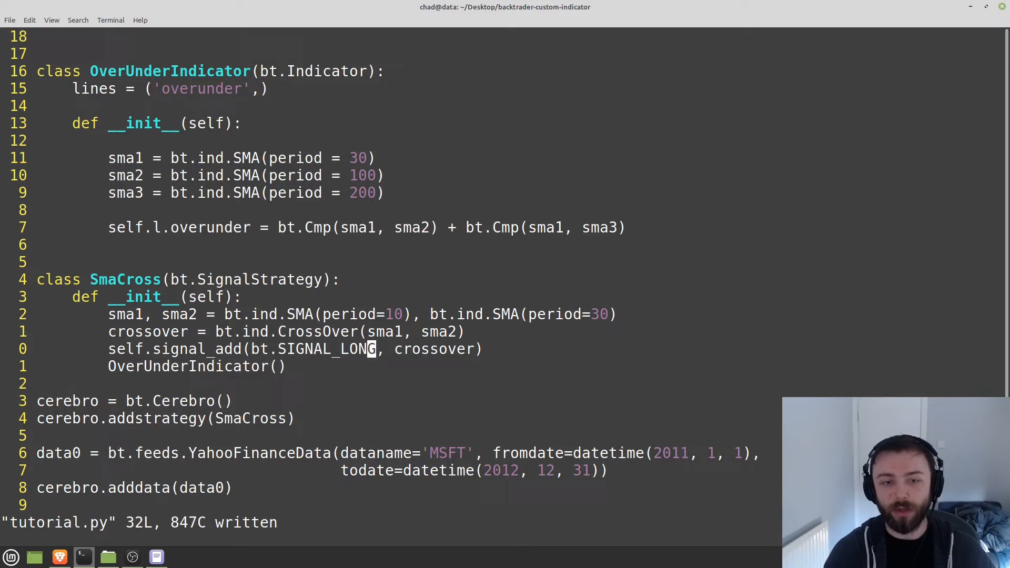
{"action": "mouse_move", "coordinate": [732, 87]}
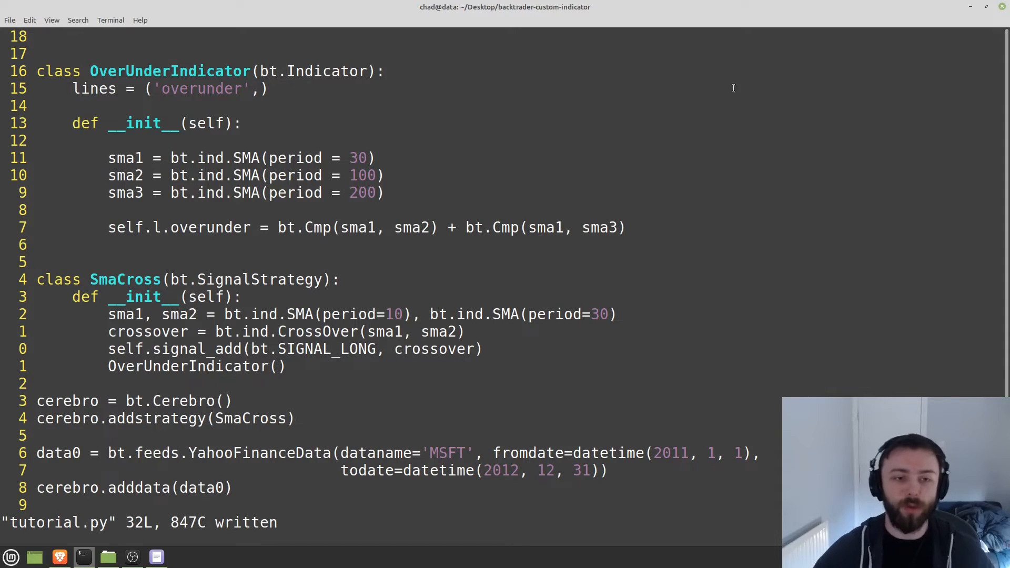
- Replace the SMA crossover with ind = OverUnderIndicator() and rerun the MSFT backtest
{"action": "double_click", "coordinate": [436, 348]}
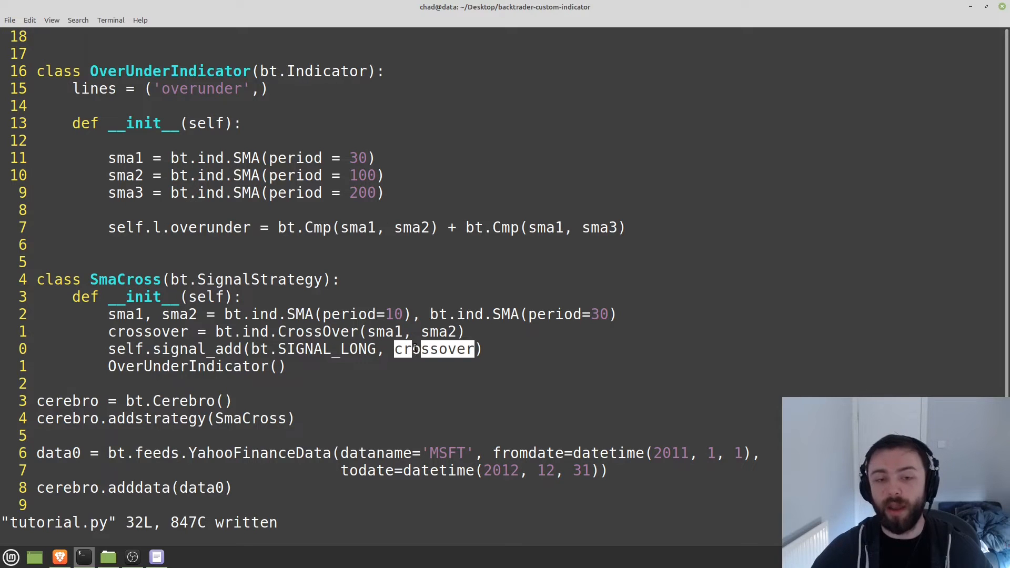
{"action": "mouse_move", "coordinate": [425, 235]}
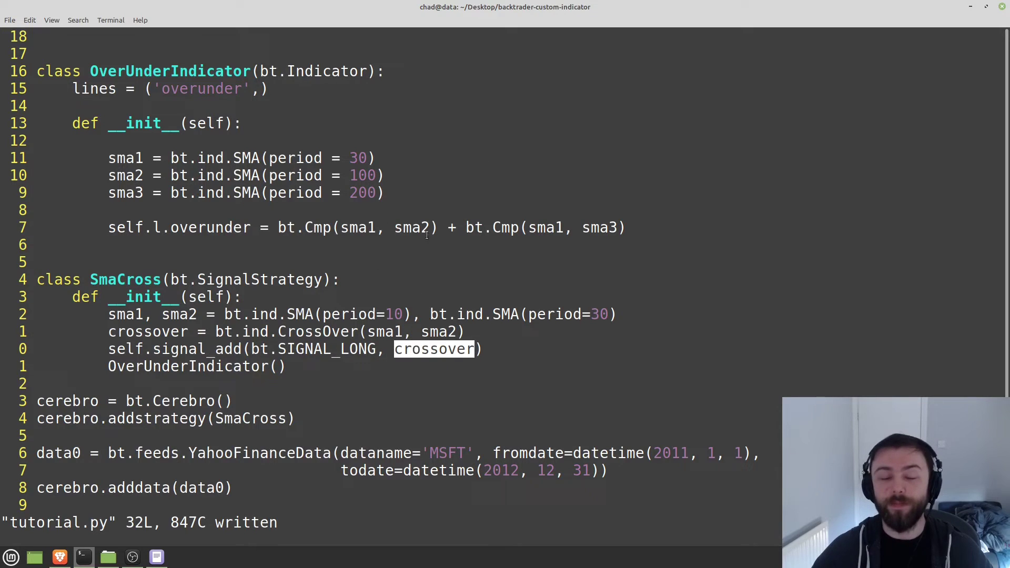
{"action": "mouse_move", "coordinate": [334, 256]}
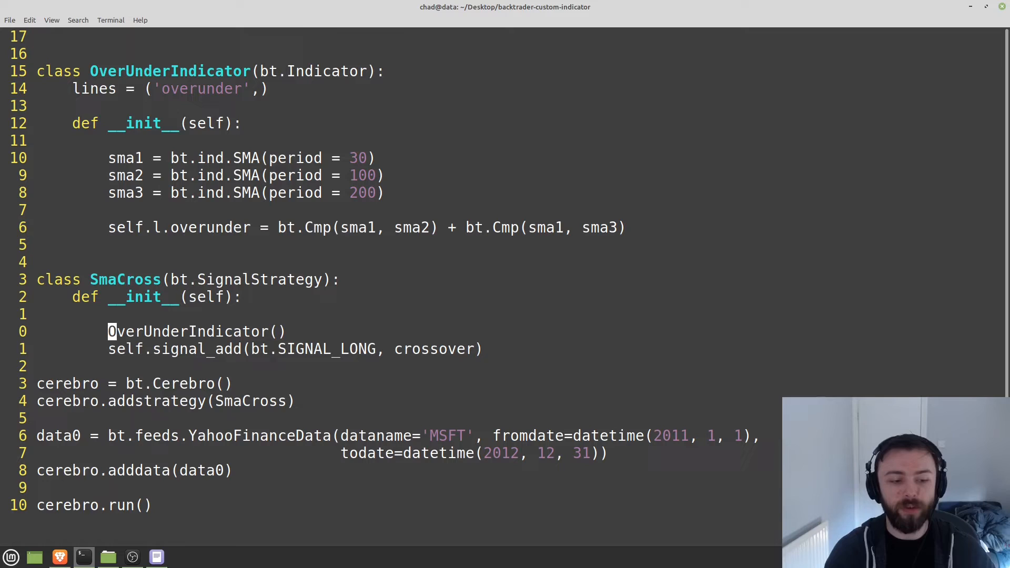
{"action": "key", "text": "i"}
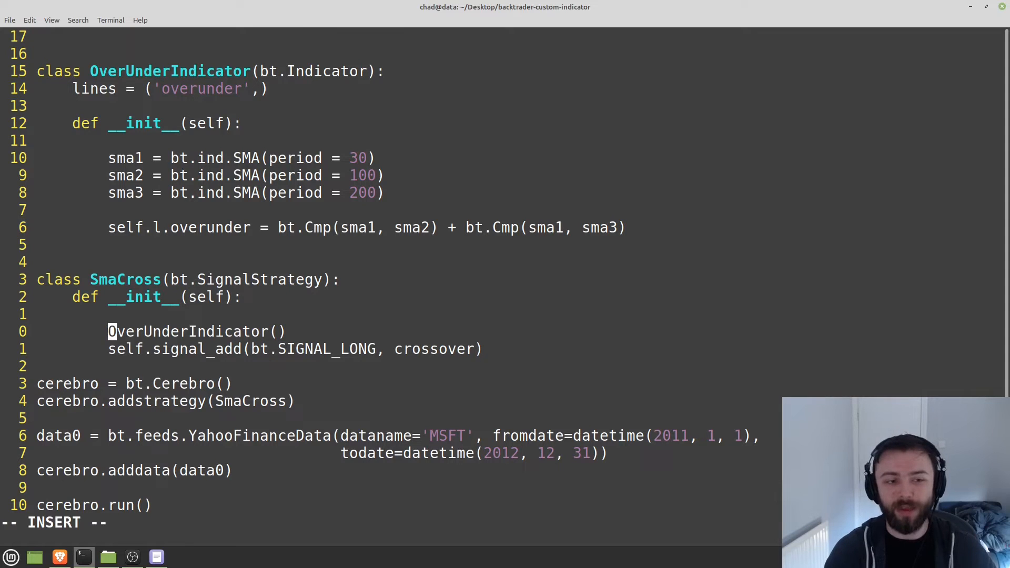
{"action": "type", "text": "ind ="}
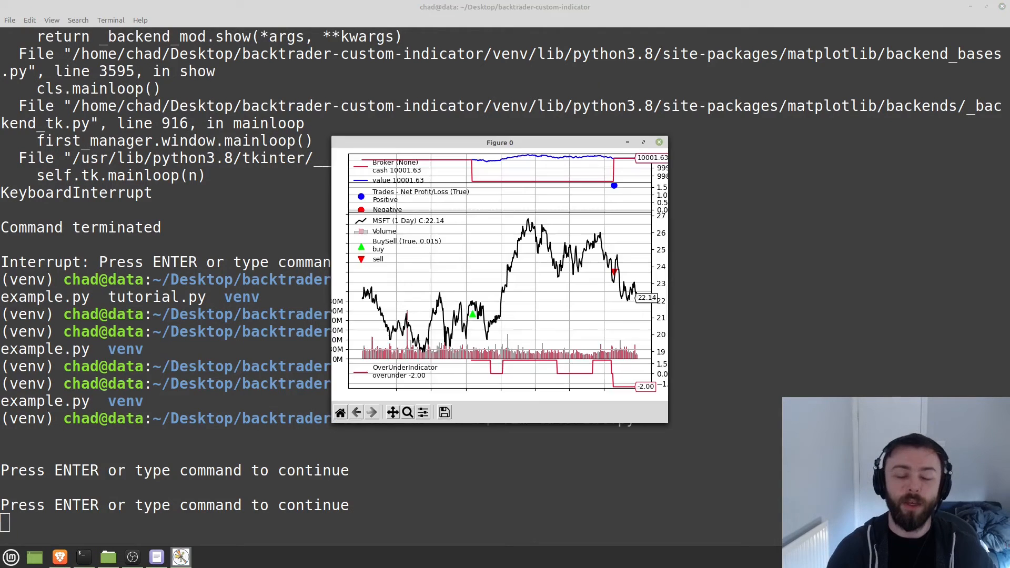
- Maximize the MSFT backtest figure to inspect its trades, then close it
{"action": "left_click", "coordinate": [642, 142]}
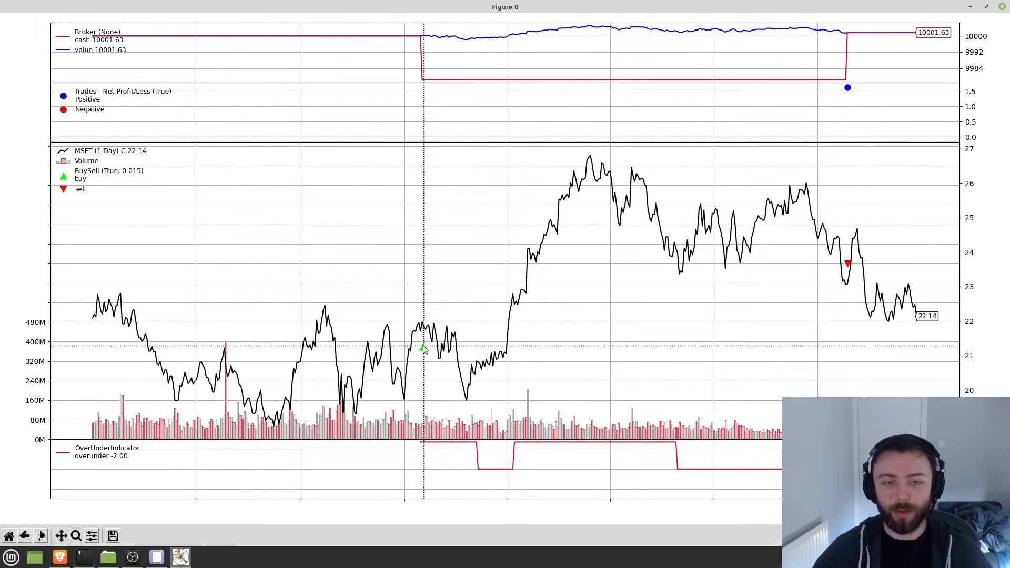
{"action": "mouse_move", "coordinate": [82, 315]}
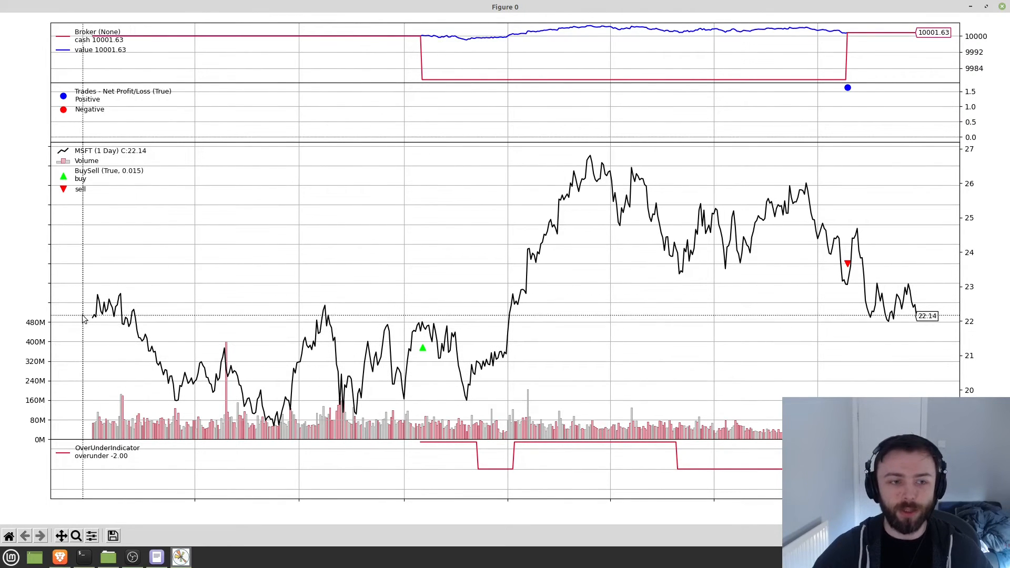
{"action": "mouse_move", "coordinate": [416, 412]}
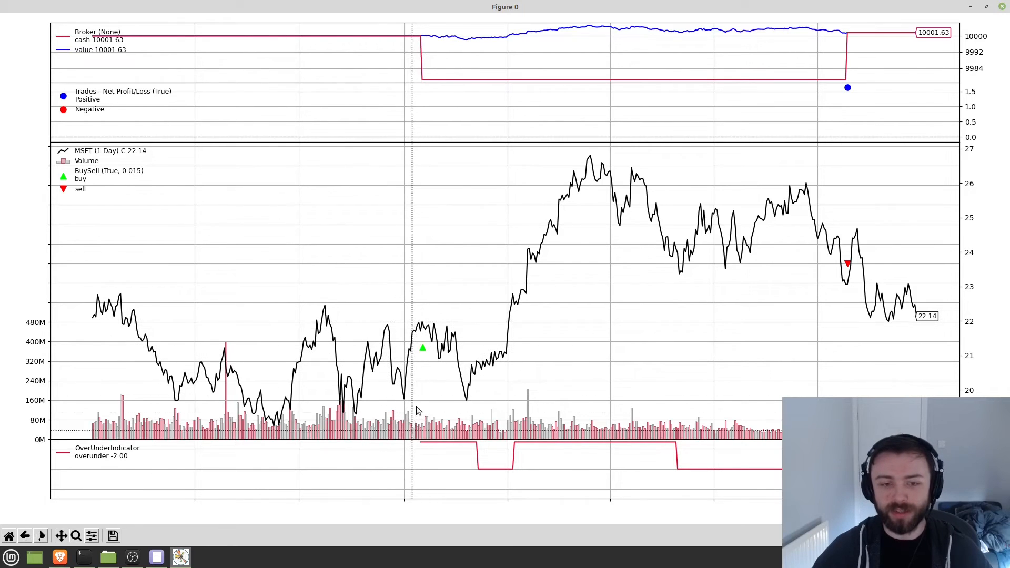
{"action": "mouse_move", "coordinate": [421, 440]}
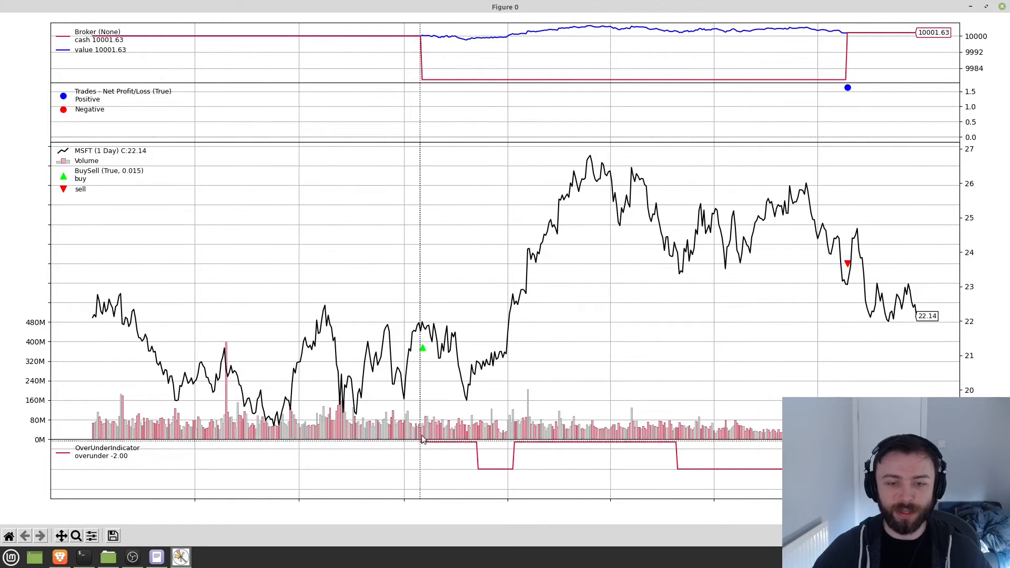
{"action": "mouse_move", "coordinate": [422, 444]}
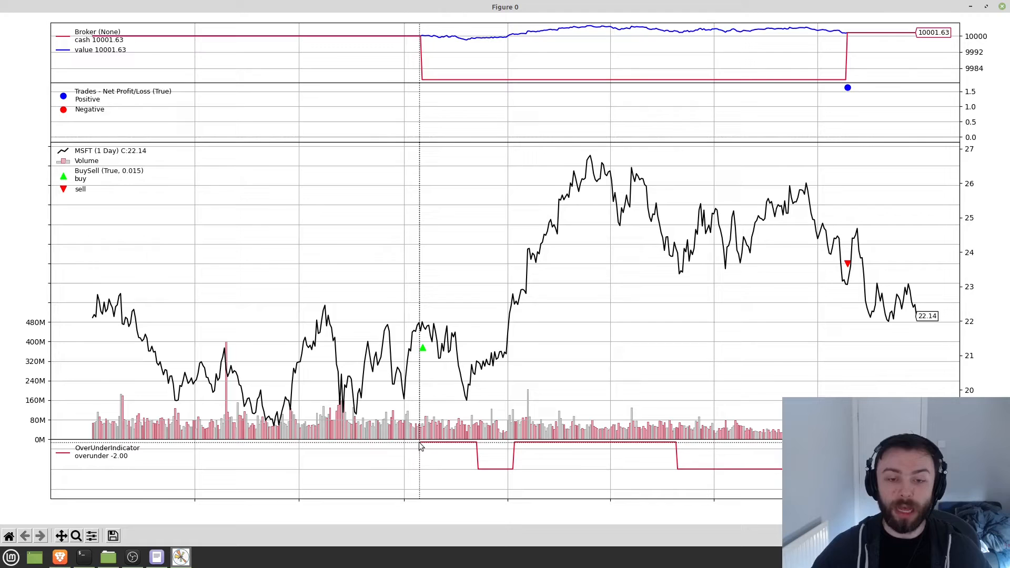
{"action": "mouse_move", "coordinate": [161, 458]}
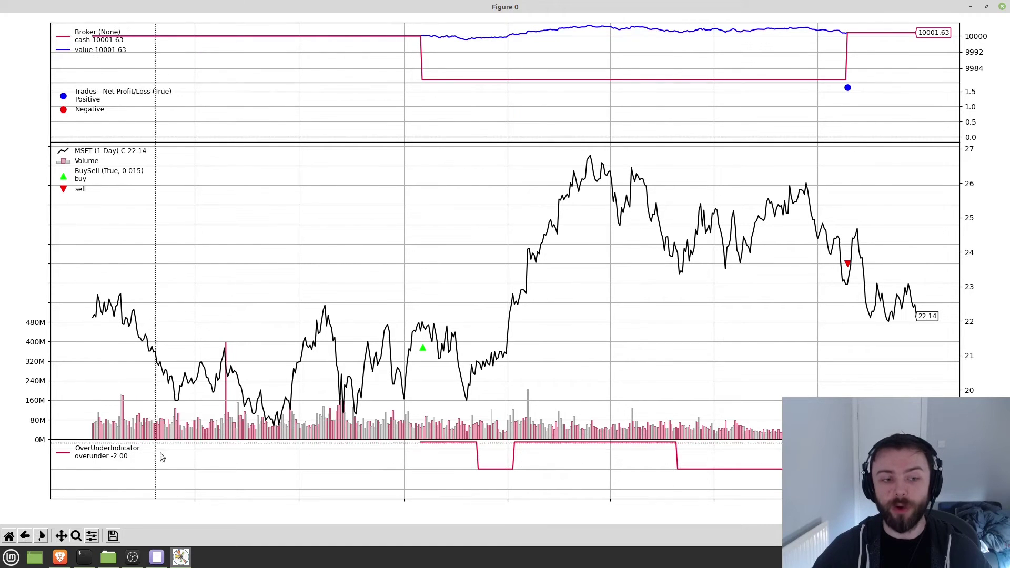
{"action": "mouse_move", "coordinate": [420, 449]}
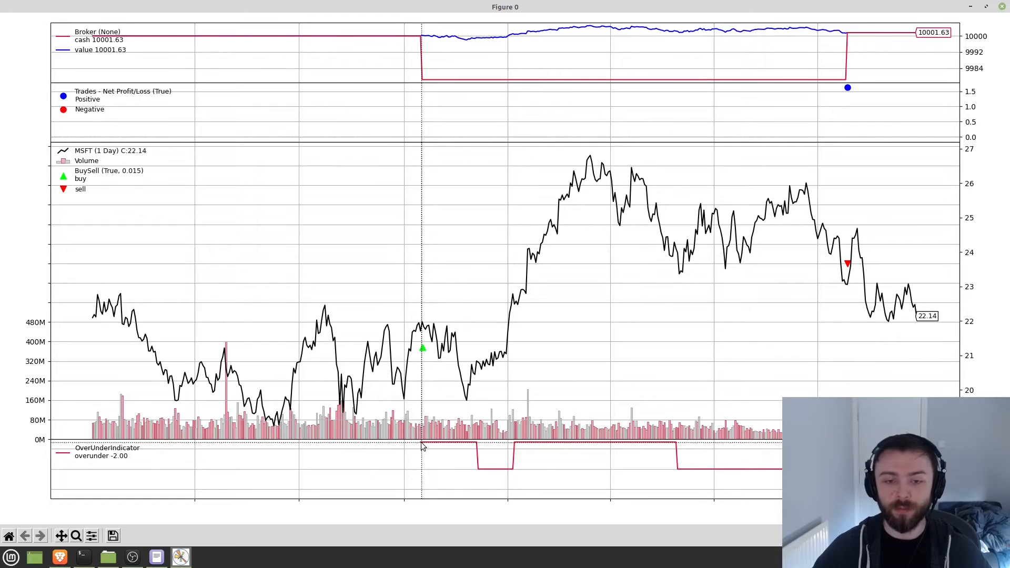
{"action": "mouse_move", "coordinate": [422, 331]}
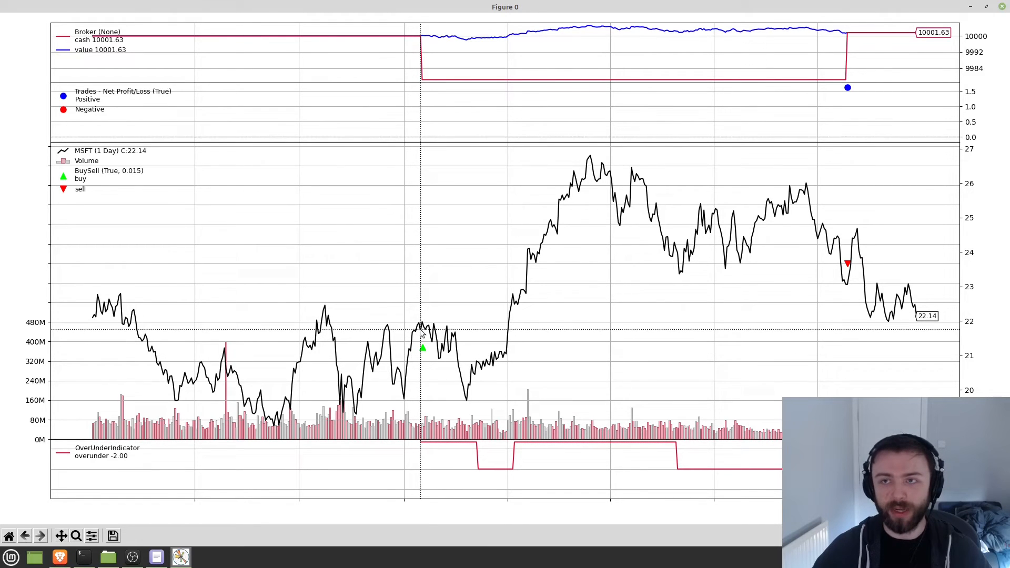
{"action": "mouse_move", "coordinate": [820, 282]}
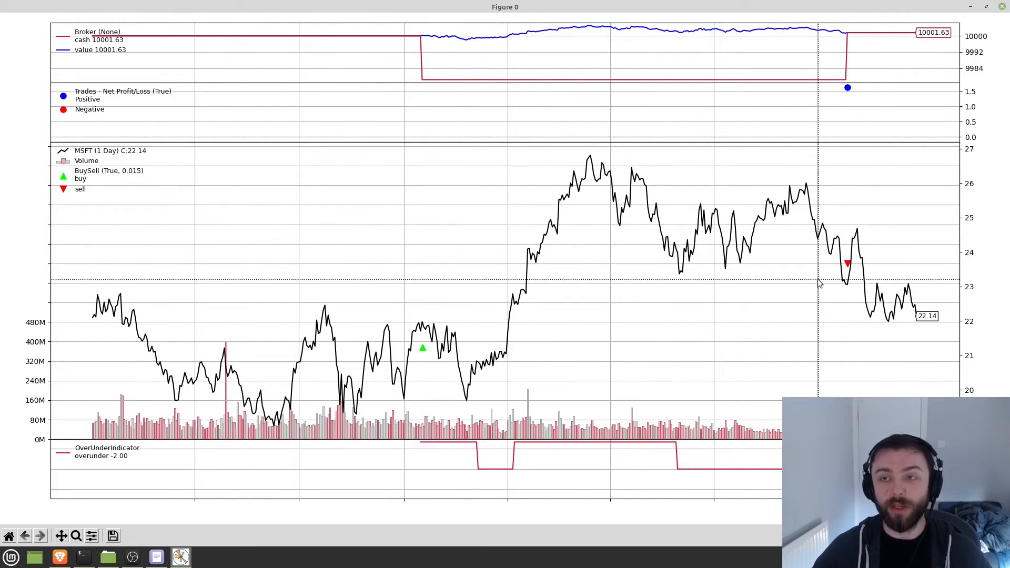
{"action": "mouse_move", "coordinate": [847, 265]}
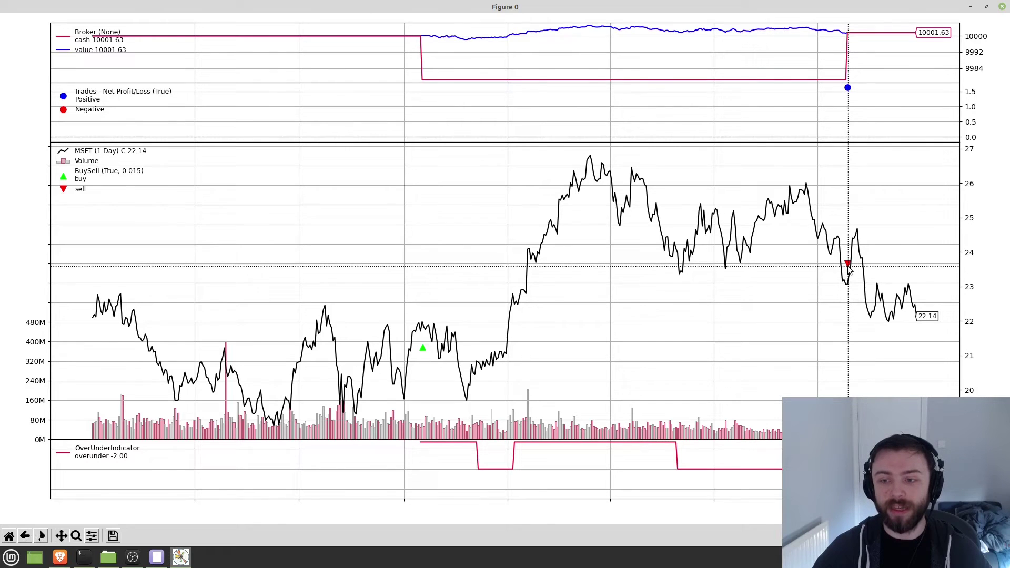
{"action": "mouse_move", "coordinate": [451, 320]}
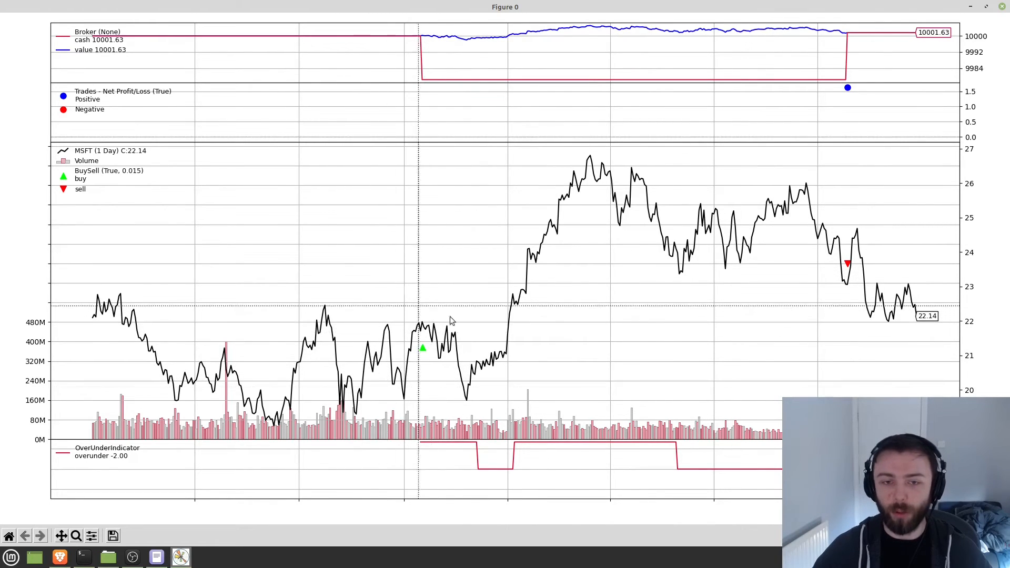
{"action": "mouse_move", "coordinate": [352, 394]}
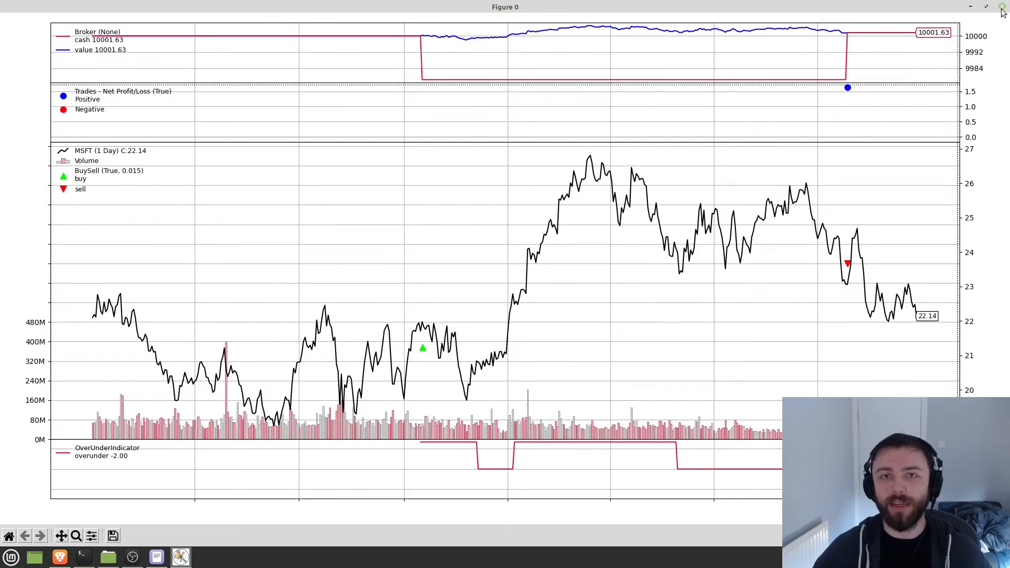
{"action": "left_click", "coordinate": [1000, 7]}
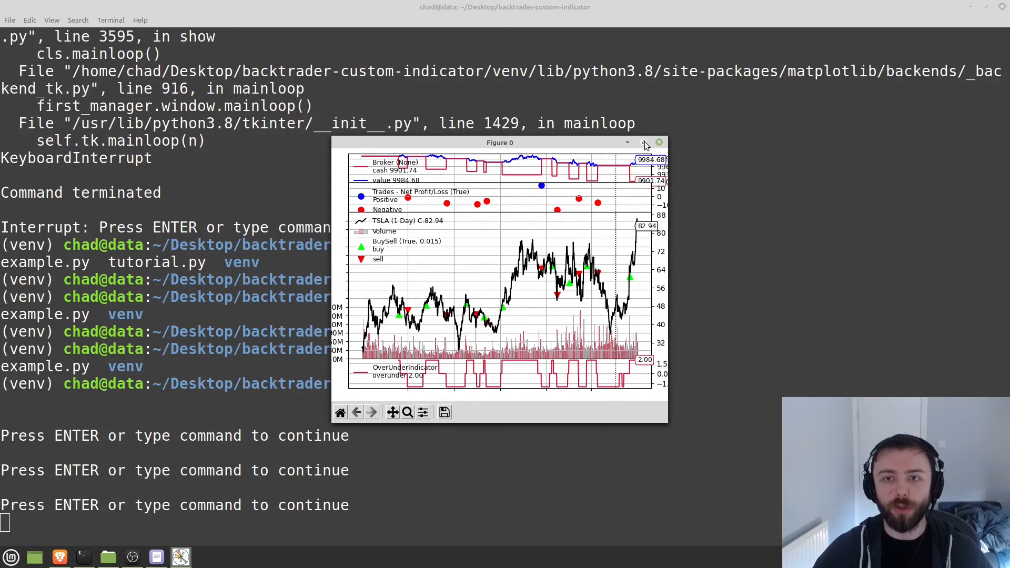
- Maximize the TSLA backtest figure to inspect its trades and final value
{"action": "left_click", "coordinate": [645, 142]}
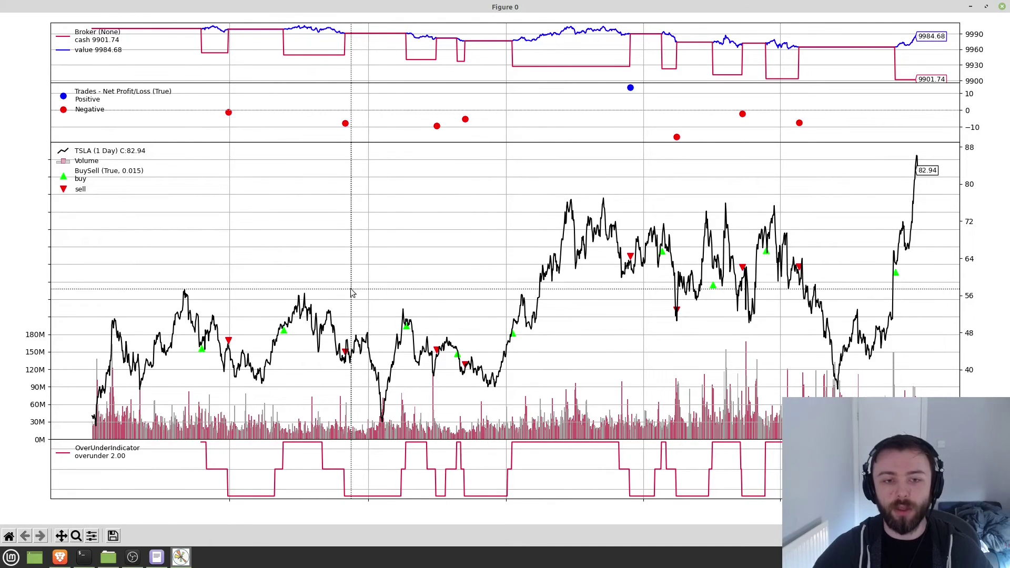
{"action": "mouse_move", "coordinate": [322, 450]}
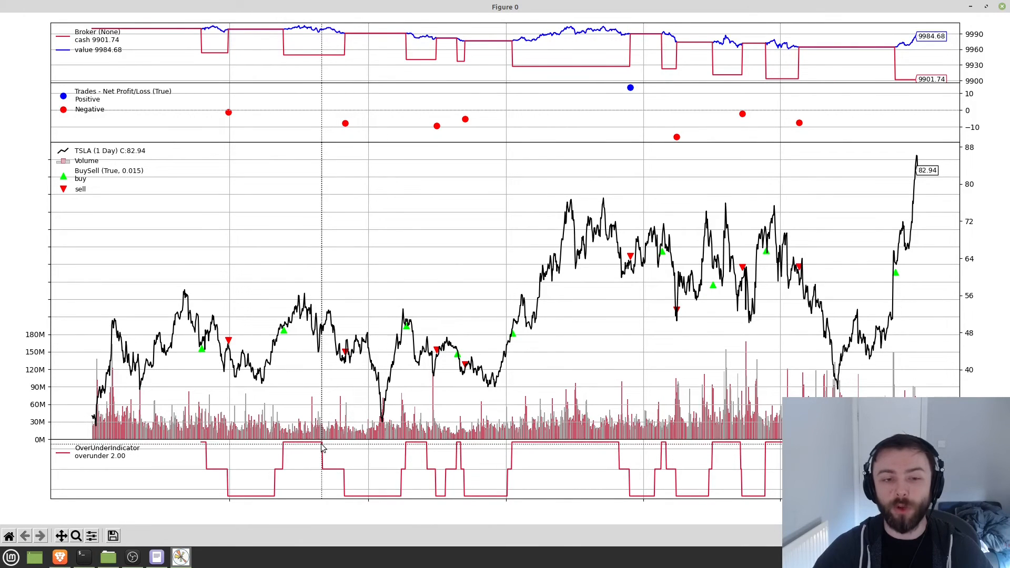
{"action": "mouse_move", "coordinate": [324, 472]}
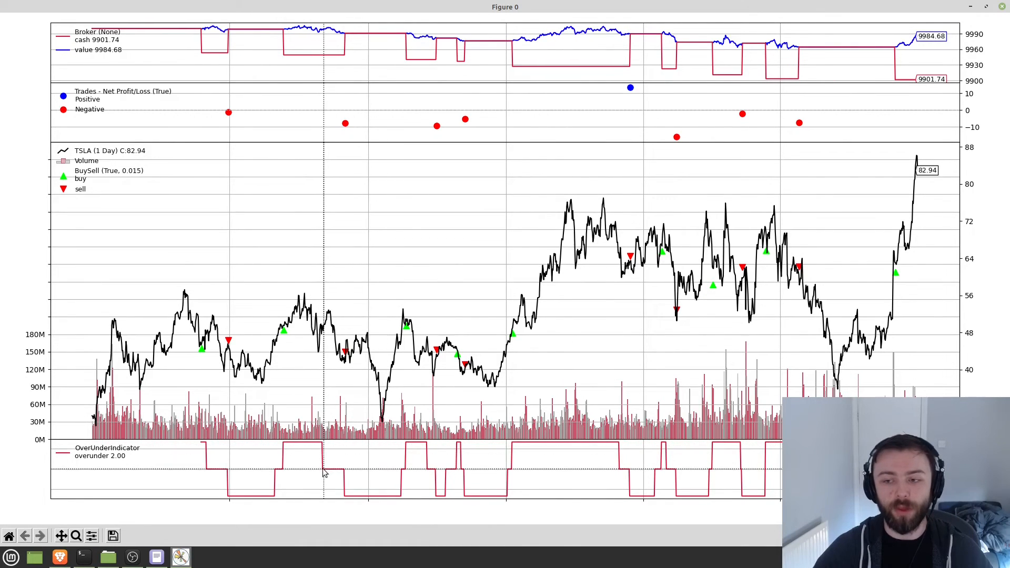
{"action": "mouse_move", "coordinate": [353, 253]}
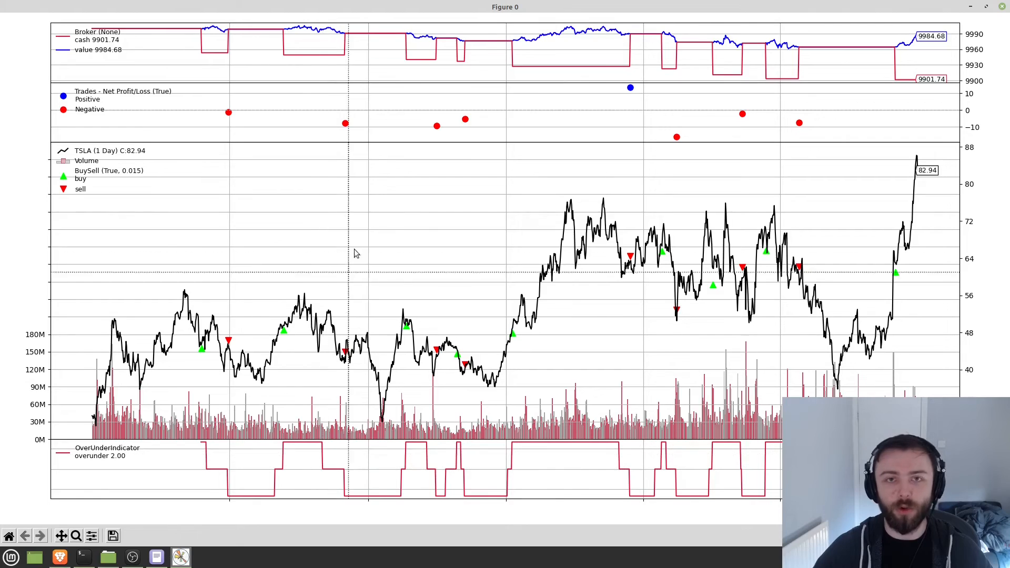
{"action": "mouse_move", "coordinate": [37, 160]}
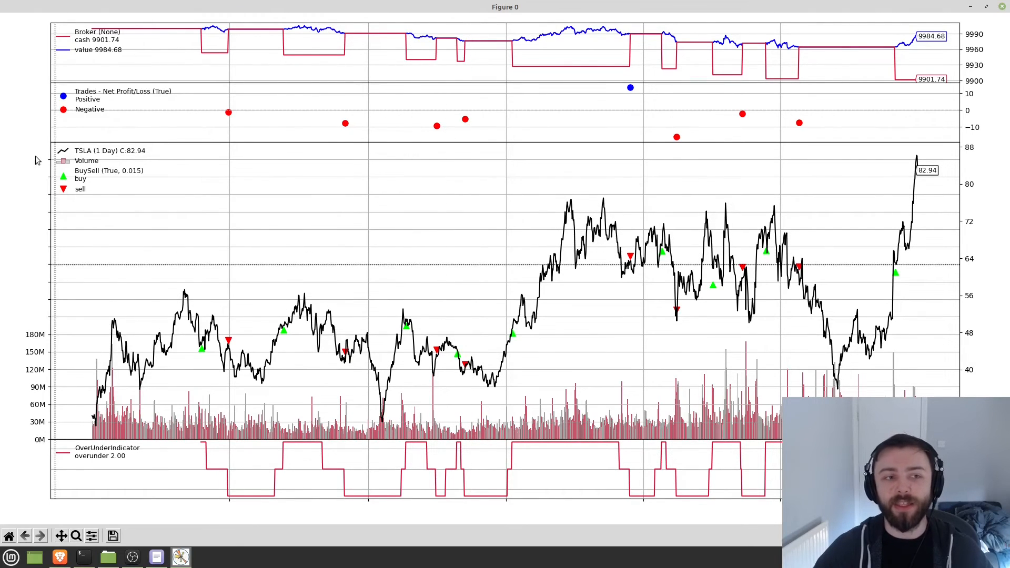
{"action": "mouse_move", "coordinate": [177, 315]}
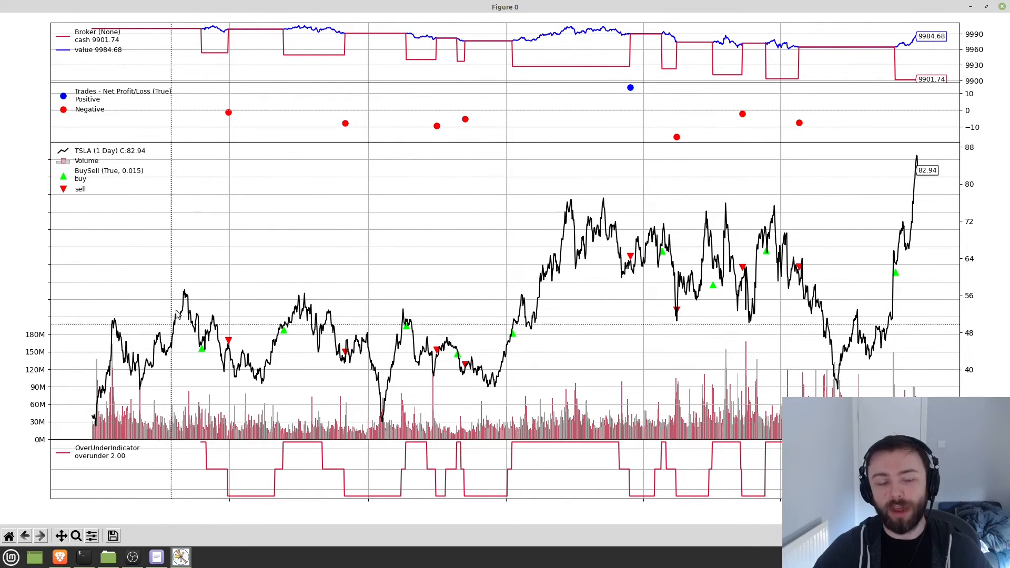
{"action": "mouse_move", "coordinate": [368, 362]}
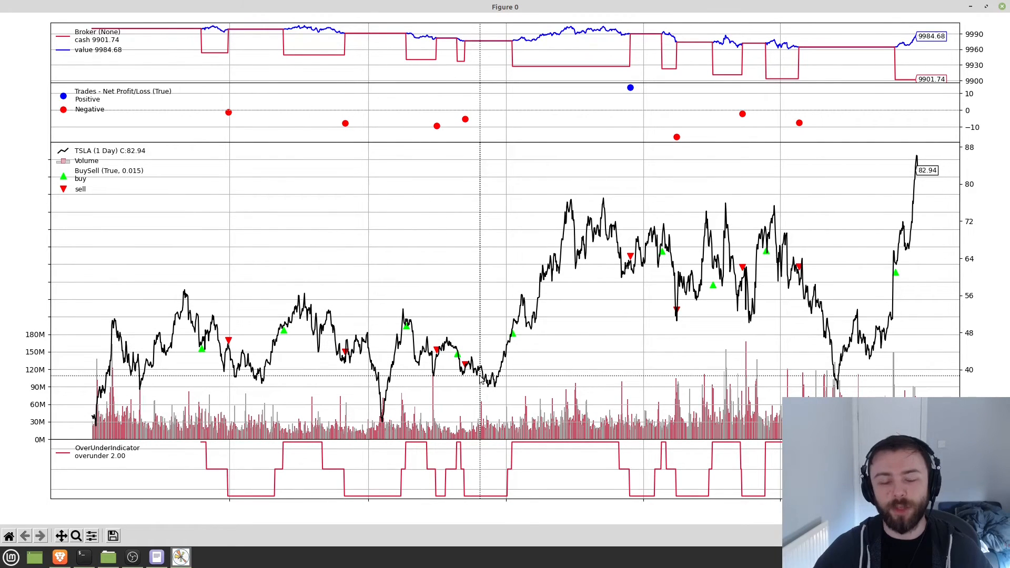
{"action": "mouse_move", "coordinate": [88, 353]}
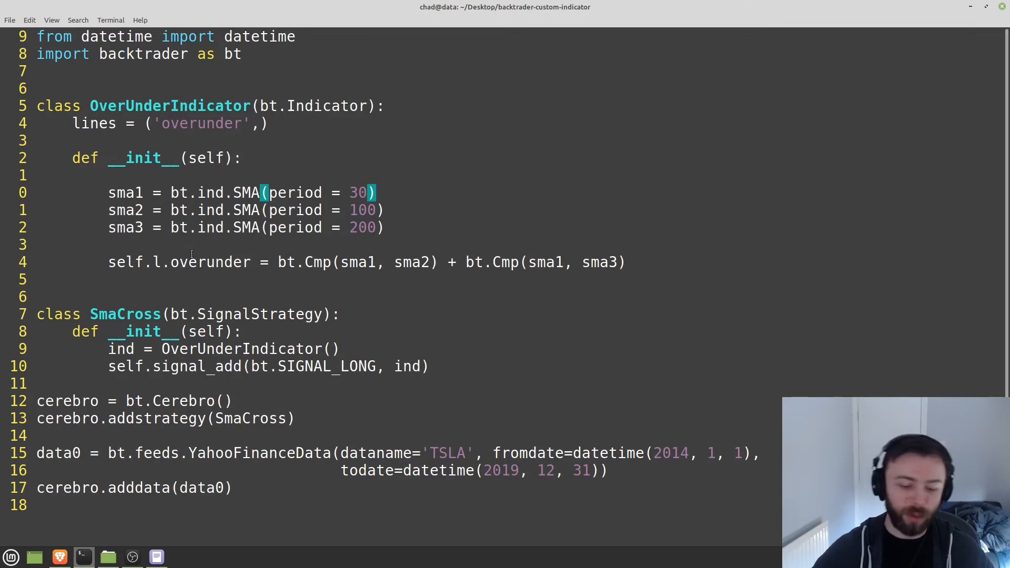
- Visual-line select the sma1–sma3 definition lines for copying into SmaCross
{"action": "key", "text": "V"}
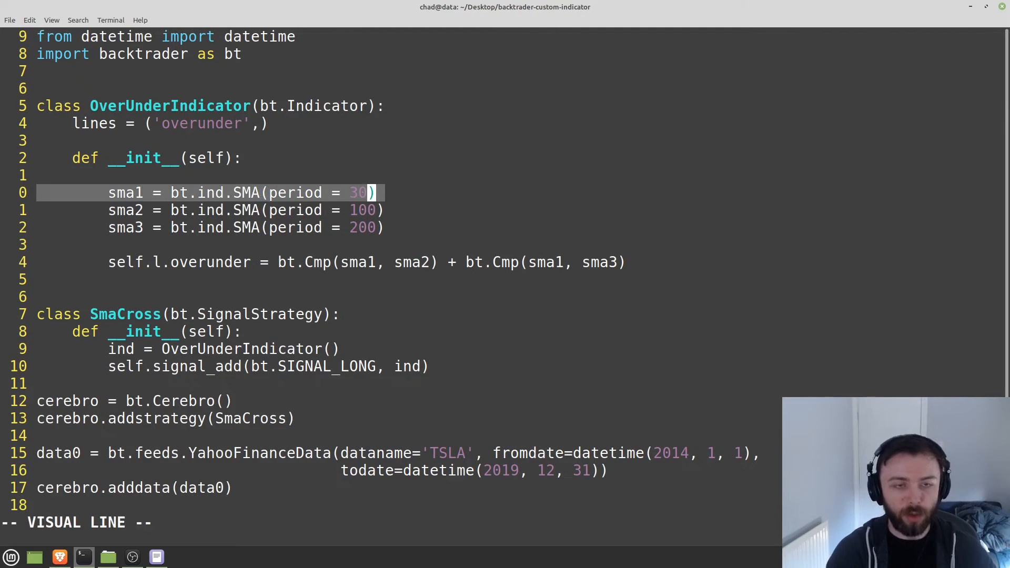
{"action": "key", "text": "j"}
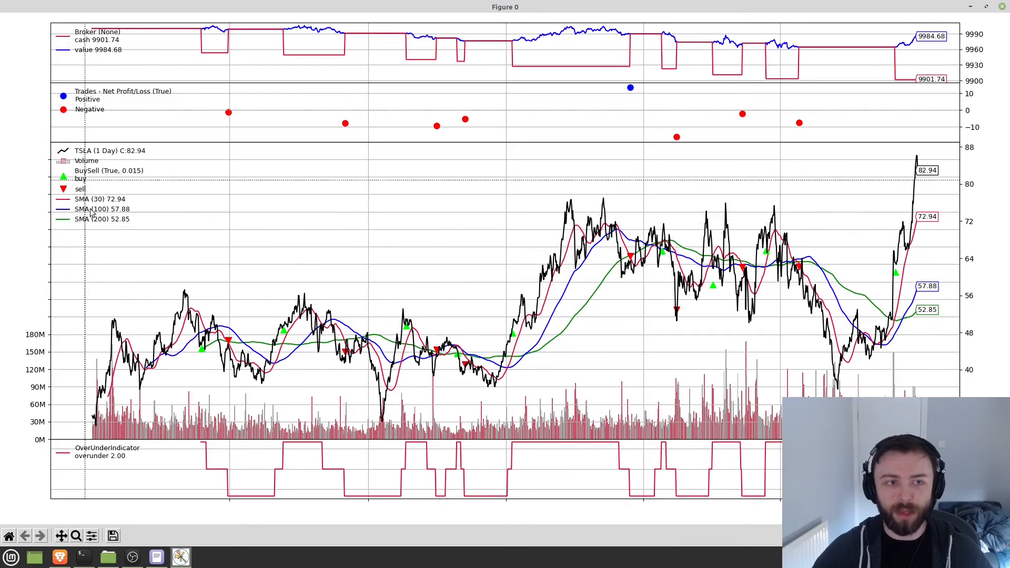
{"action": "mouse_move", "coordinate": [558, 309]}
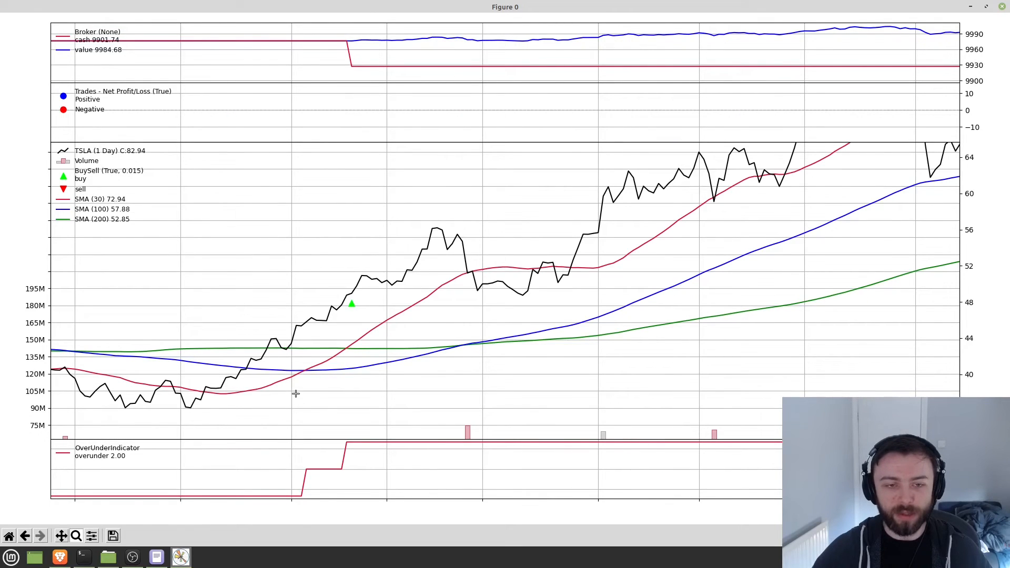
{"action": "mouse_move", "coordinate": [313, 374]}
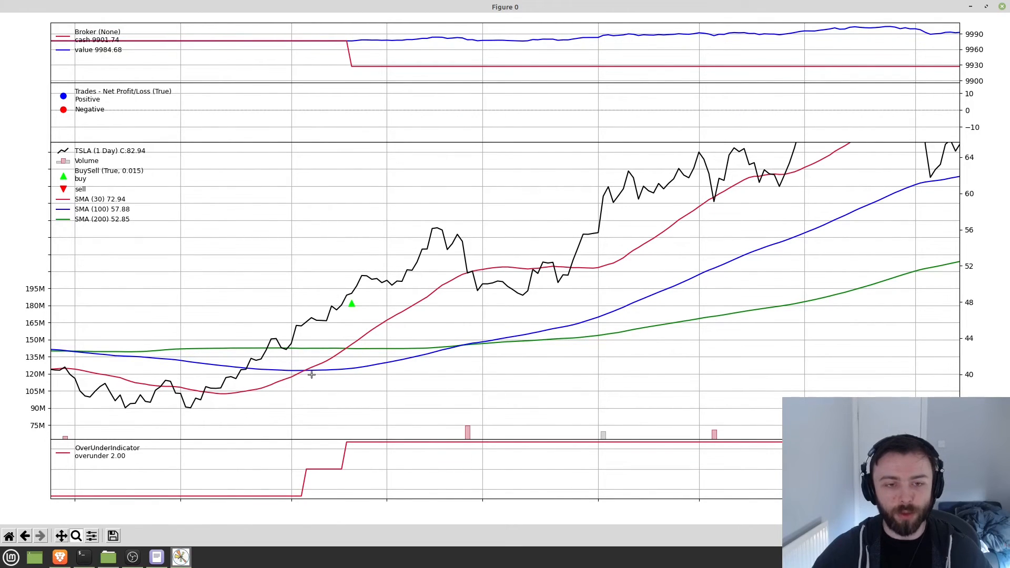
{"action": "mouse_move", "coordinate": [453, 429]}
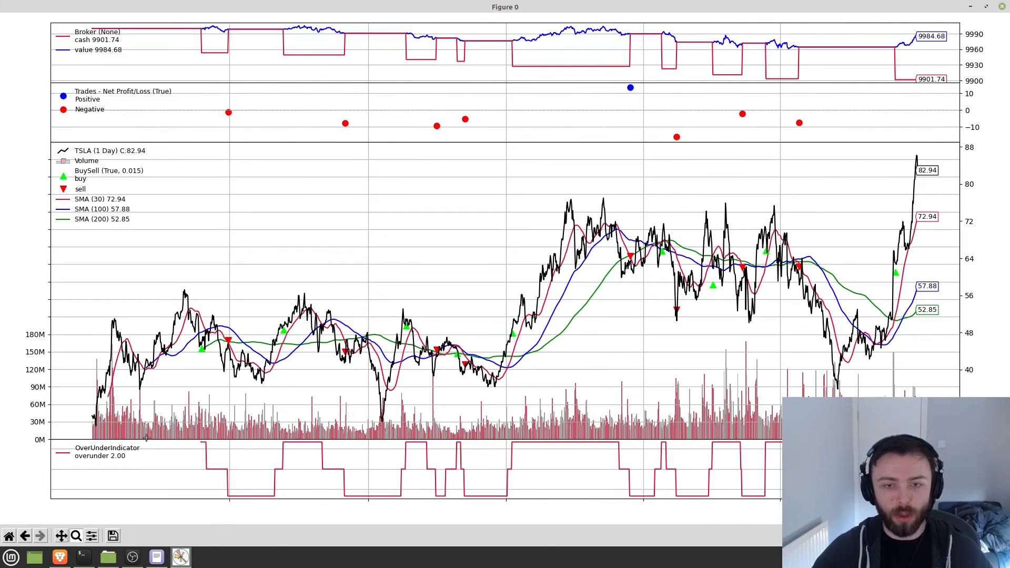
{"action": "mouse_move", "coordinate": [662, 452]}
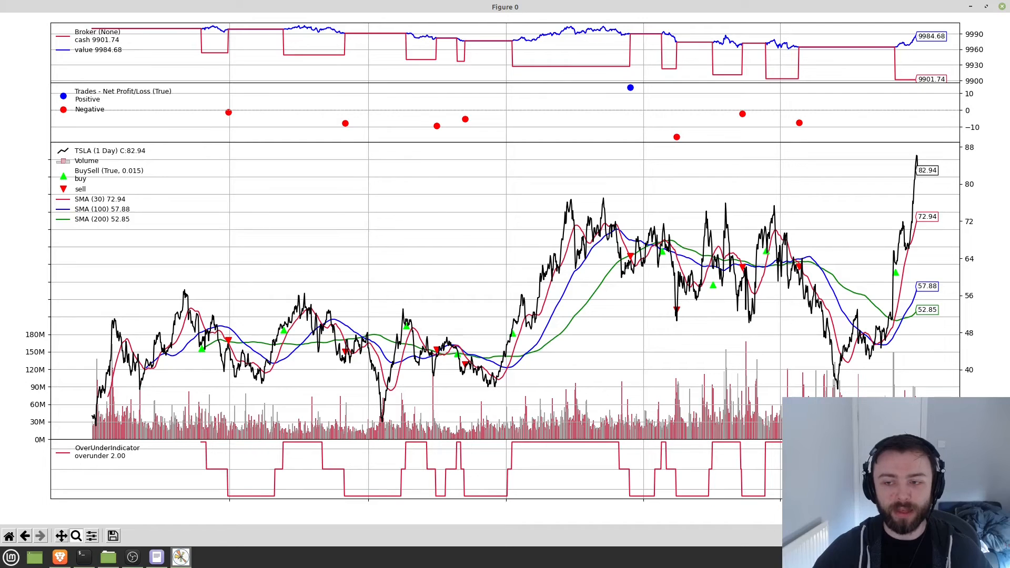
{"action": "mouse_move", "coordinate": [558, 507]}
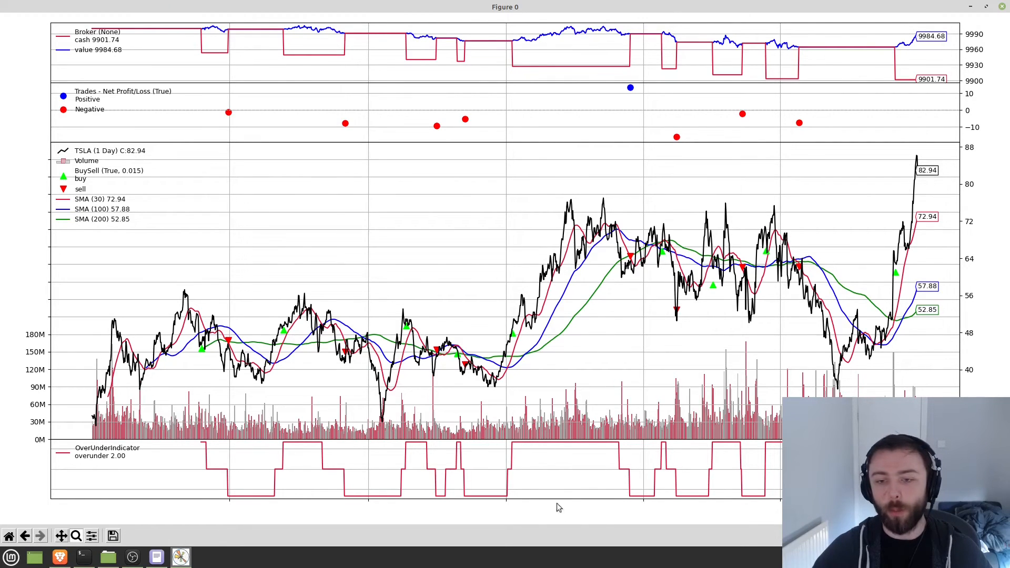
{"action": "mouse_move", "coordinate": [550, 459]}
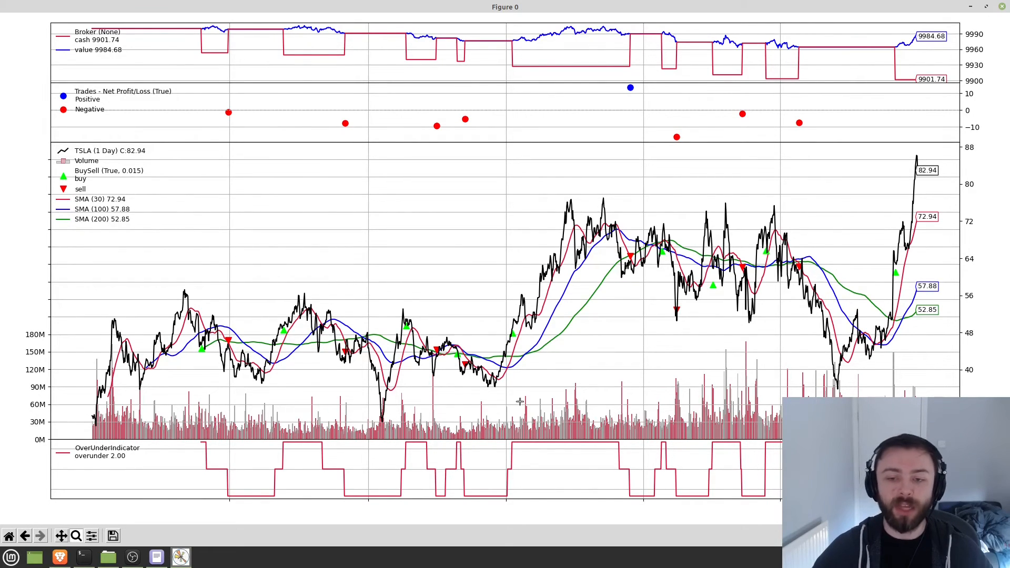
{"action": "mouse_move", "coordinate": [512, 376]}
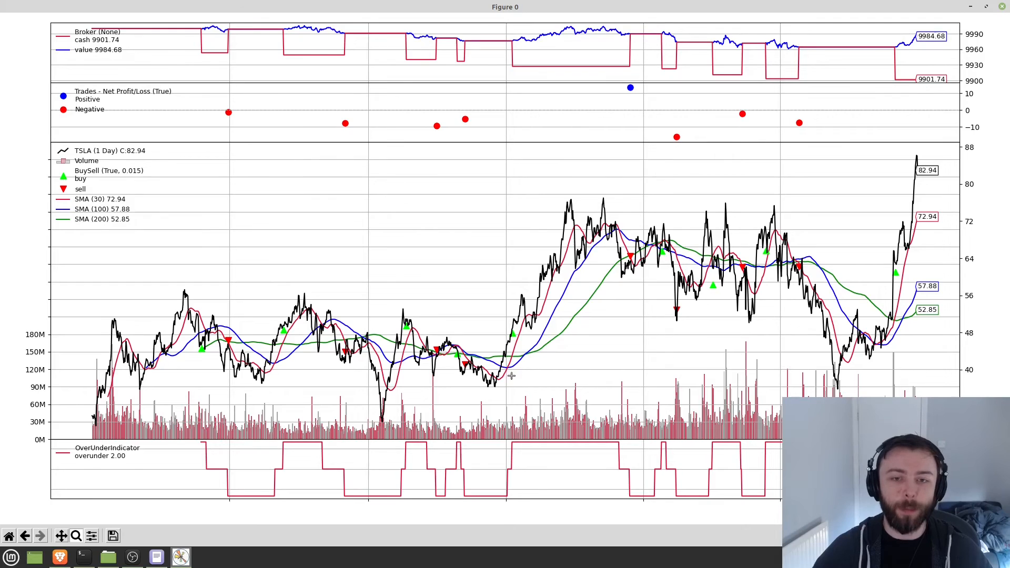
{"action": "mouse_move", "coordinate": [467, 481]}
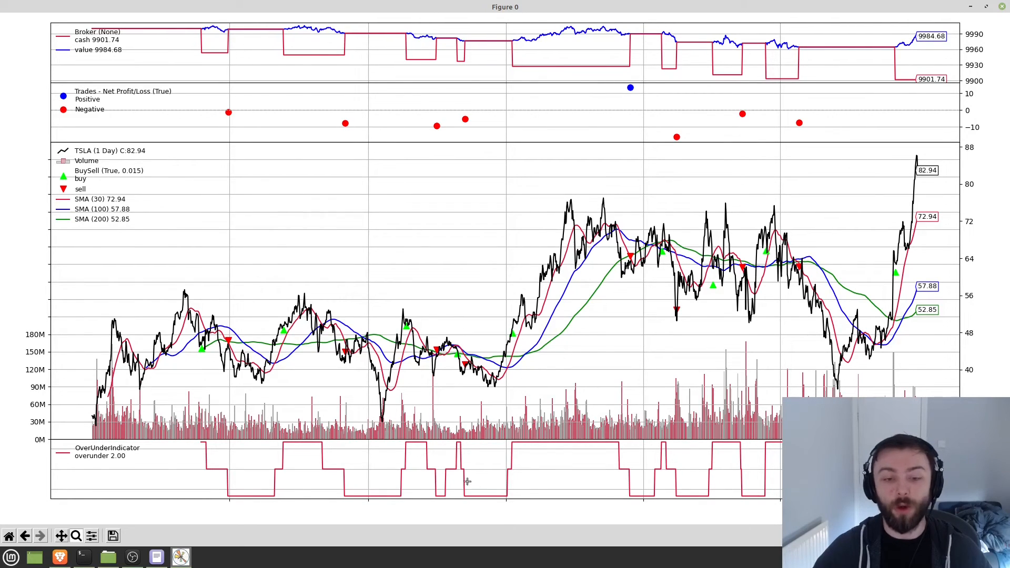
{"action": "mouse_move", "coordinate": [476, 465]}
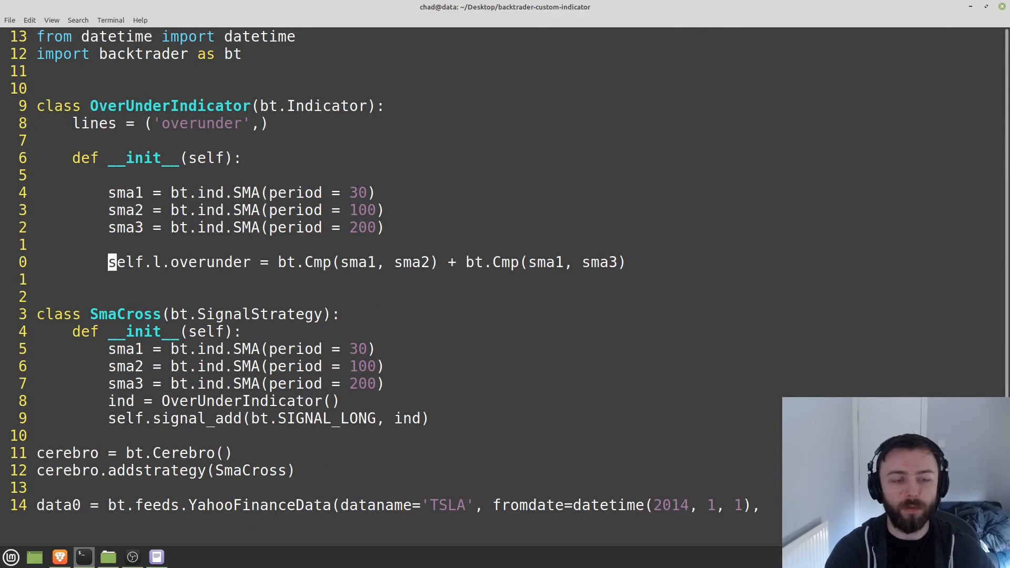
- Append a subtraction to the self.l.overunder expression and scroll down to the cerebro setup
{"action": "type", "text": "- 1.4"}
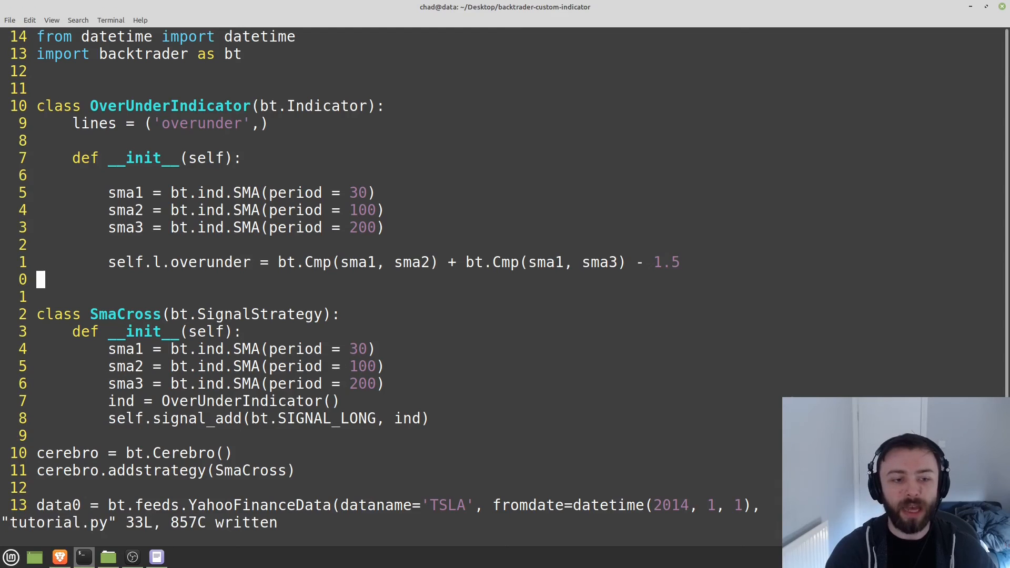
{"action": "scroll", "scroll_direction": "down", "scroll_amount": 3}
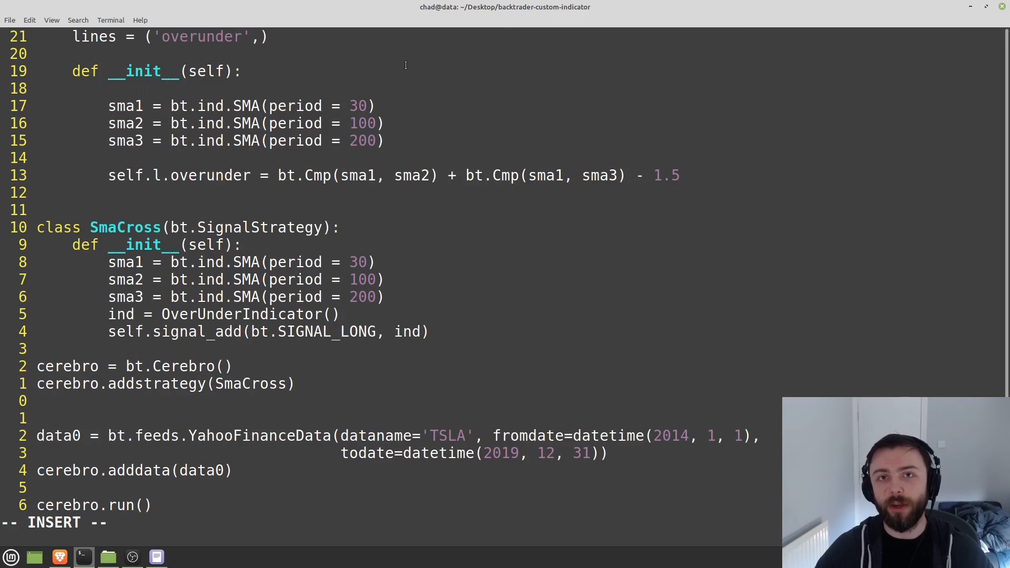
{"action": "mouse_move", "coordinate": [409, 91]}
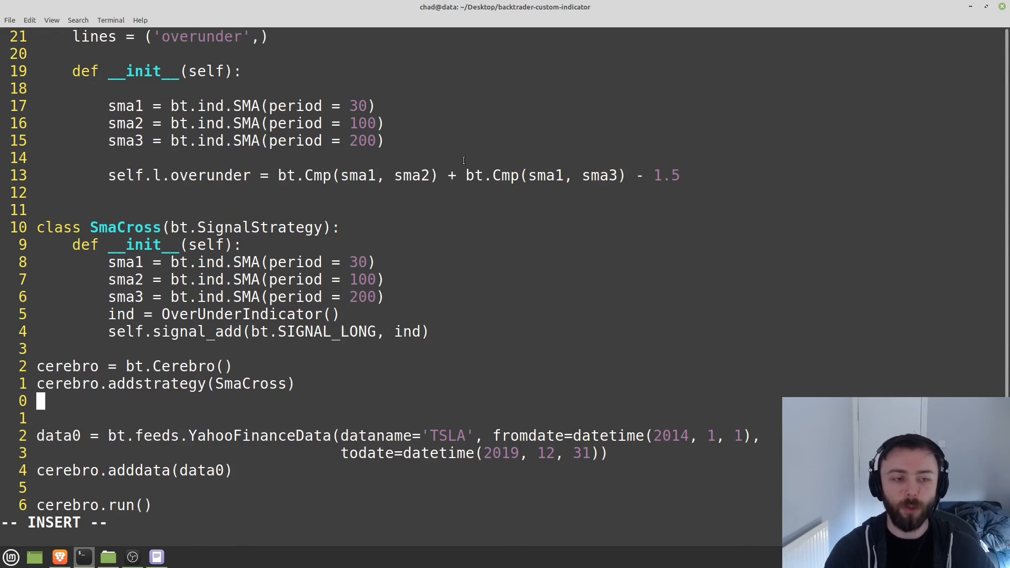
- Write cerebro.addsizer(bt.sizers.PercentSizer, percents = ...) below addstrategy
{"action": "type", "text": "cerebro"}
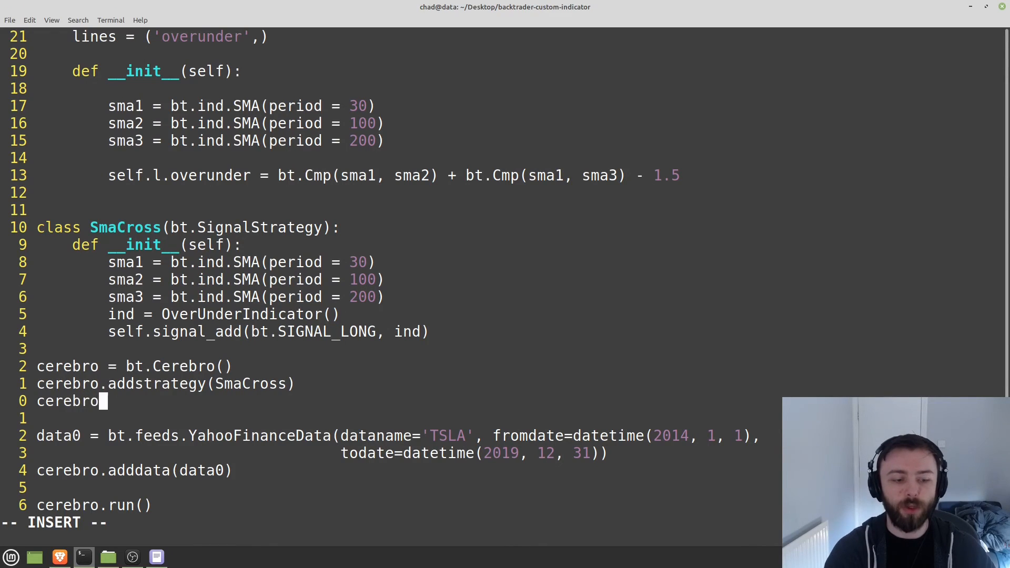
{"action": "type", "text": ".addsizer"}
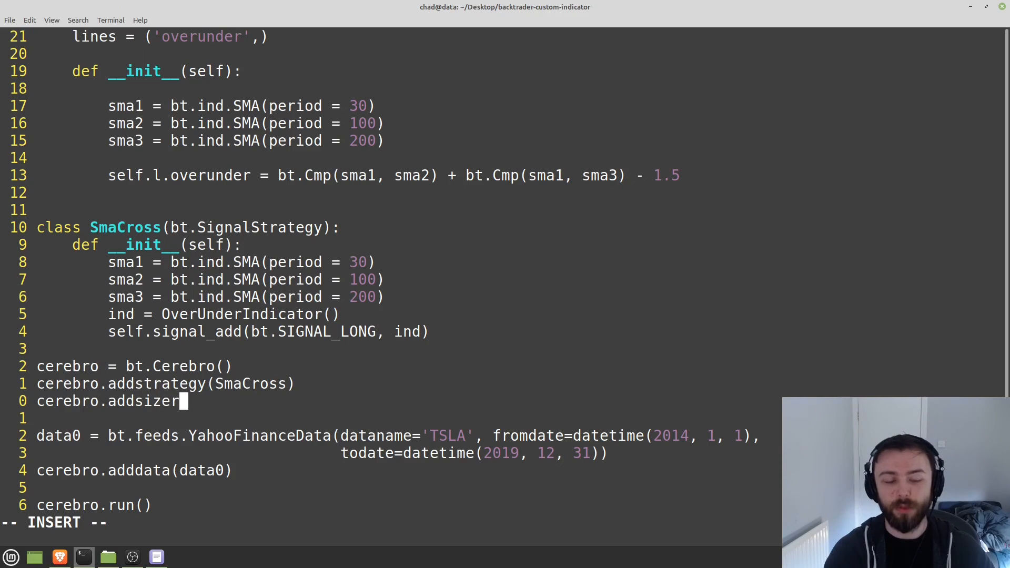
{"action": "type", "text": "("}
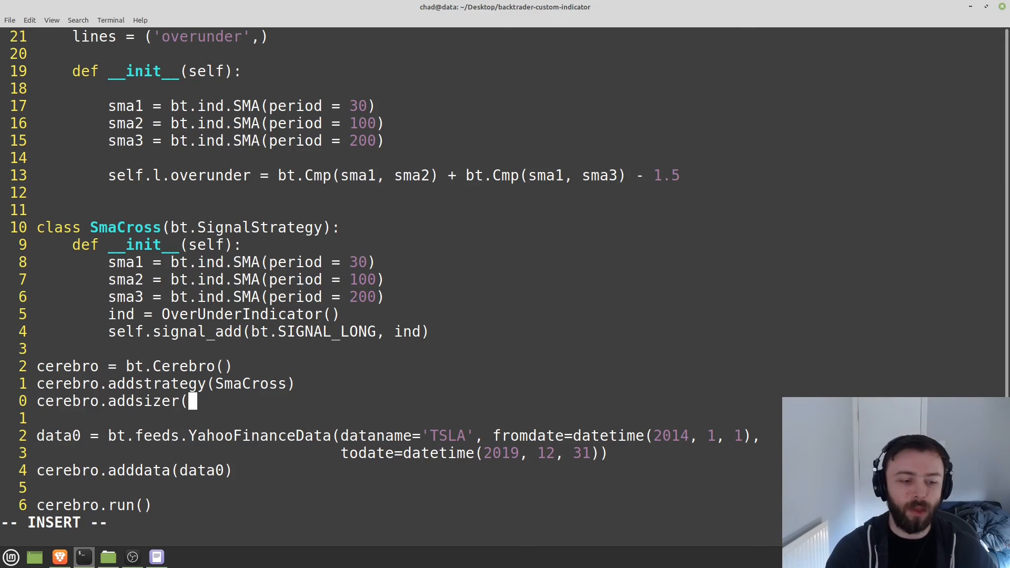
{"action": "type", "text": "bt"}
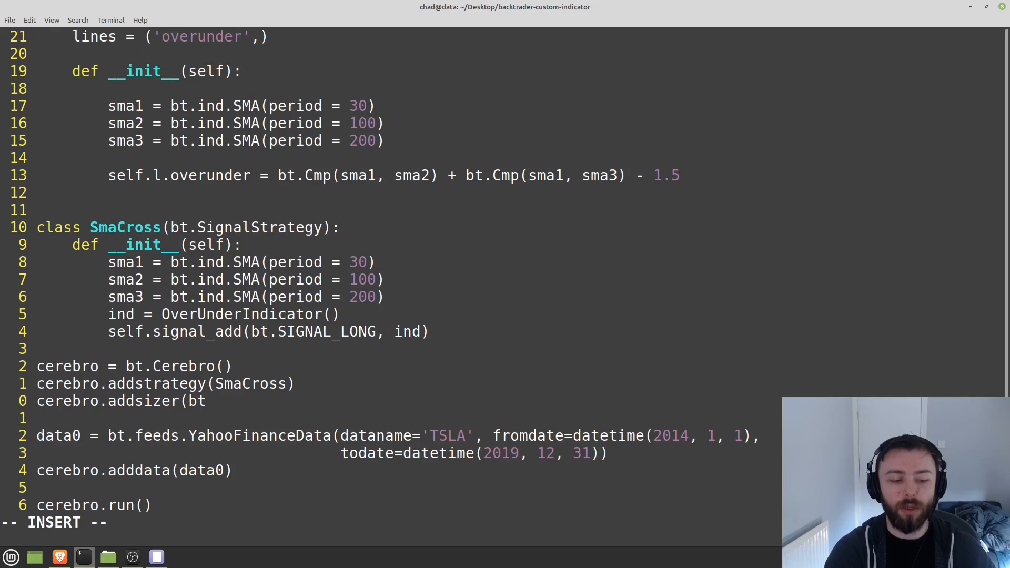
{"action": "type", "text": ".sizers"}
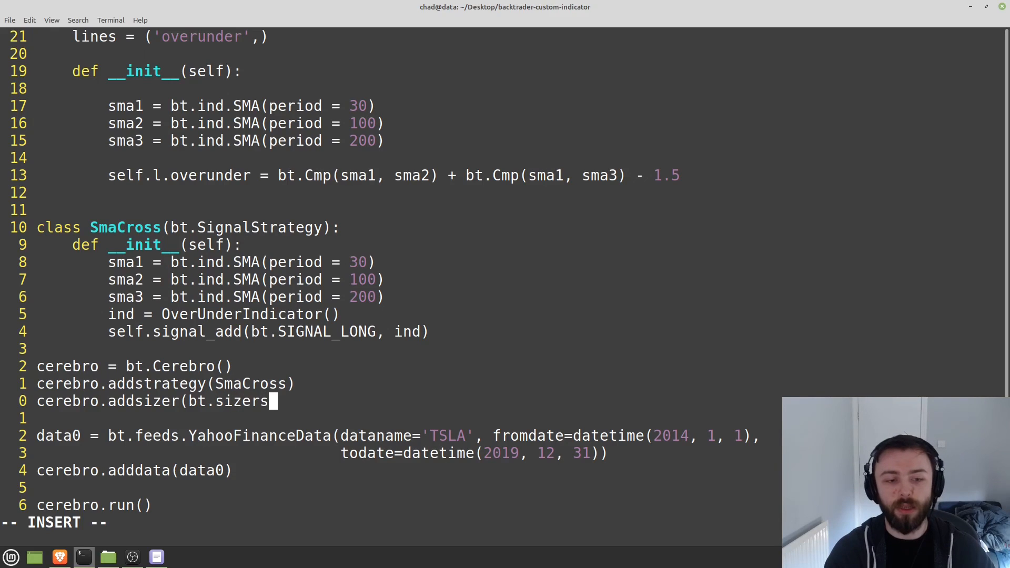
{"action": "type", "text": ".Pe"}
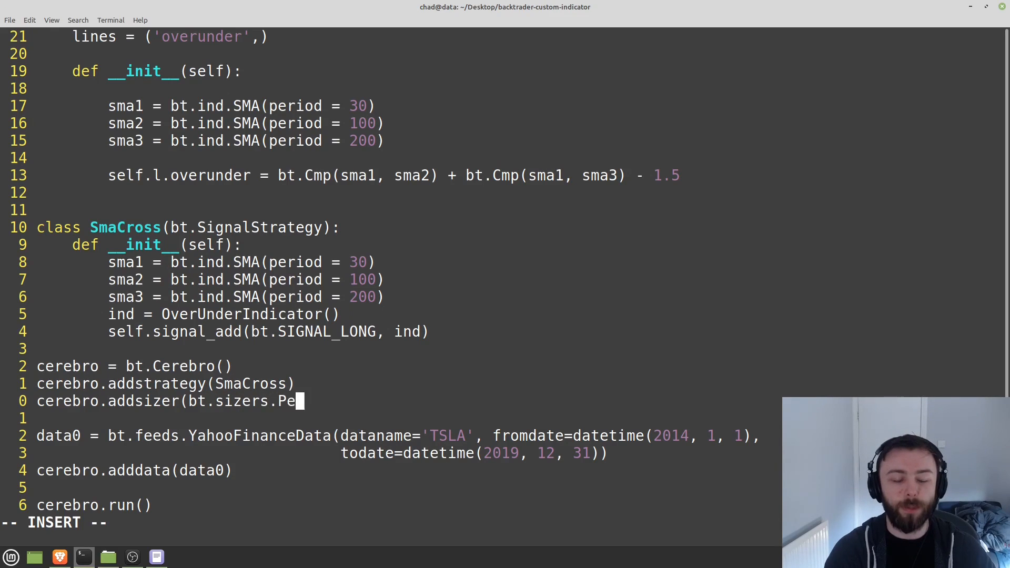
{"action": "type", "text": "rcentSizer,"}
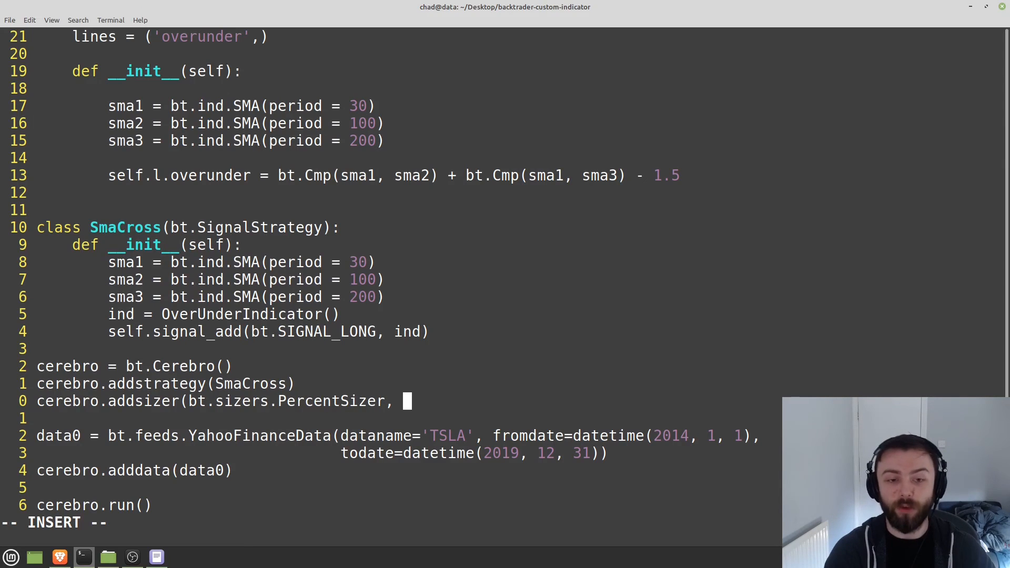
{"action": "type", "text": "percents ="}
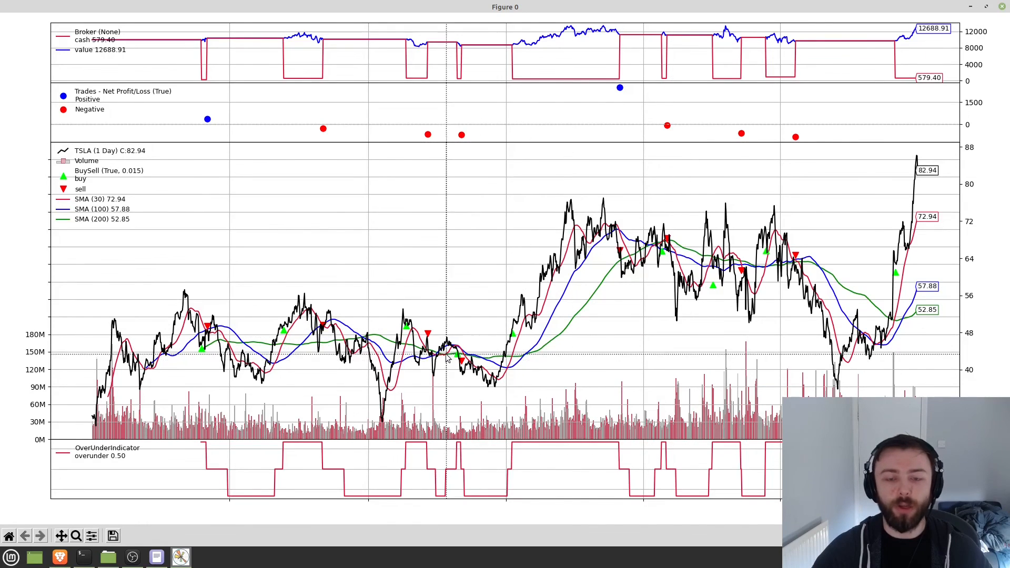
{"action": "mouse_move", "coordinate": [860, 58]}
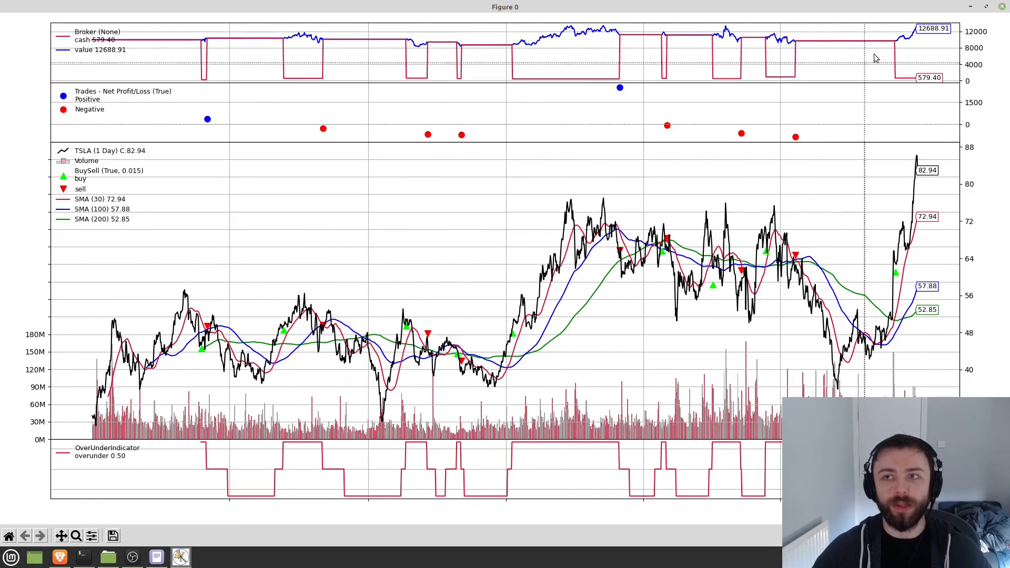
{"action": "mouse_move", "coordinate": [82, 48]}
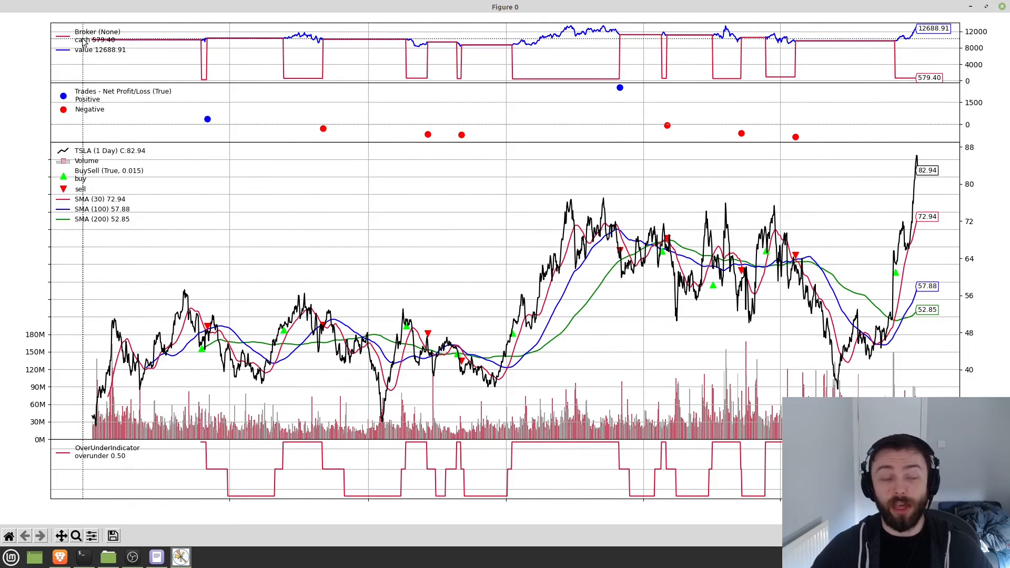